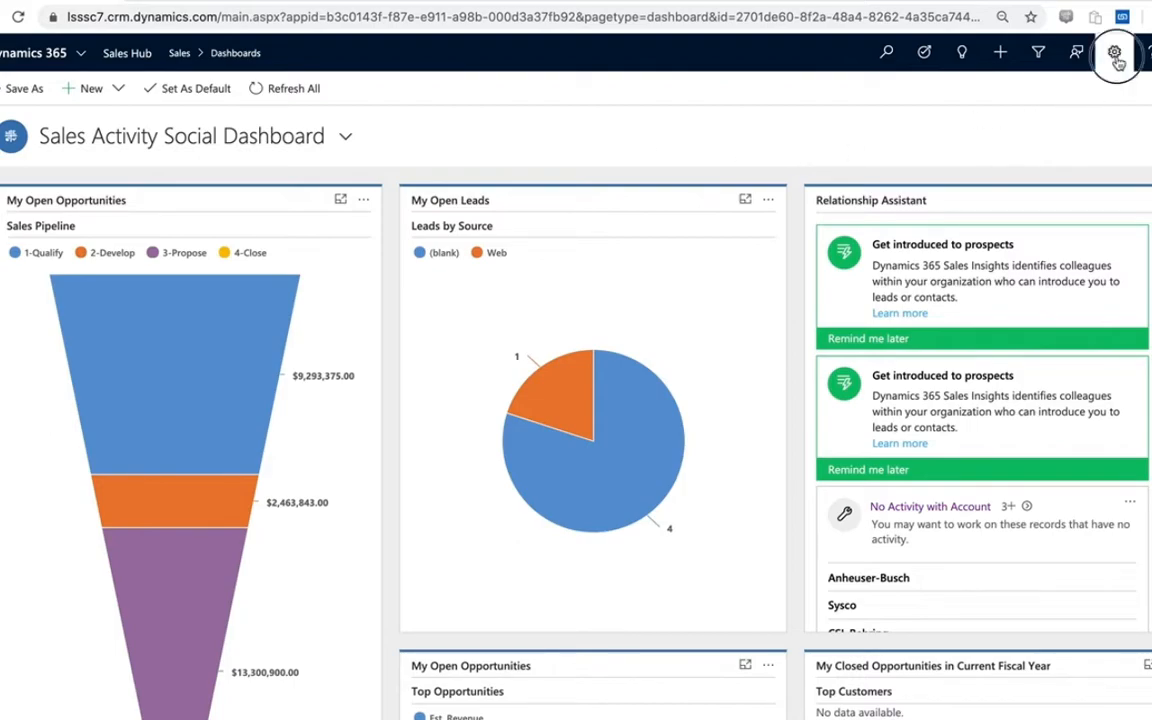
Step: Open Advanced Settings from the Settings gear menu to reach Business Management
click(1114, 52)
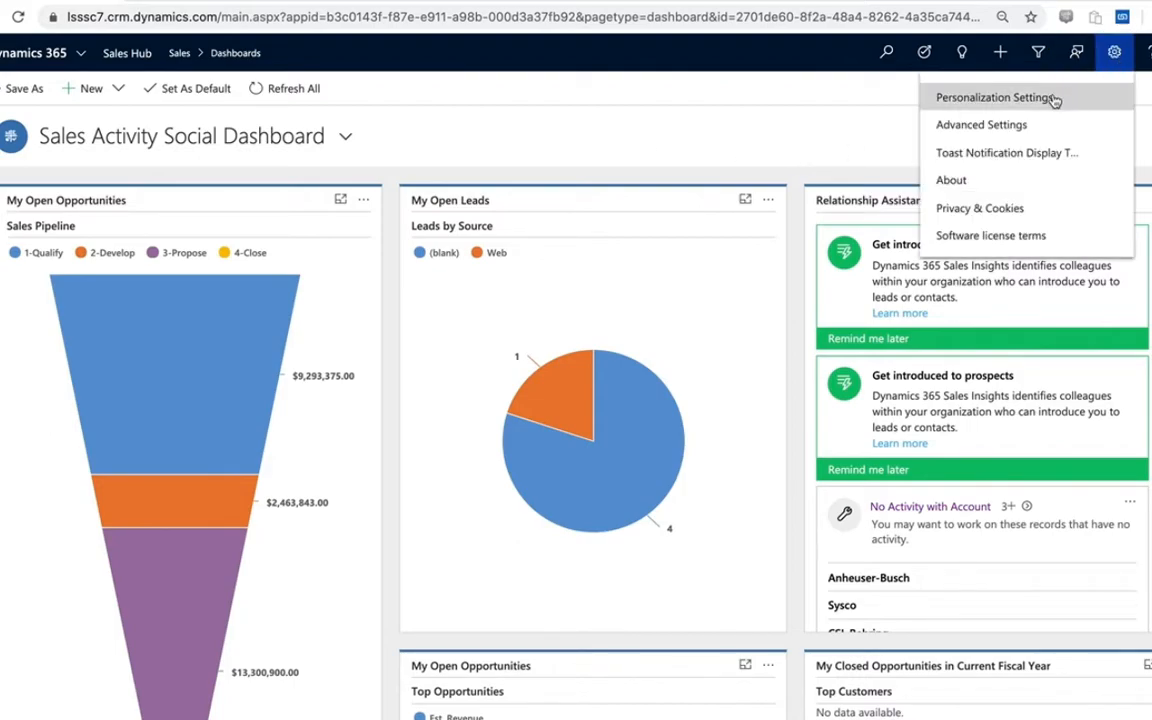
click(996, 97)
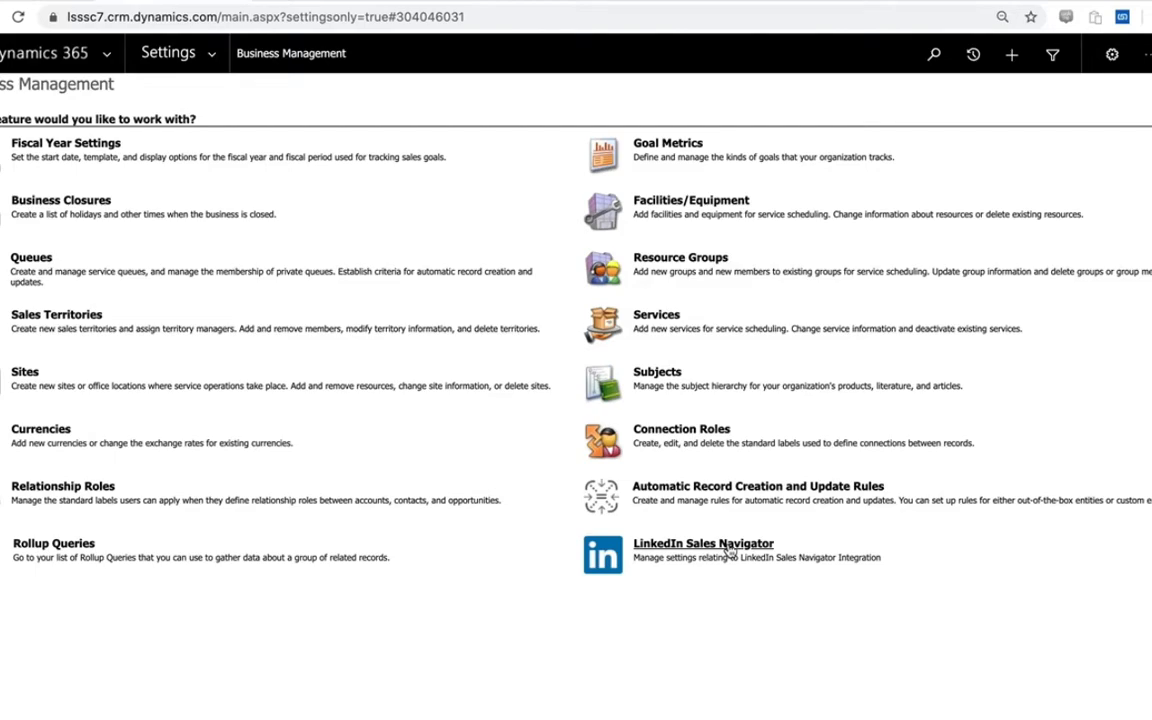
Step: Enable Sales Navigator integration, photo refresh and LinkedIn updates in Integration Settings and save
click(702, 543)
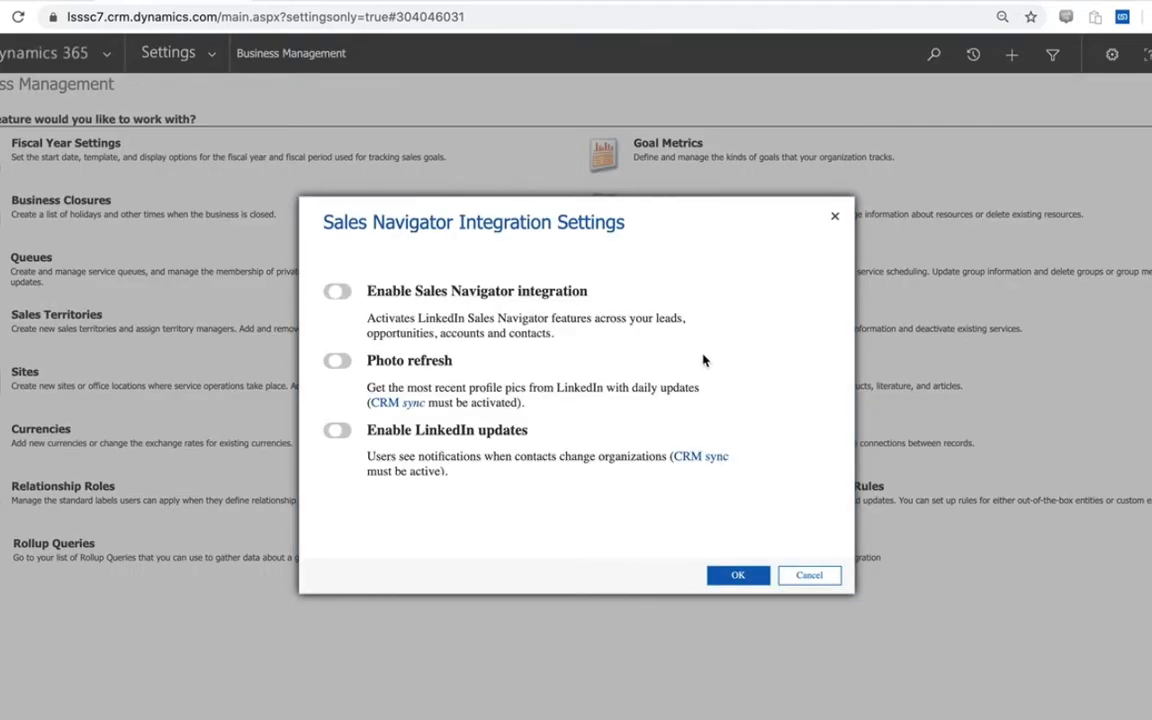
mouse_move(697, 345)
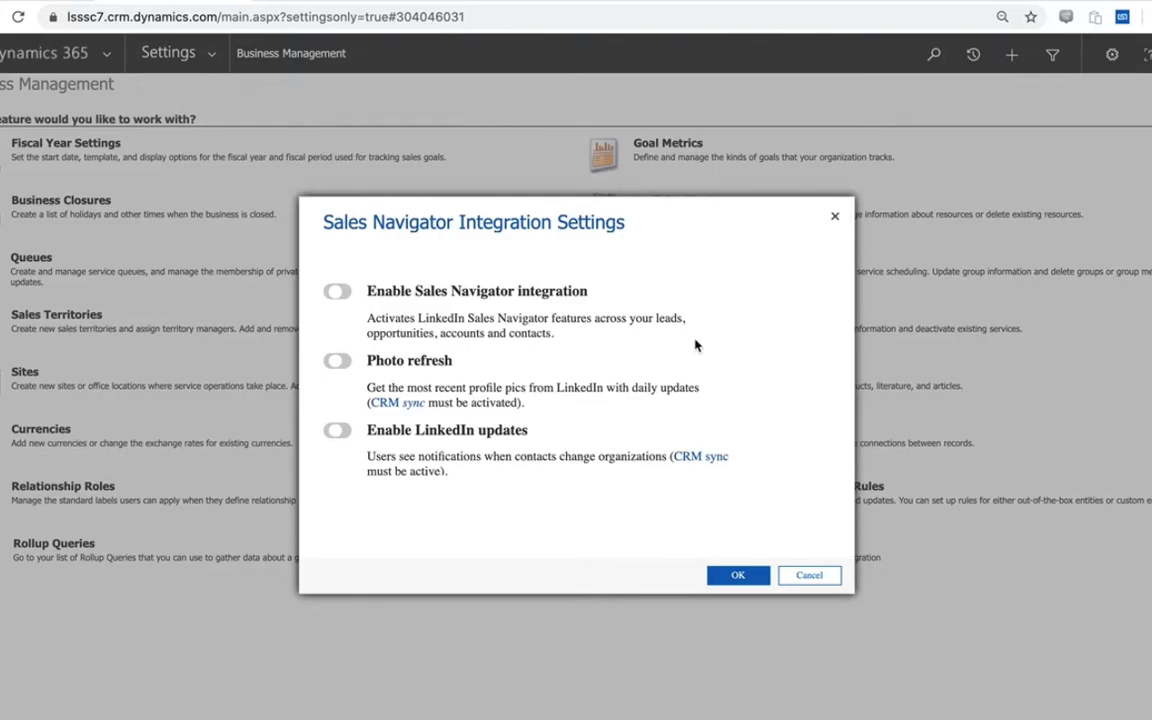
click(337, 291)
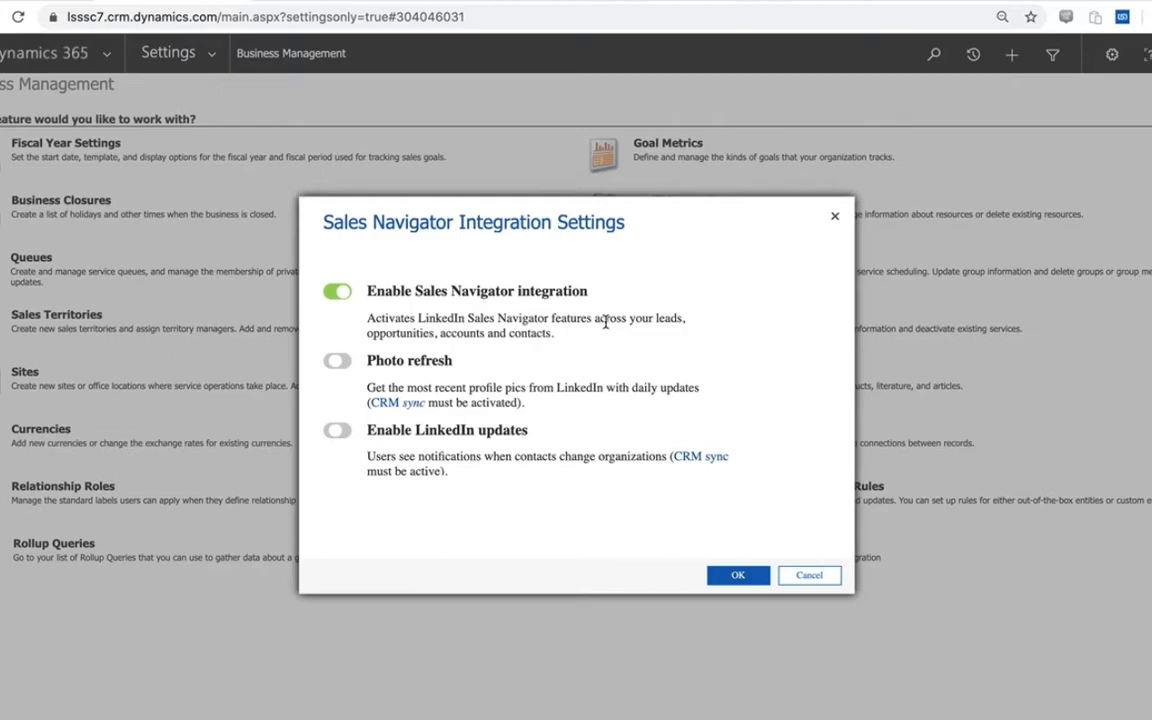
click(337, 361)
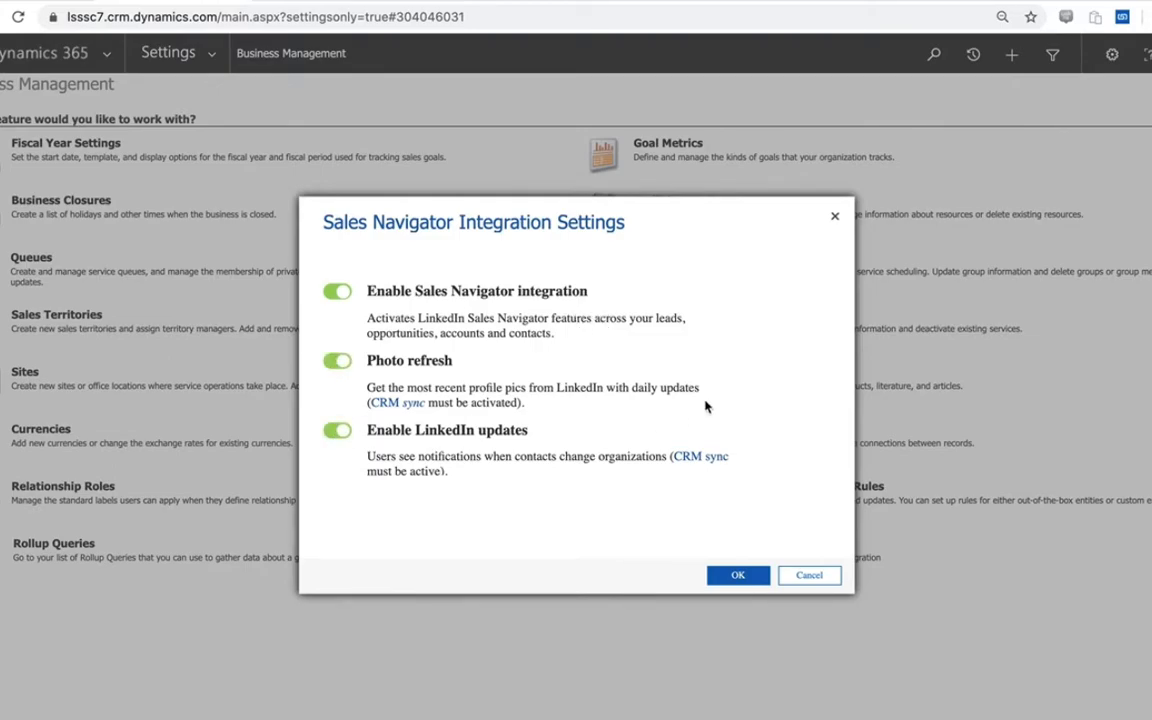
mouse_move(671, 443)
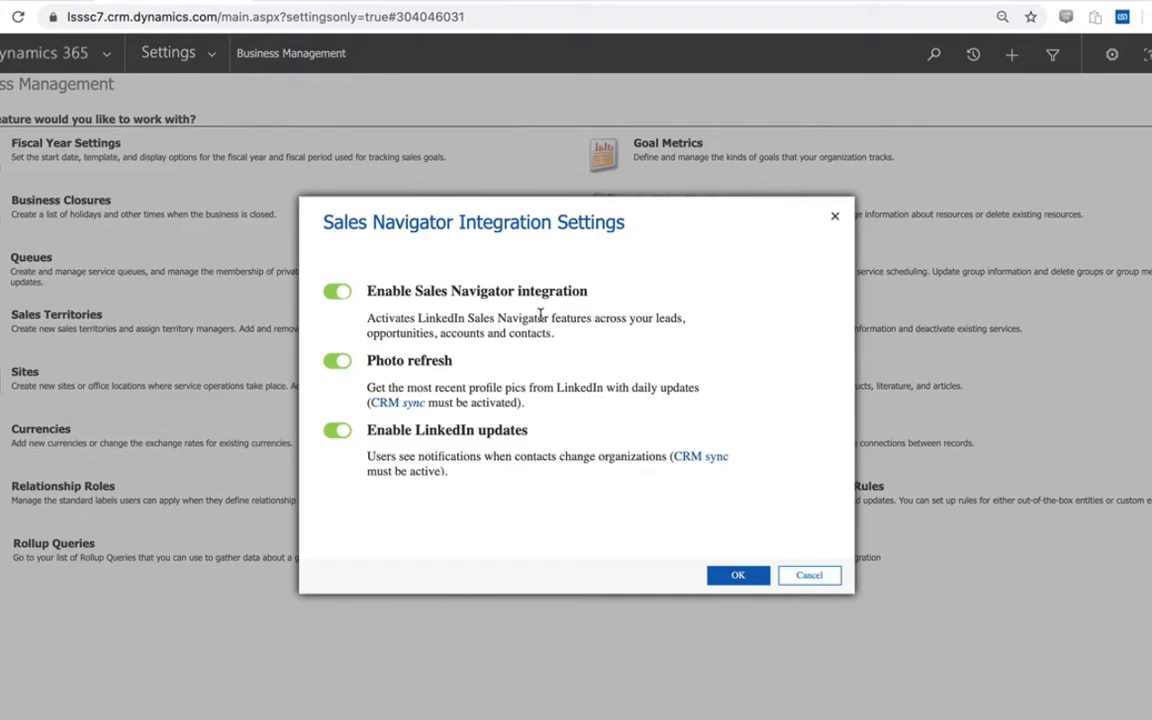
mouse_move(563, 332)
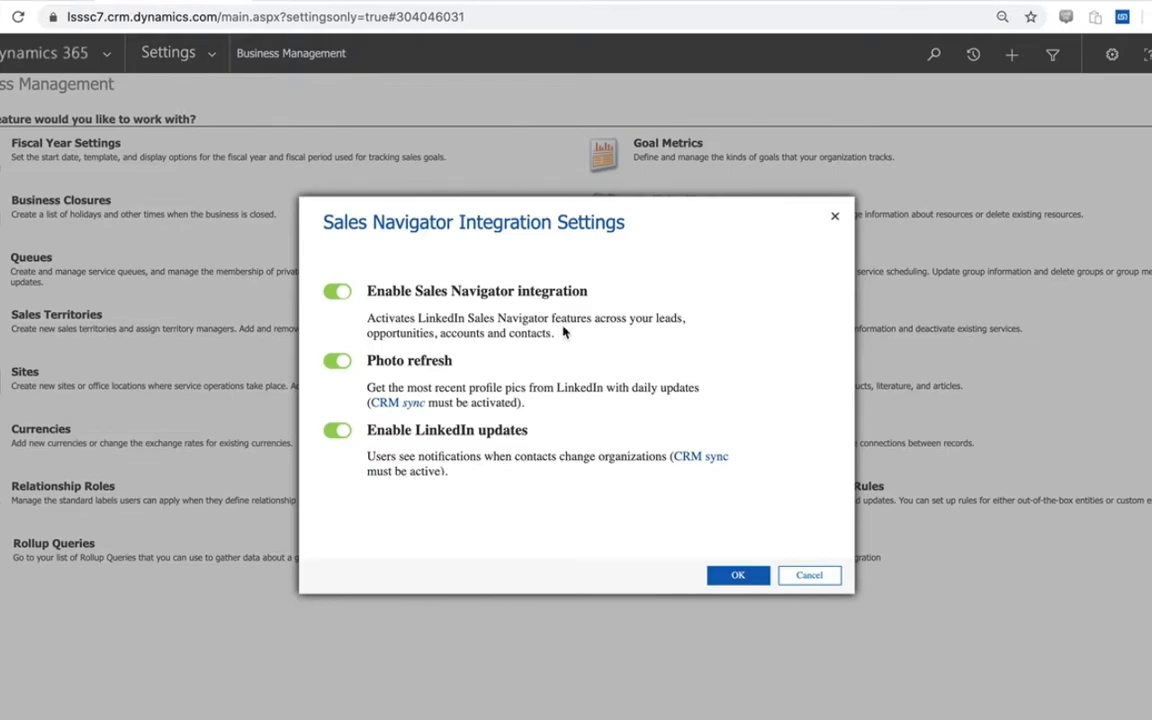
mouse_move(714, 562)
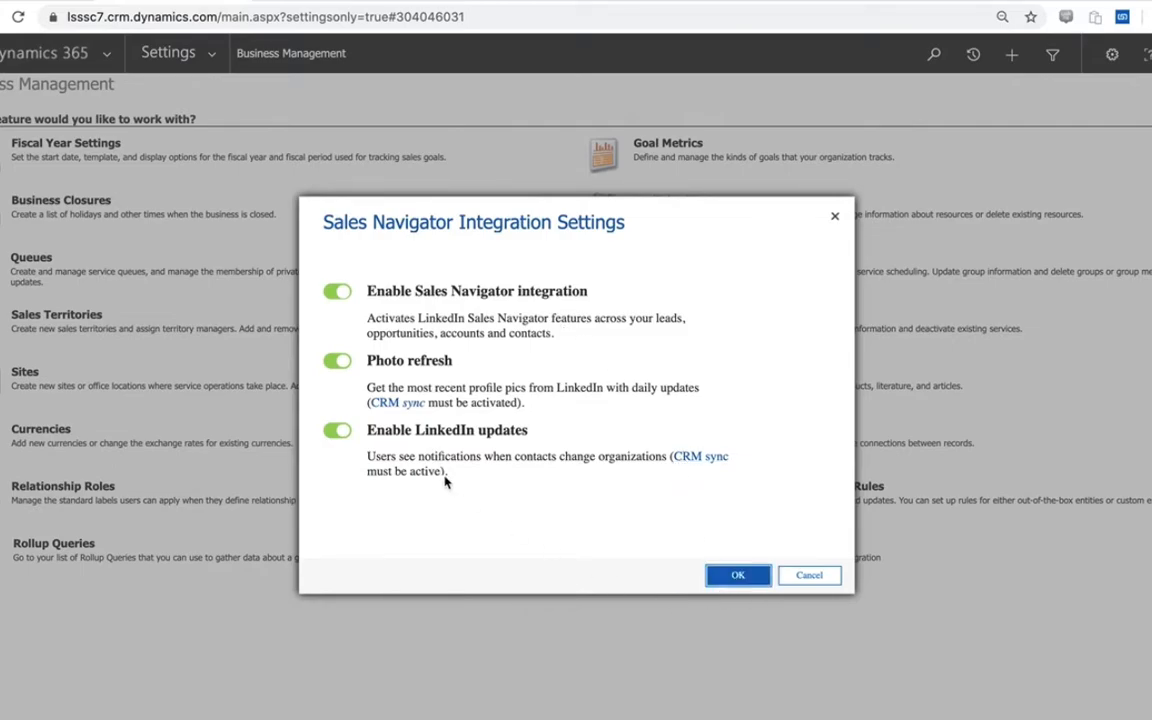
click(738, 574)
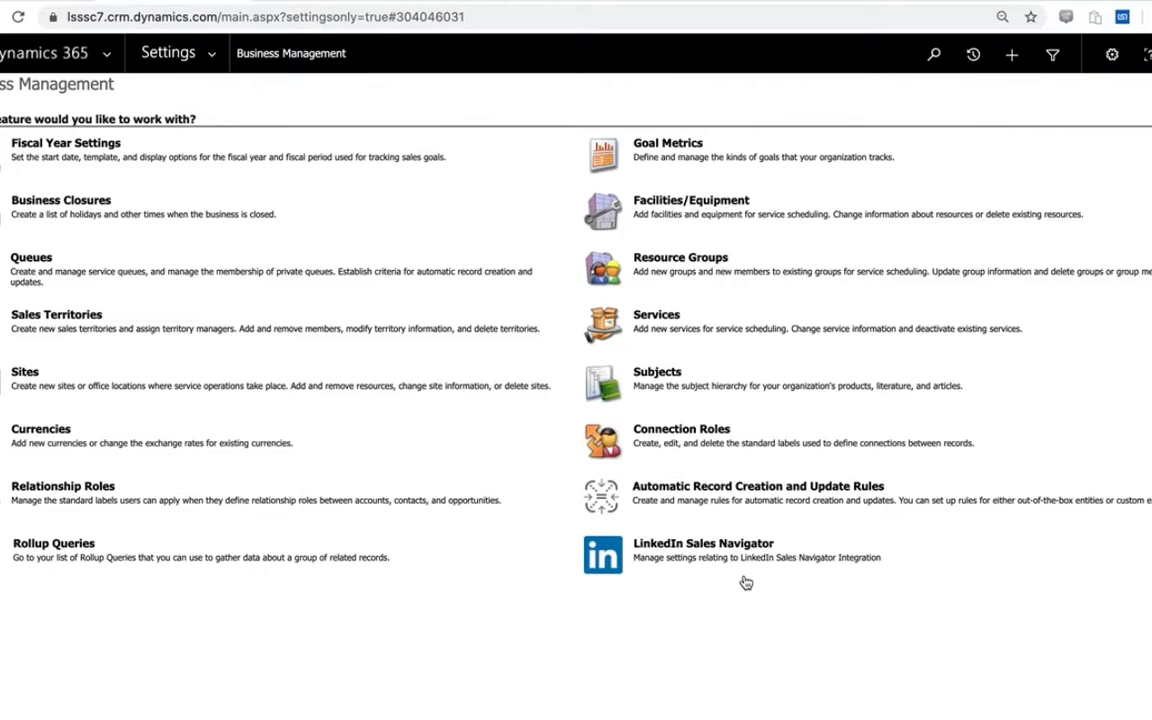
mouse_move(518, 636)
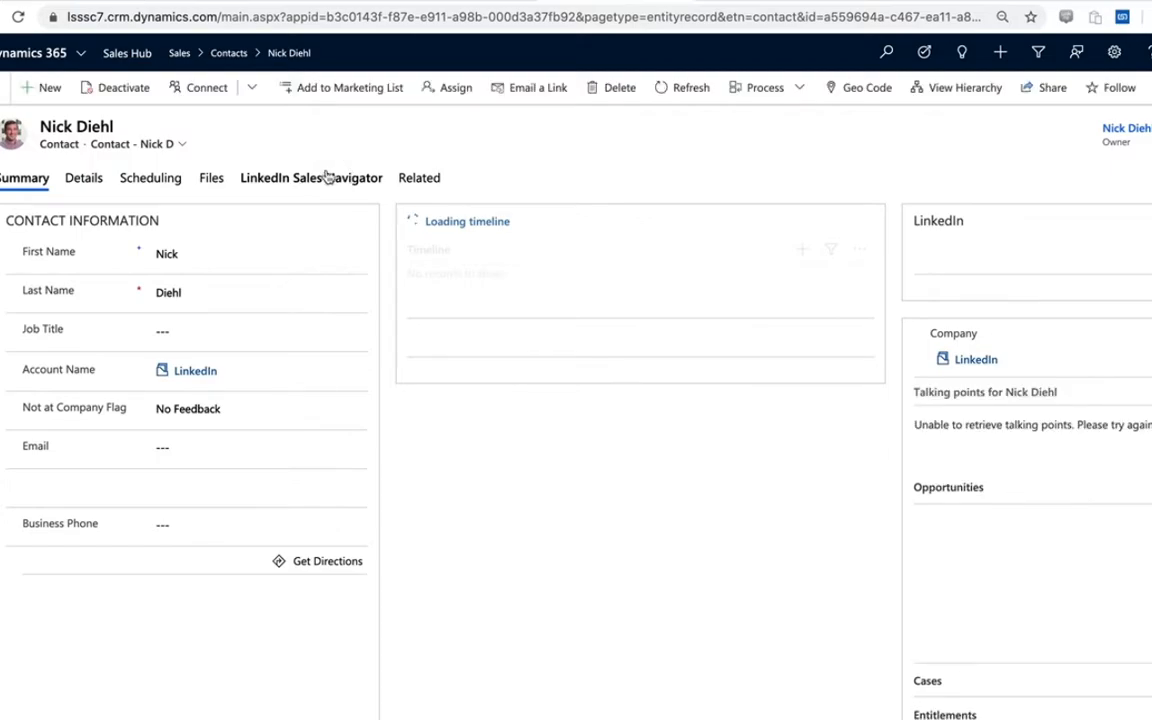
Step: Match the contact's account to its LinkedIn company, dismiss the notice, and view the Profile
click(311, 177)
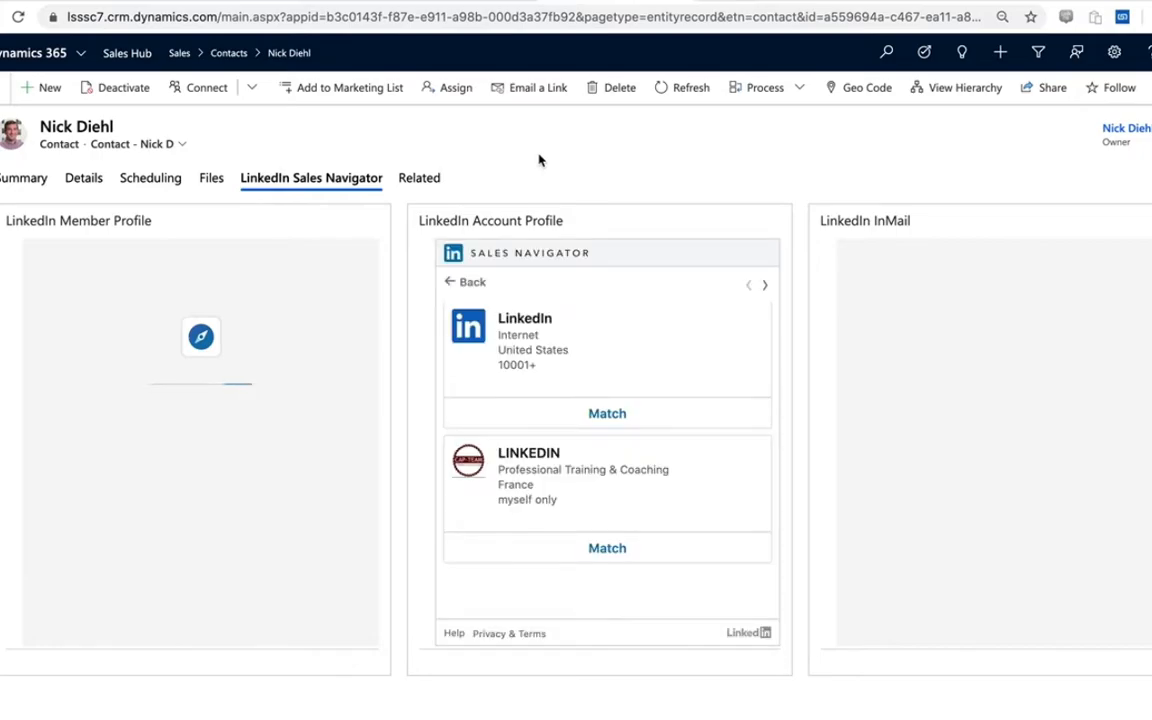
click(607, 413)
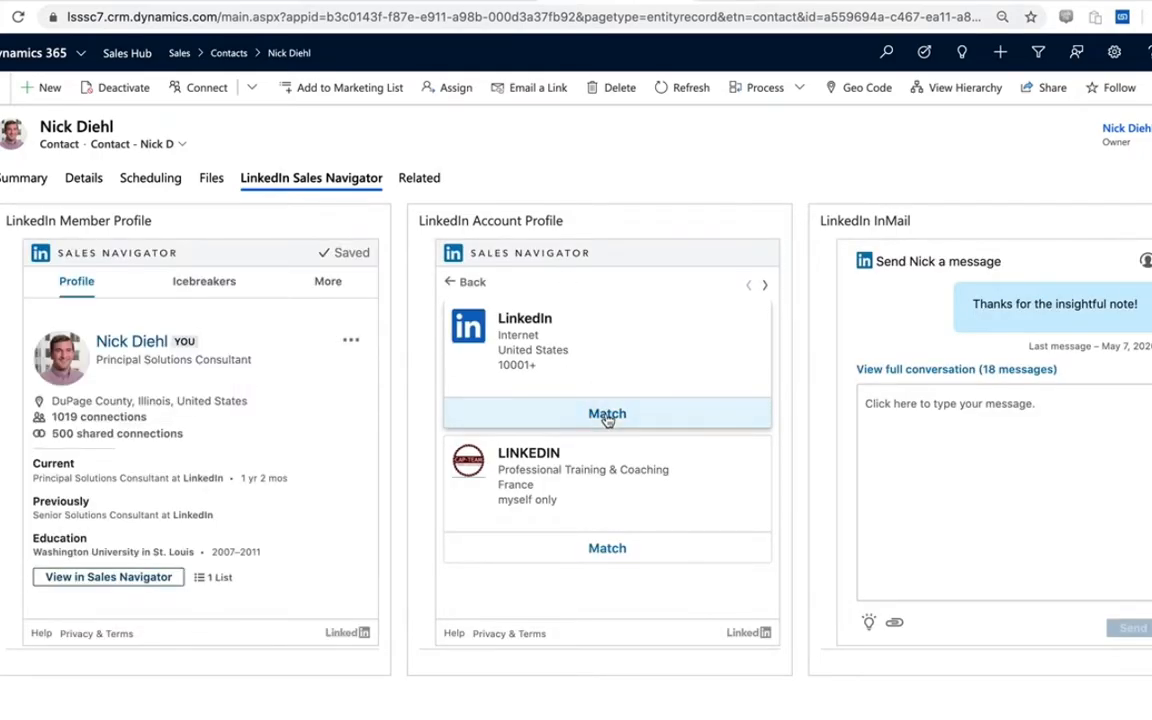
click(607, 413)
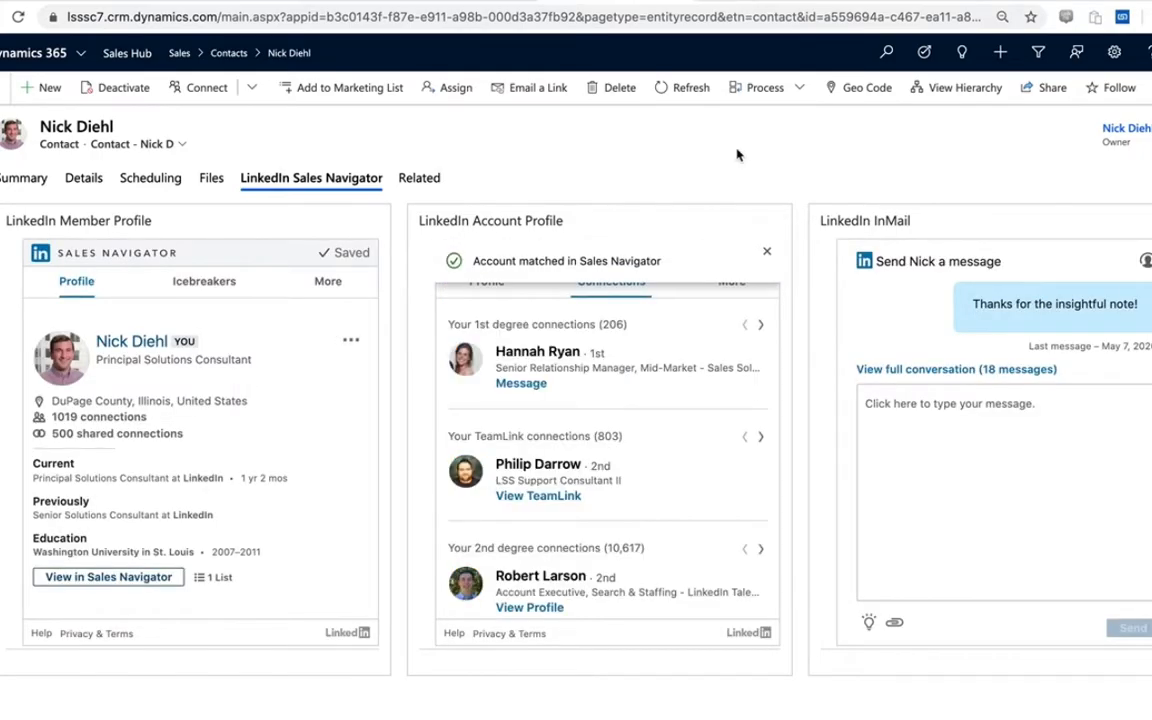
click(767, 251)
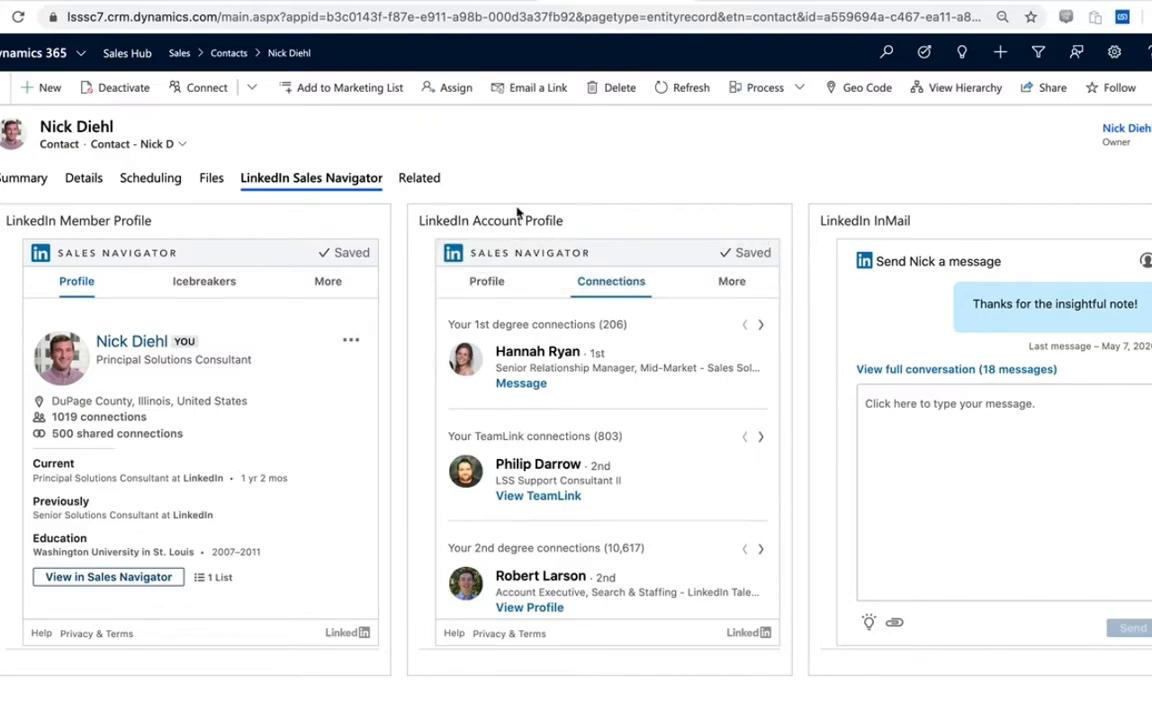
click(487, 281)
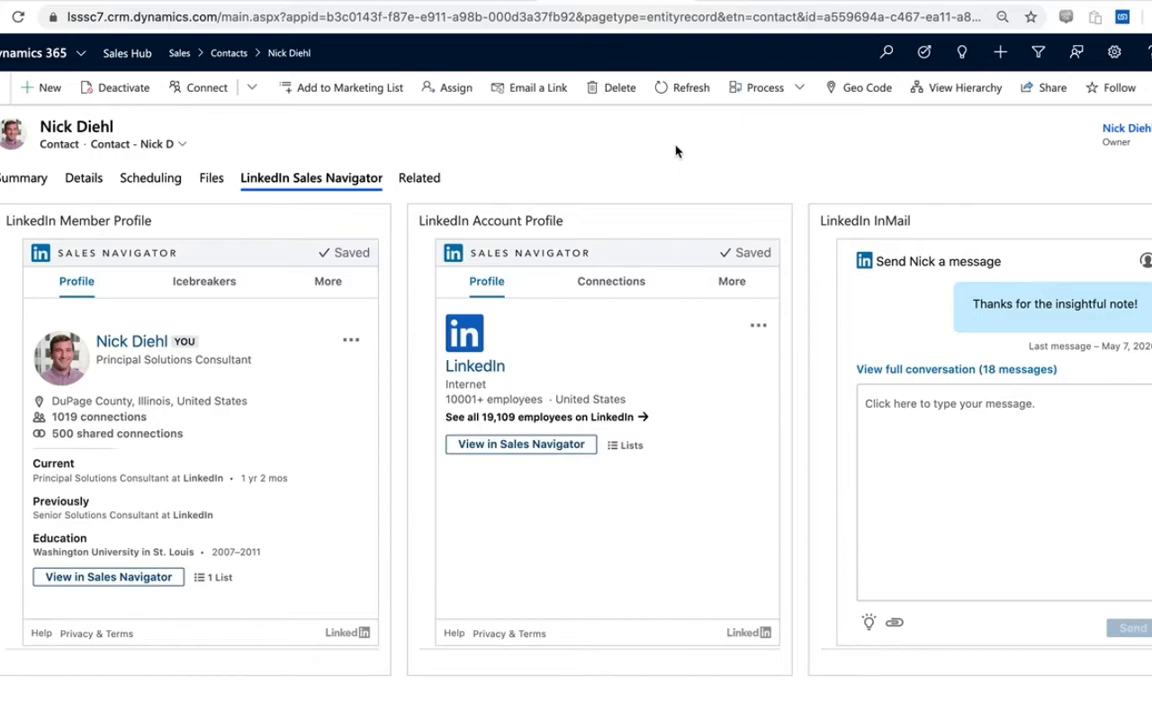
mouse_move(54, 235)
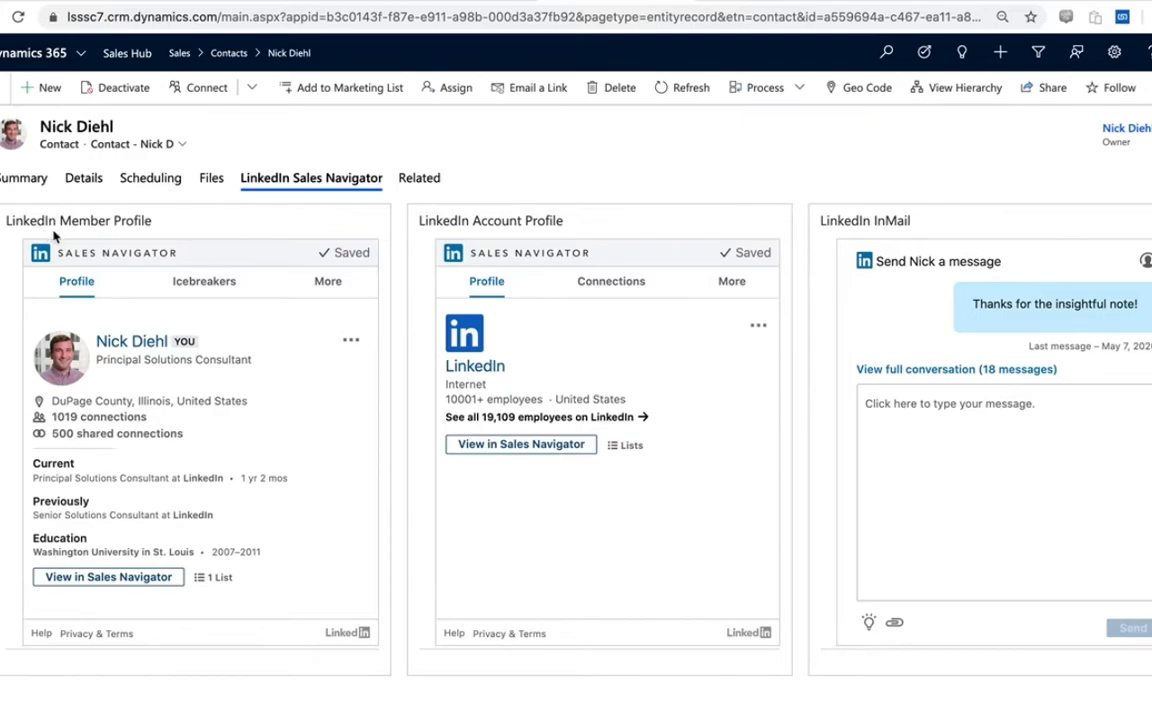
mouse_move(225, 397)
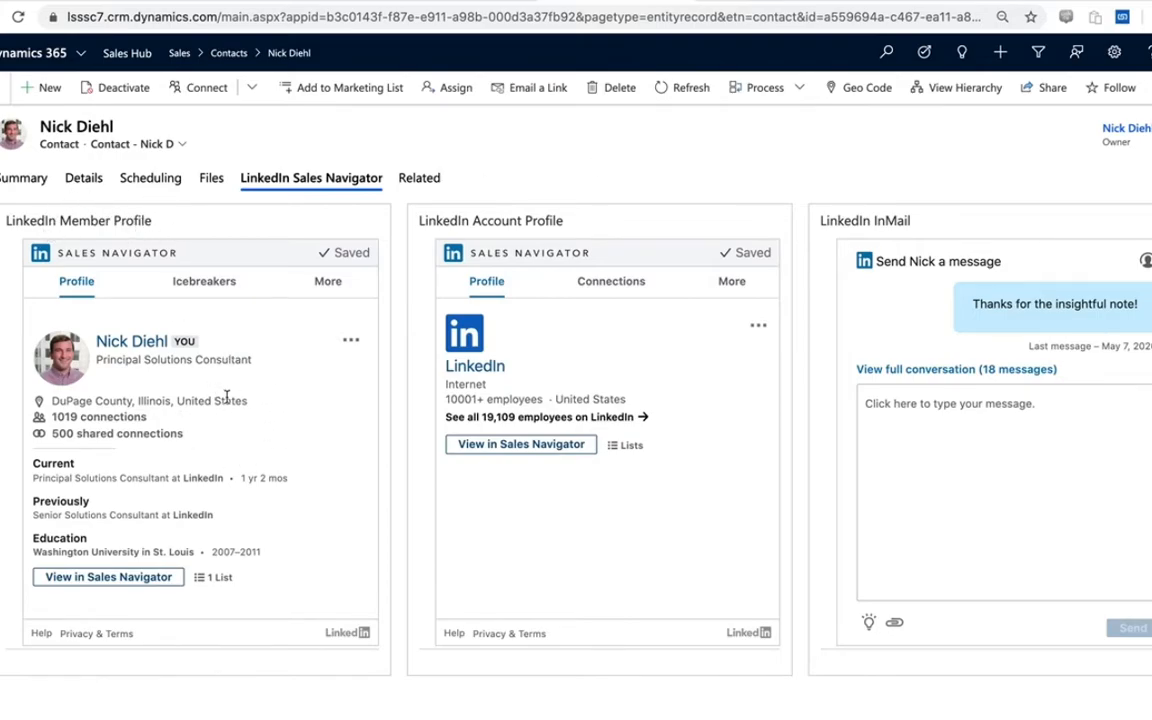
mouse_move(631, 316)
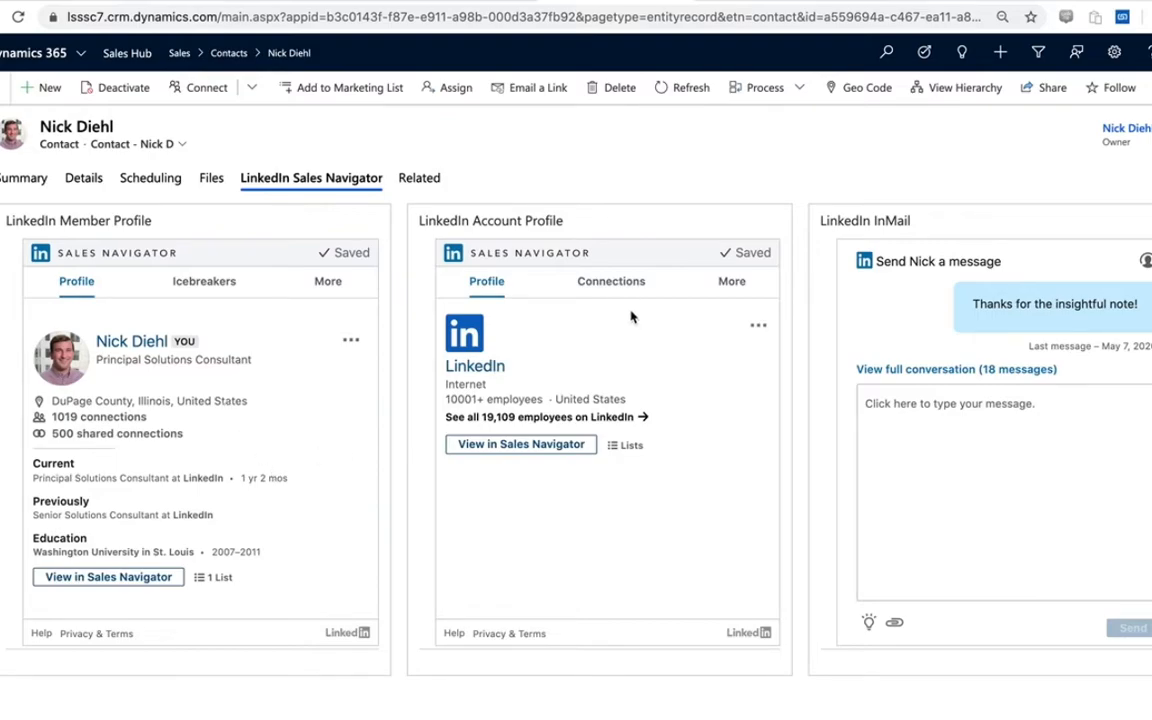
mouse_move(683, 452)
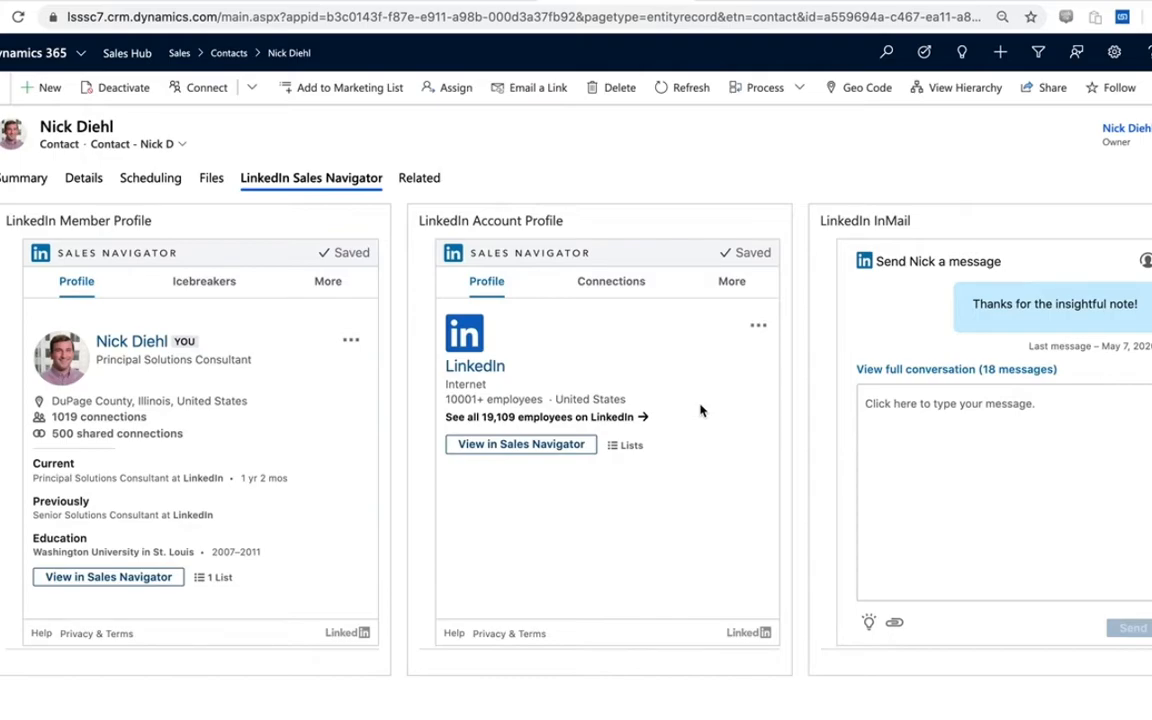
mouse_move(723, 150)
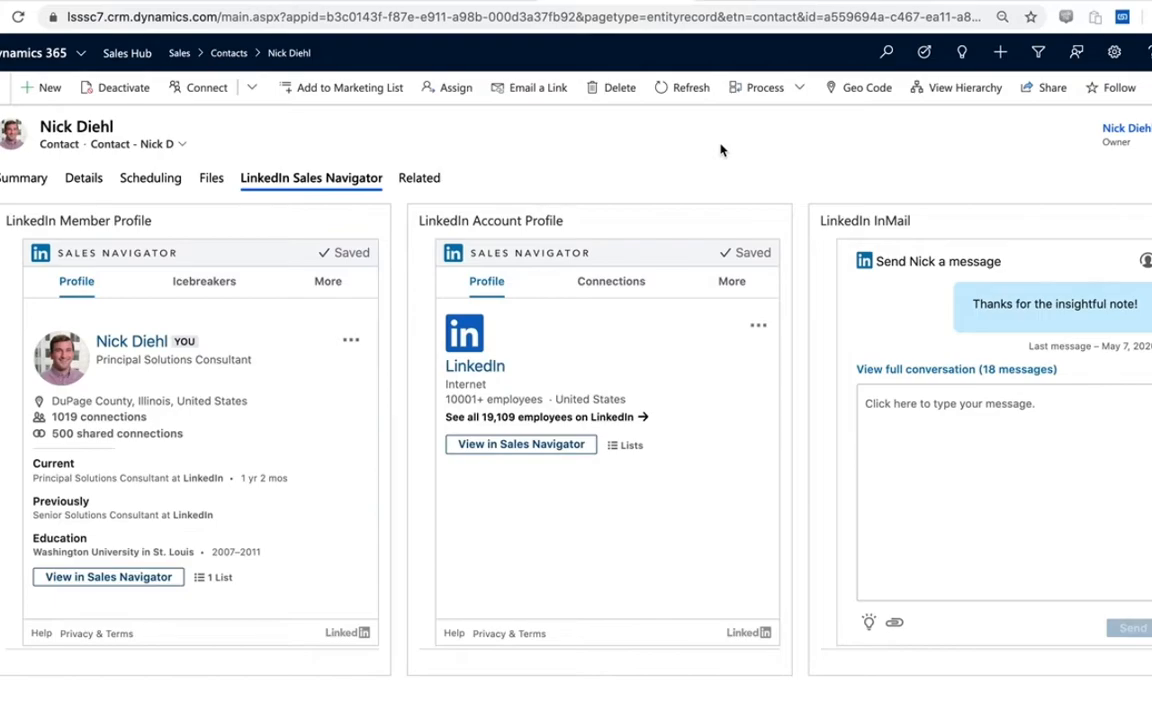
mouse_move(407, 6)
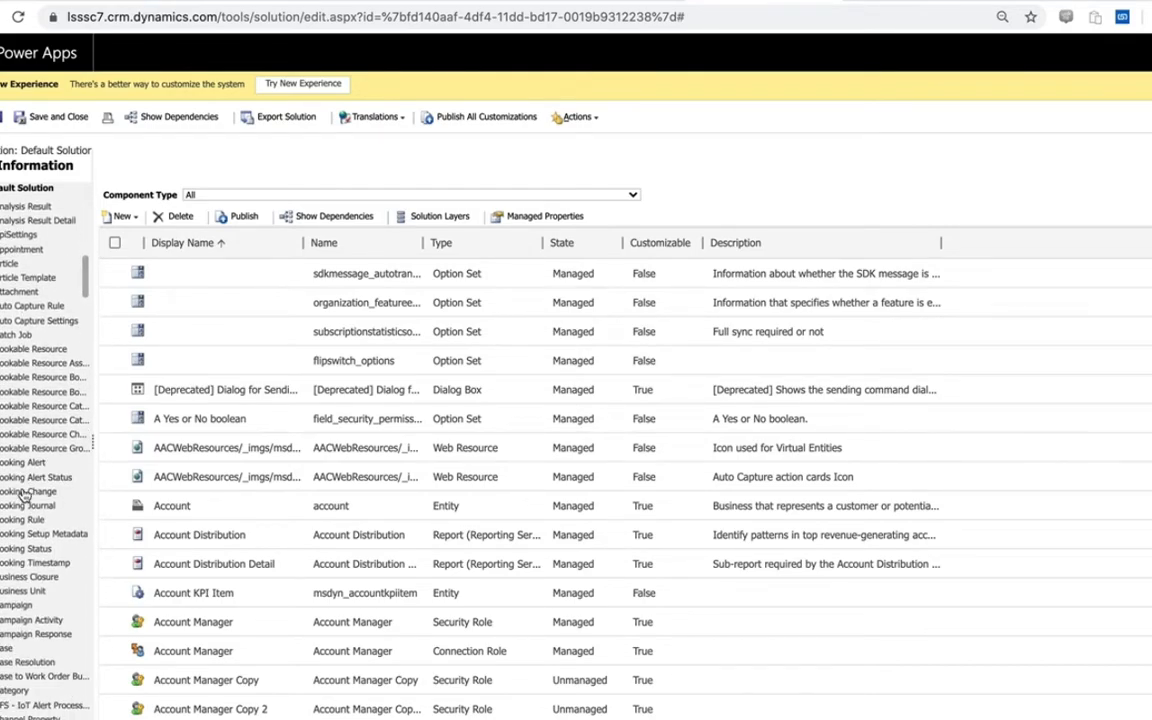
mouse_move(30, 491)
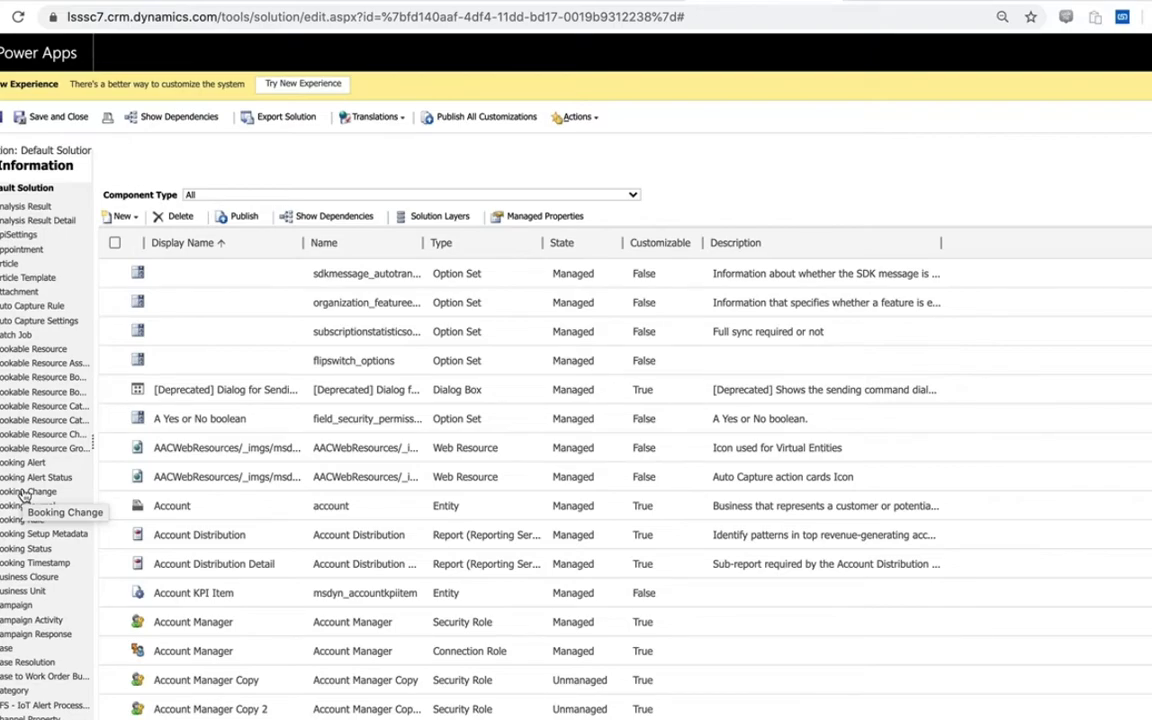
mouse_move(35, 360)
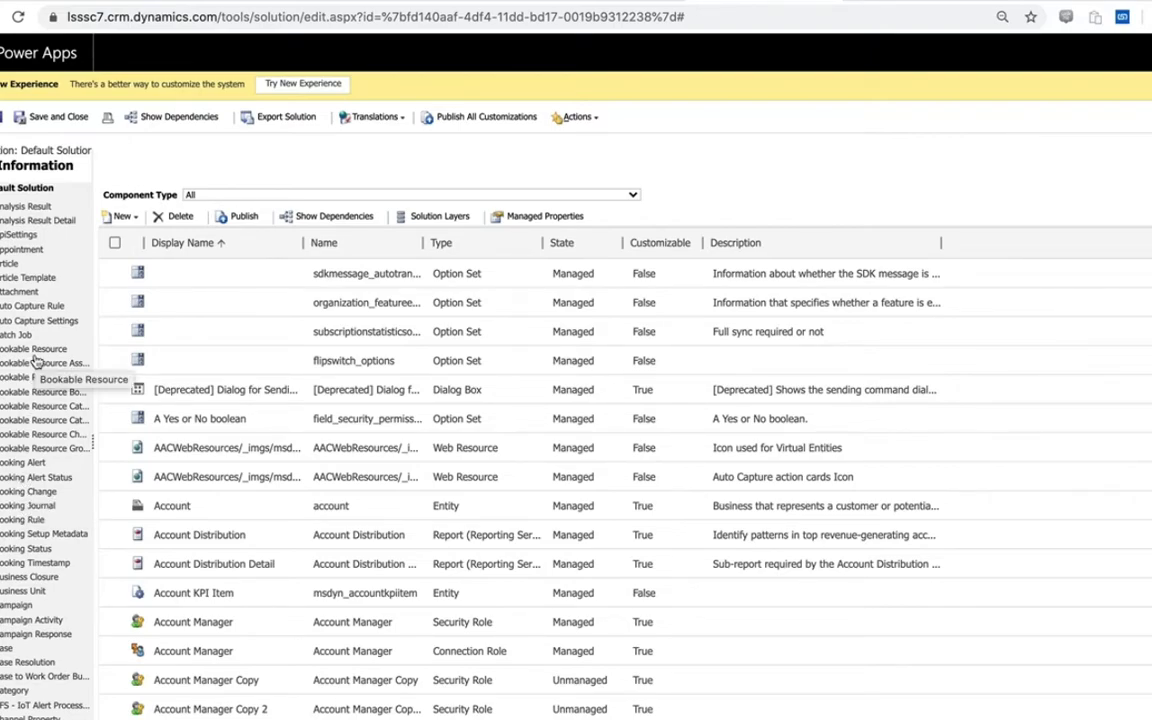
Step: Expand Contact's Forms in the Default Solution and open the Contact main form
scroll(down, 3)
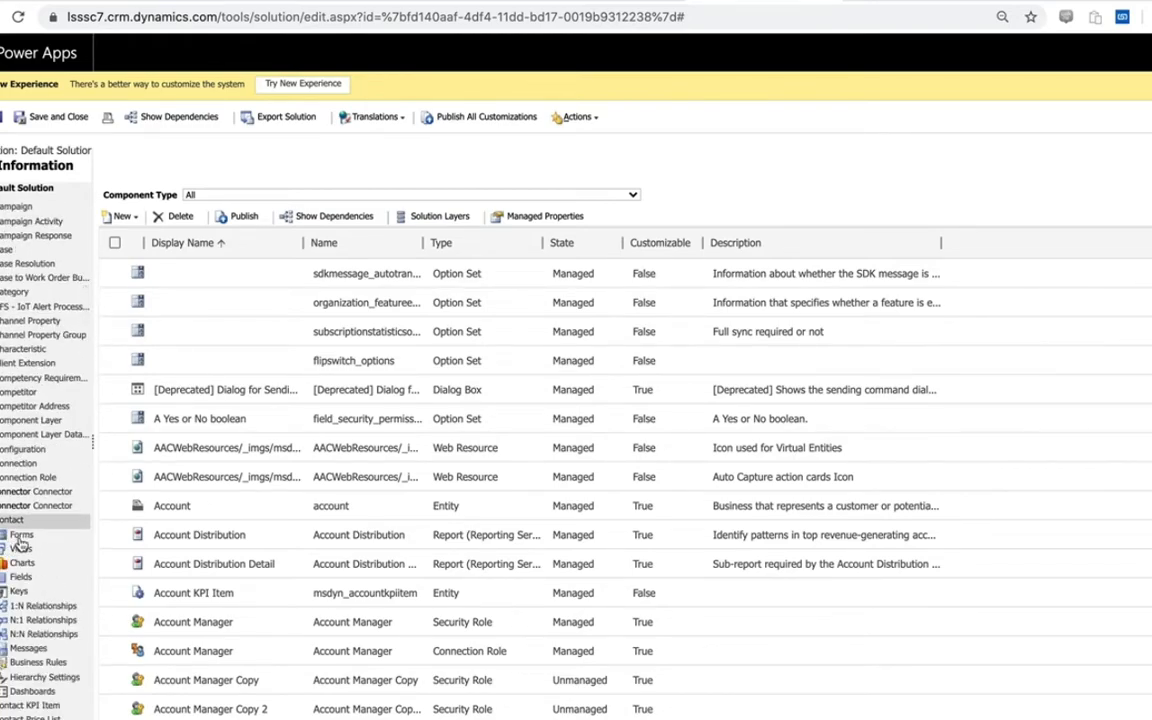
click(21, 534)
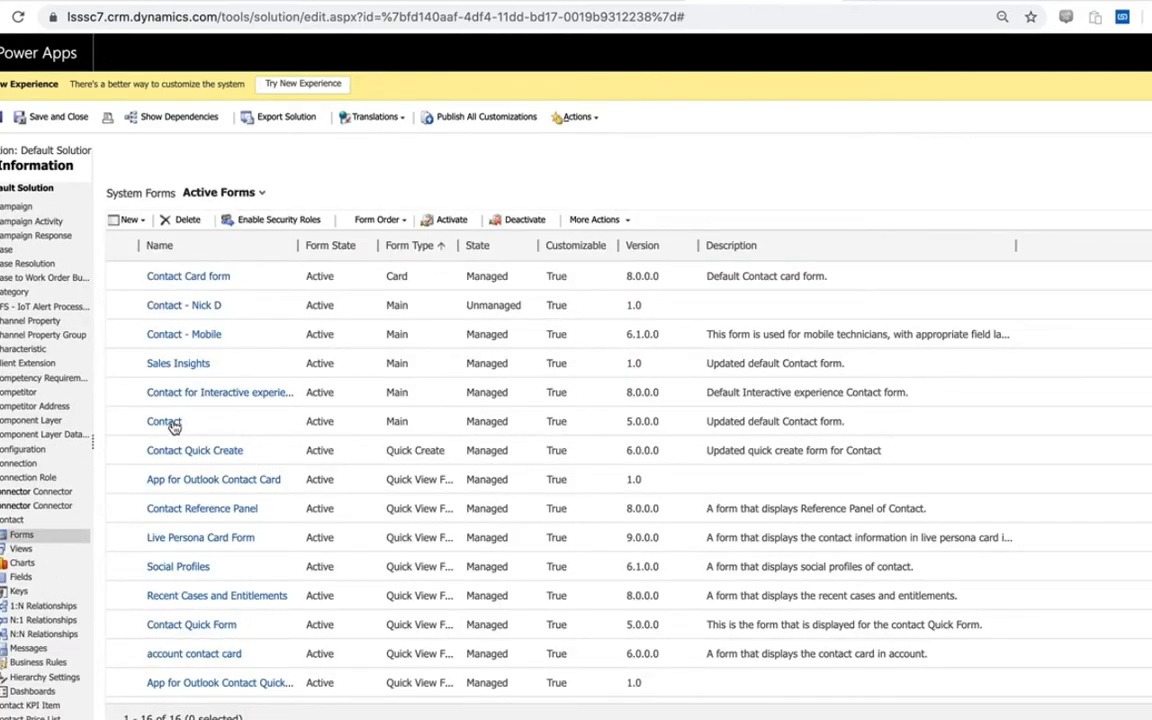
double_click(163, 421)
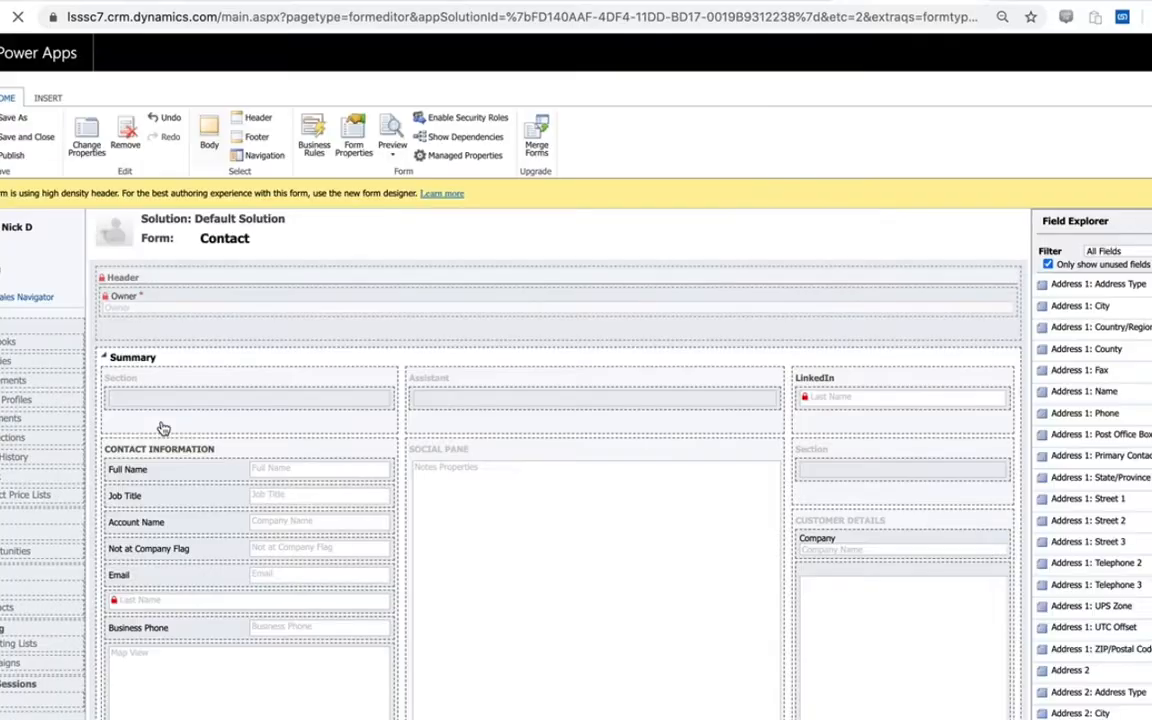
Step: Scroll the Contact form down to its LinkedIn Sales Navigator section
scroll(down, 3)
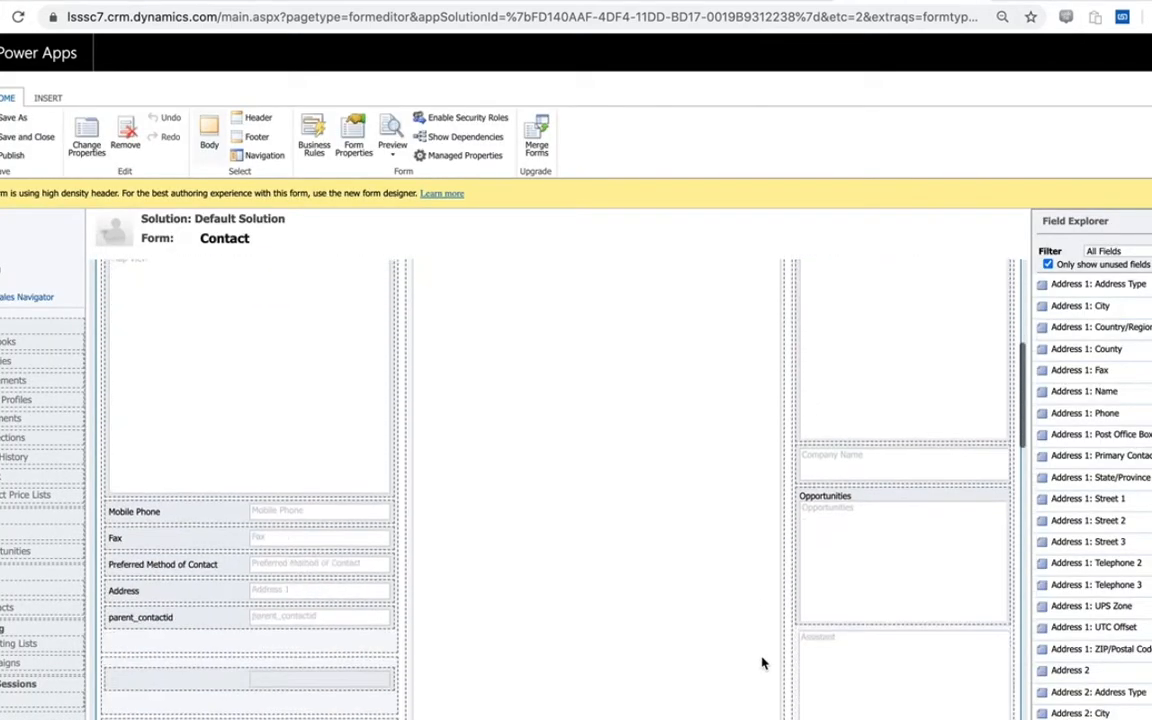
scroll(down, 3)
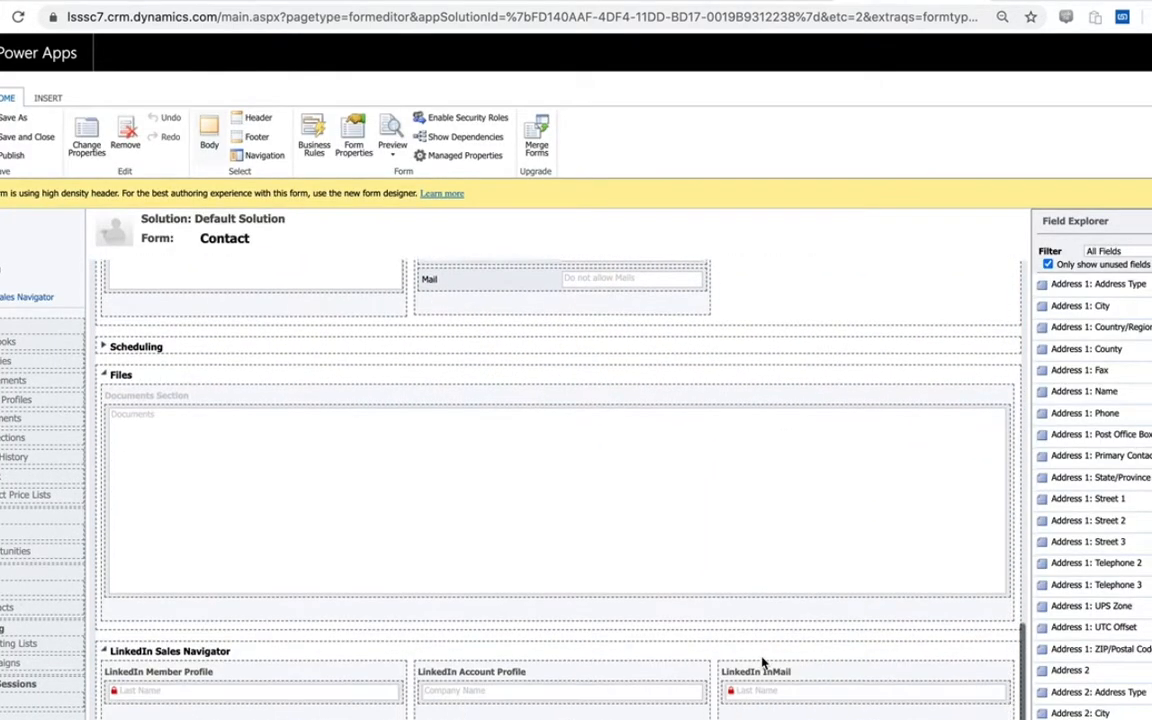
scroll(down, 3)
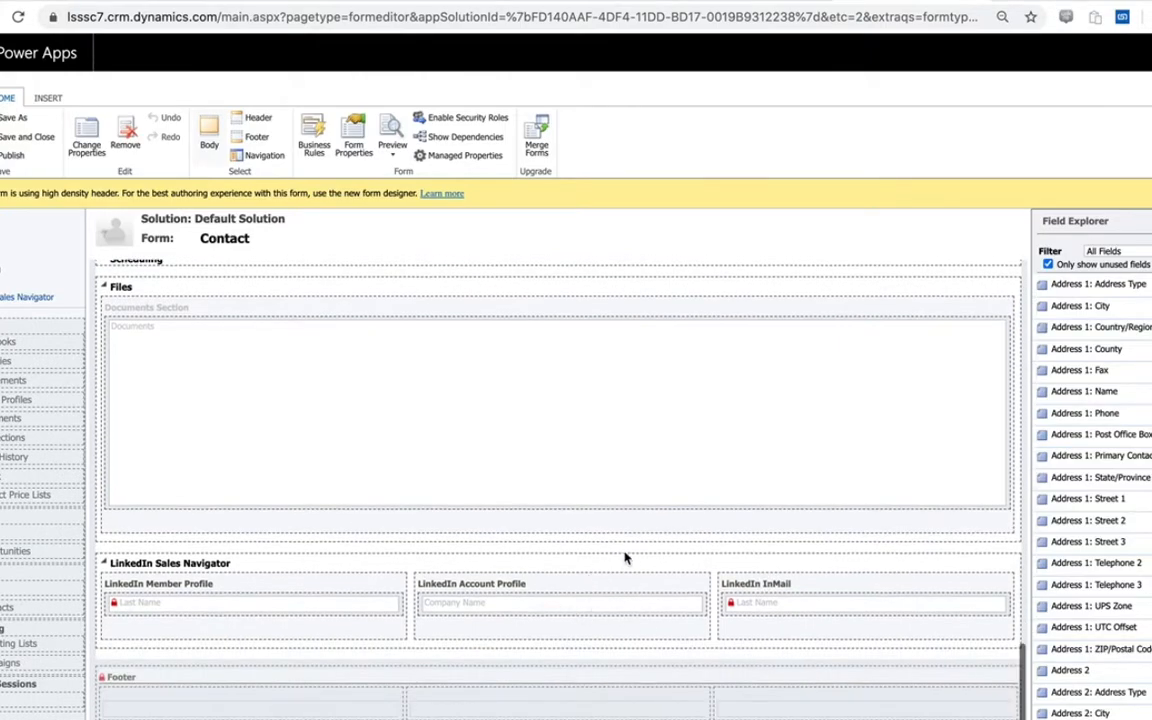
mouse_move(402, 598)
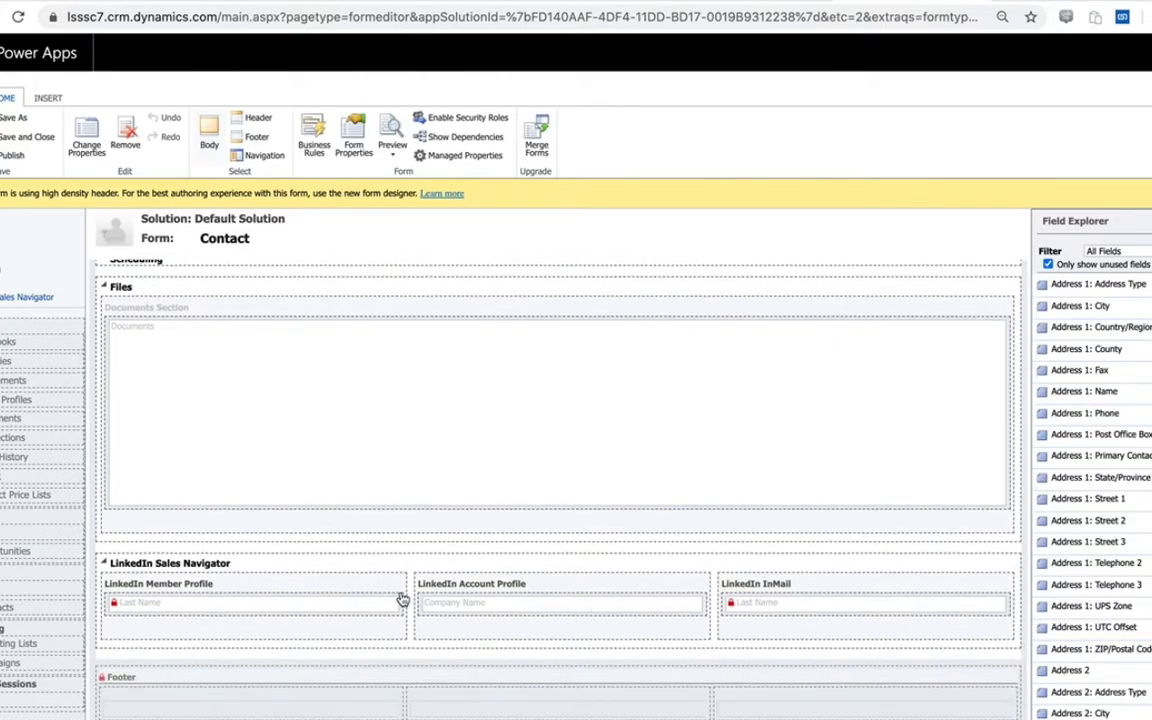
mouse_move(555, 593)
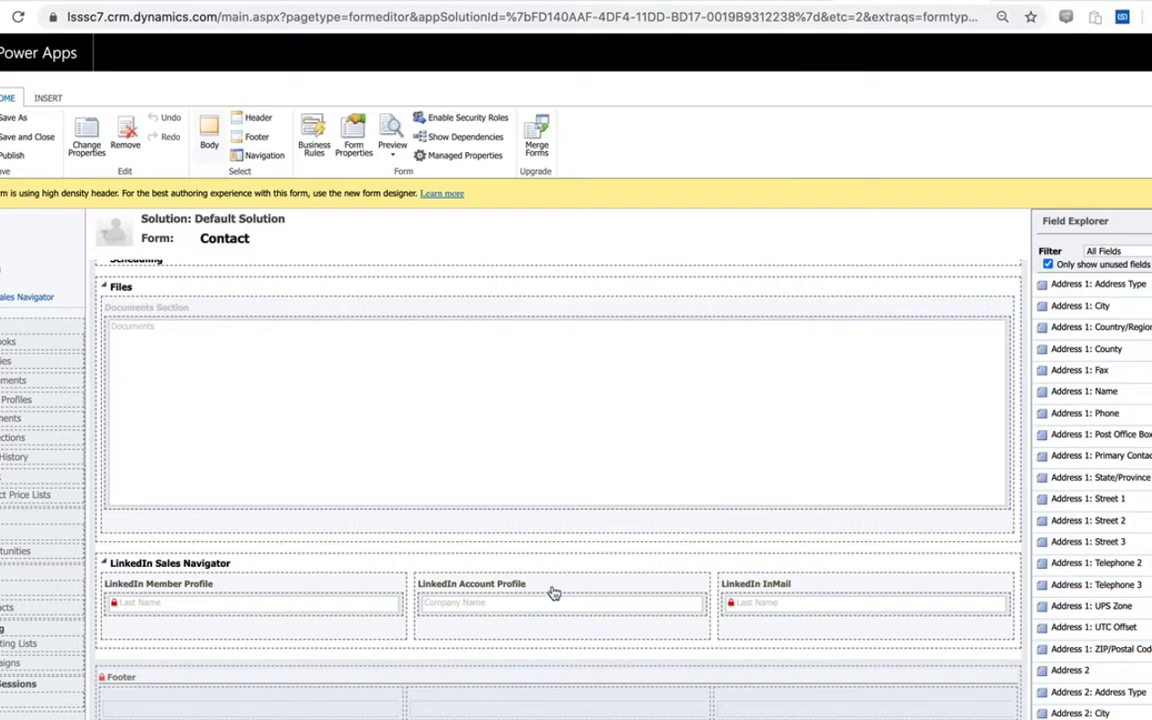
mouse_move(518, 567)
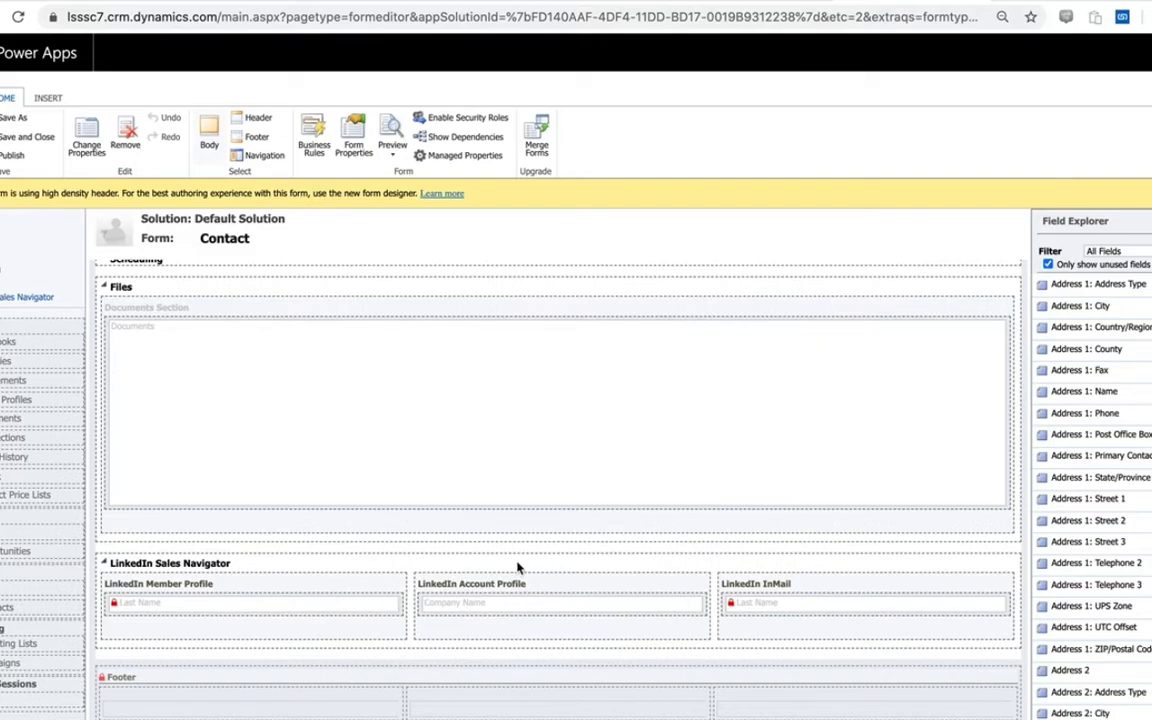
mouse_move(301, 588)
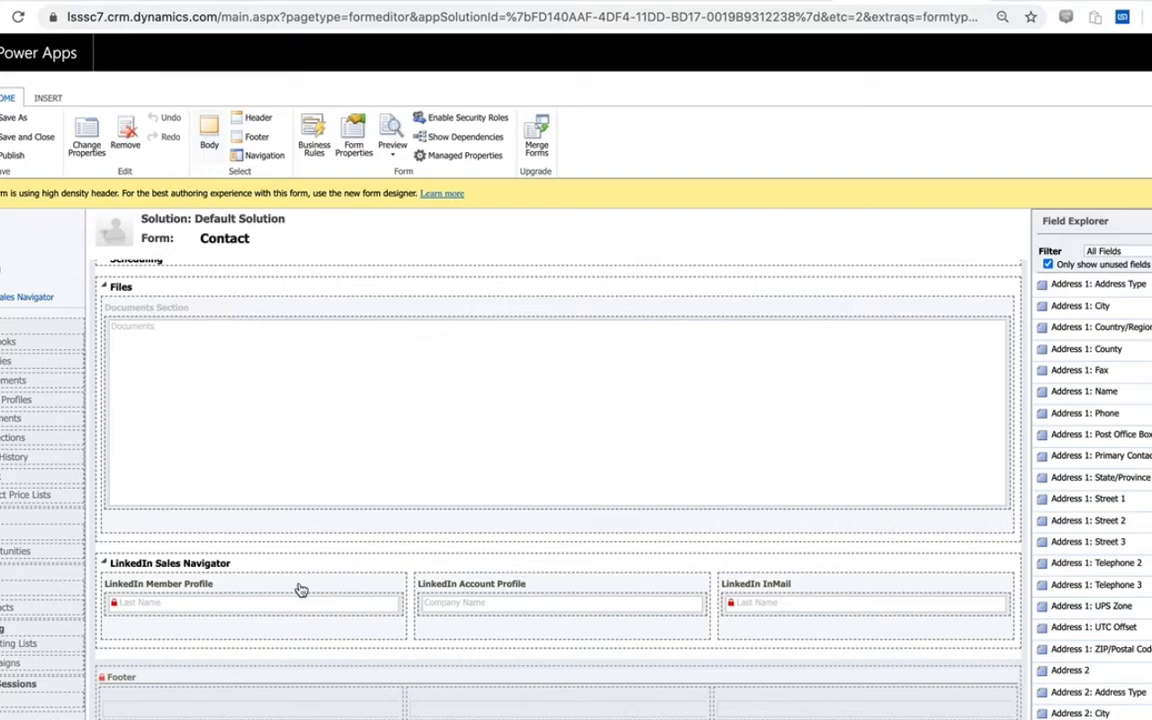
mouse_move(292, 608)
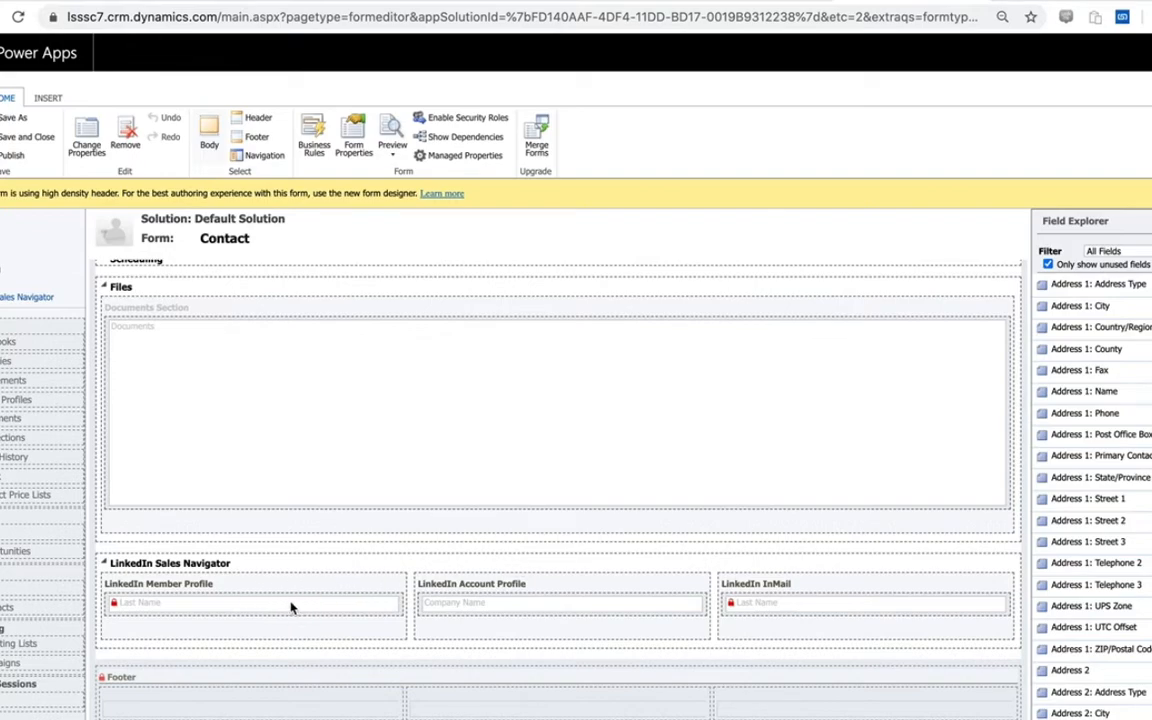
mouse_move(462, 603)
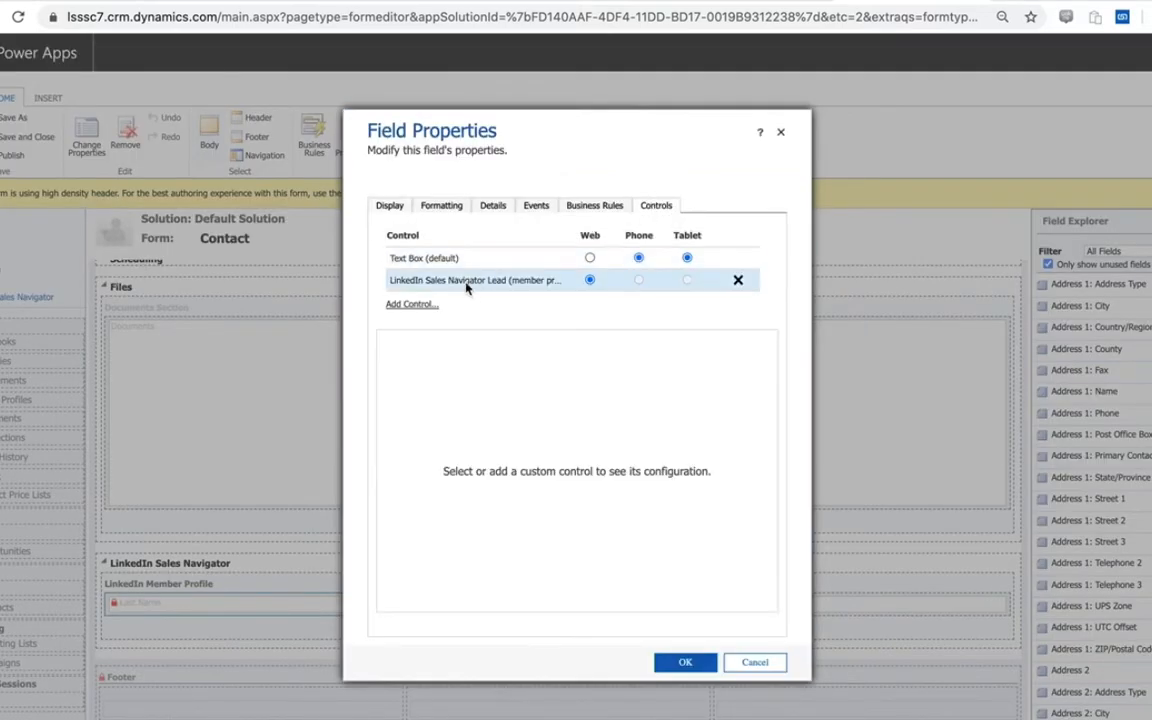
Step: Inspect the LinkedIn Sales Navigator Lead control's properties, then close Field Properties with OK
click(477, 280)
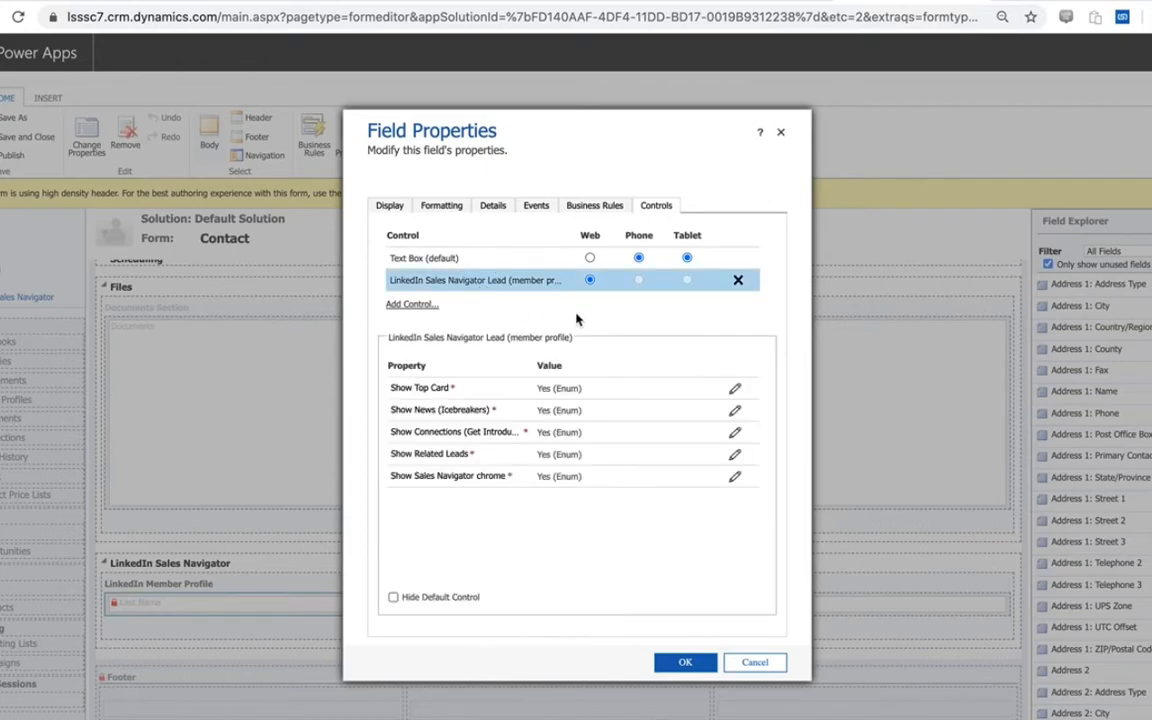
mouse_move(647, 348)
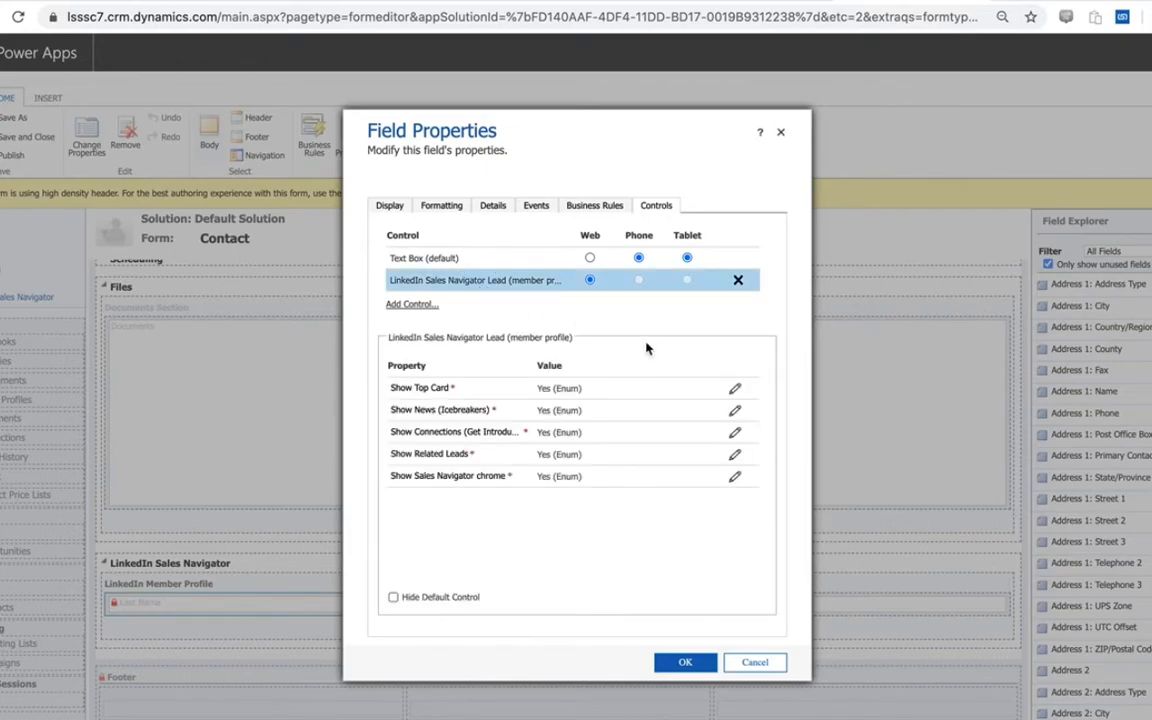
click(455, 432)
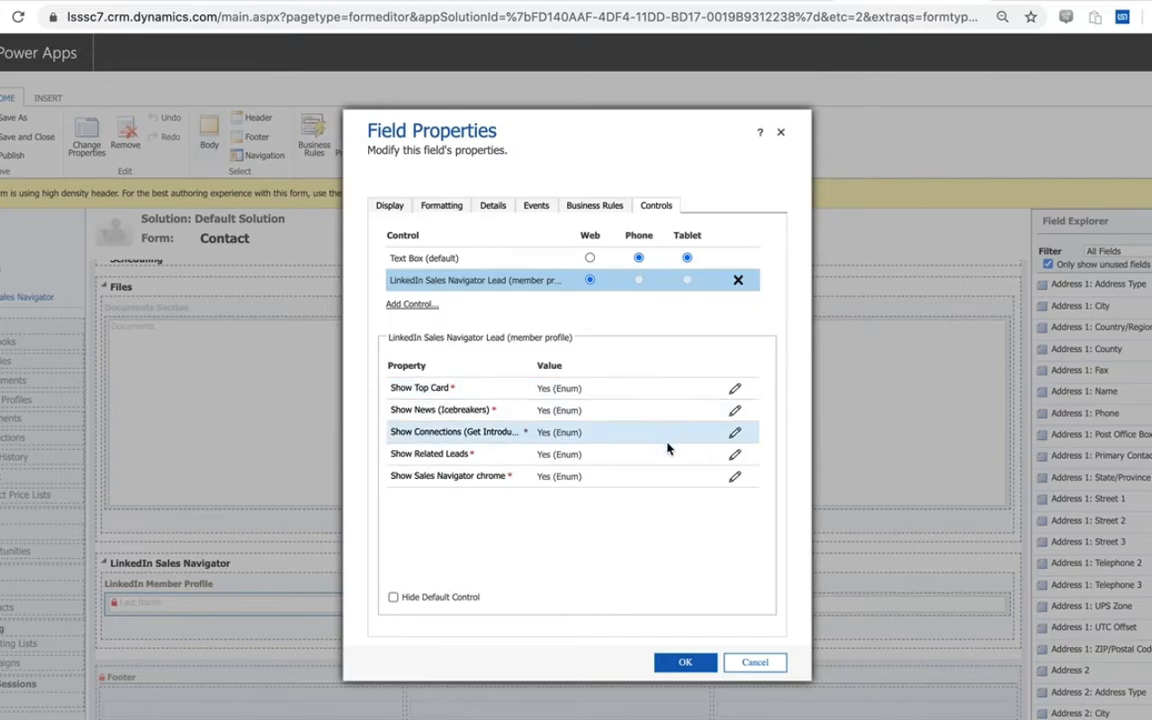
mouse_move(704, 321)
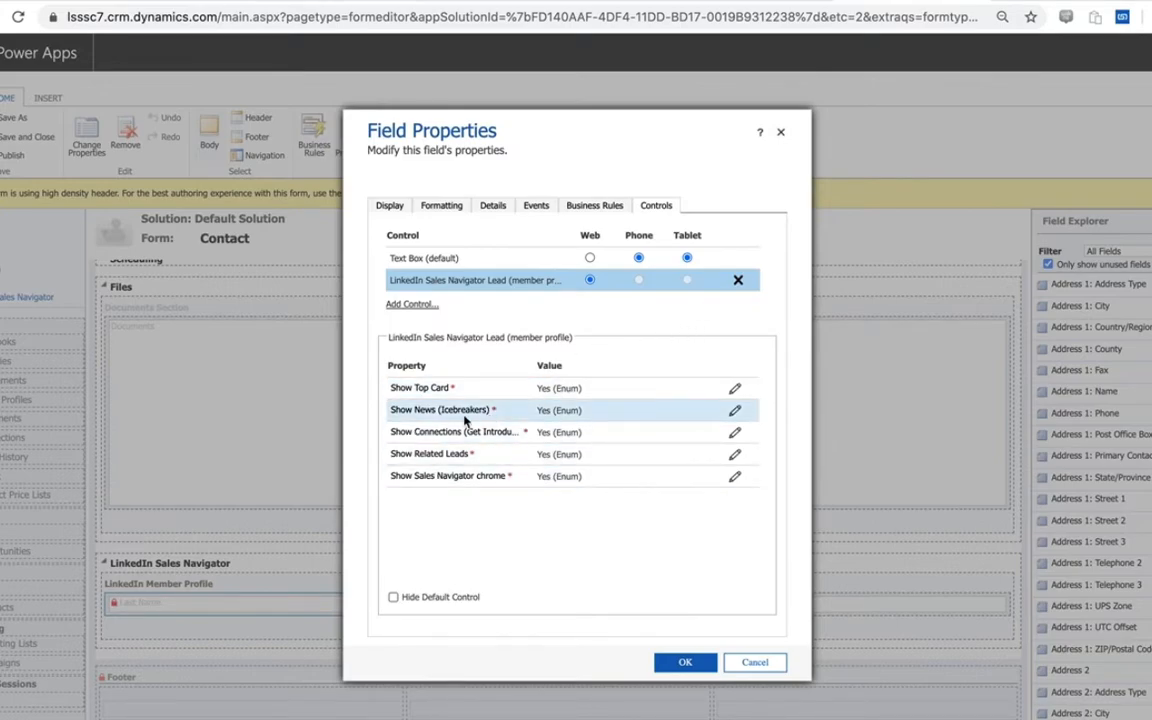
mouse_move(440, 409)
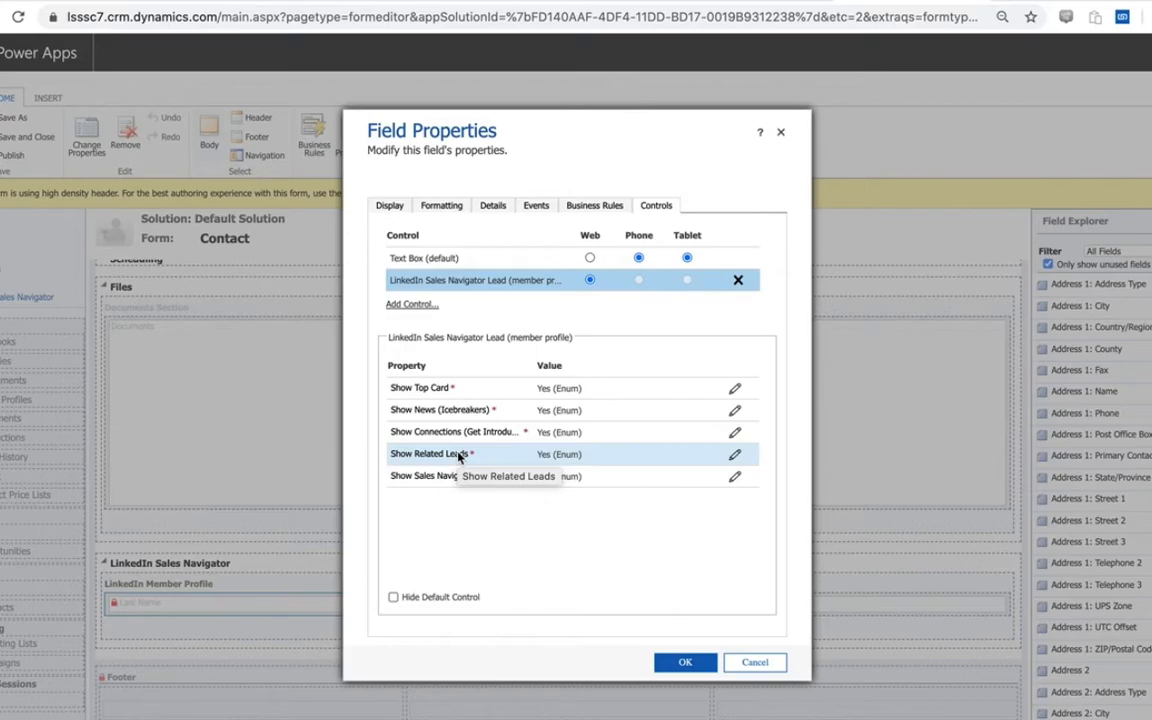
mouse_move(656, 432)
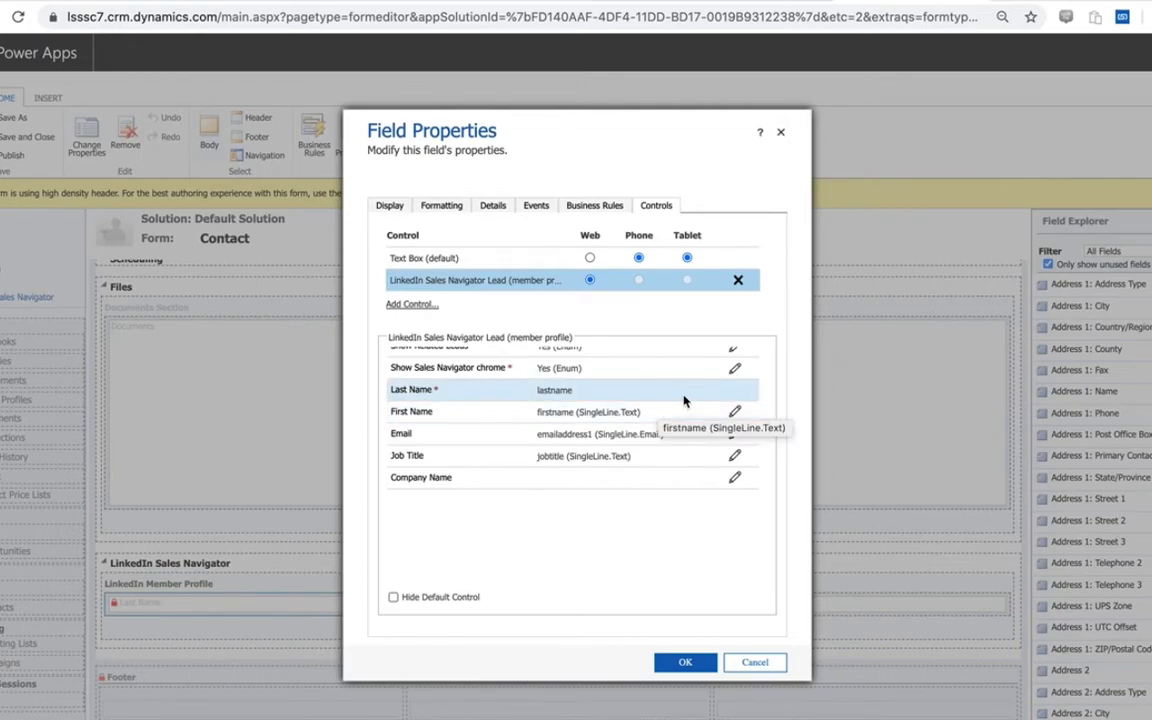
mouse_move(690, 395)
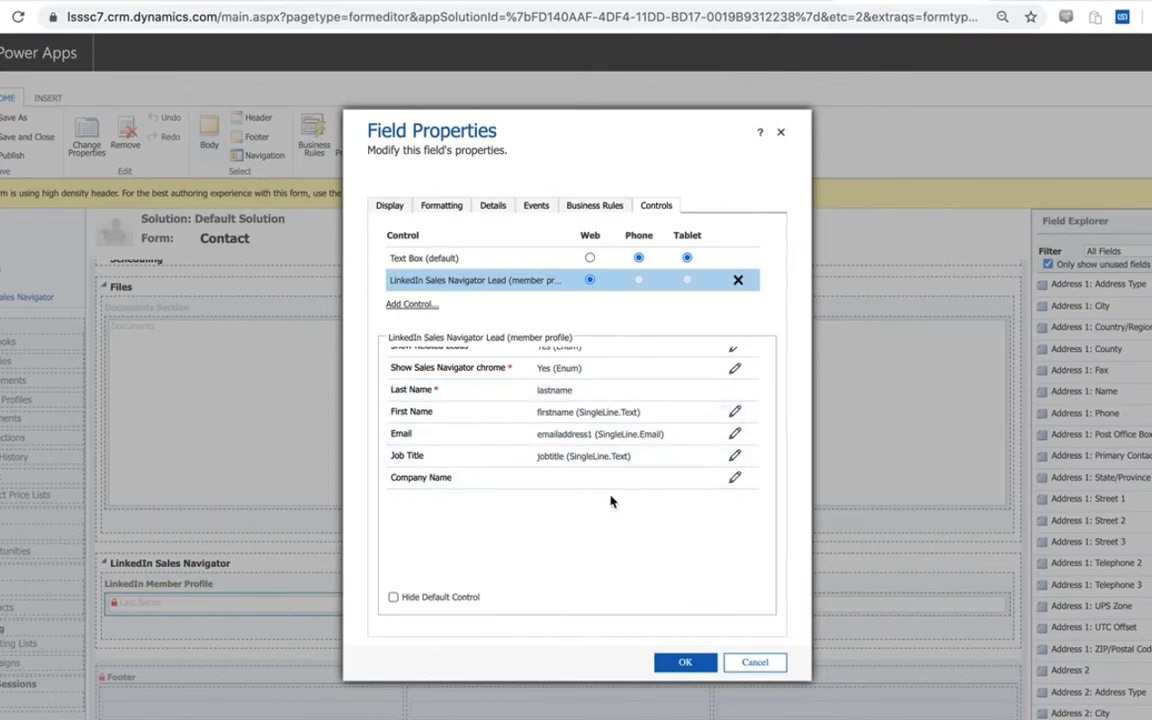
mouse_move(658, 532)
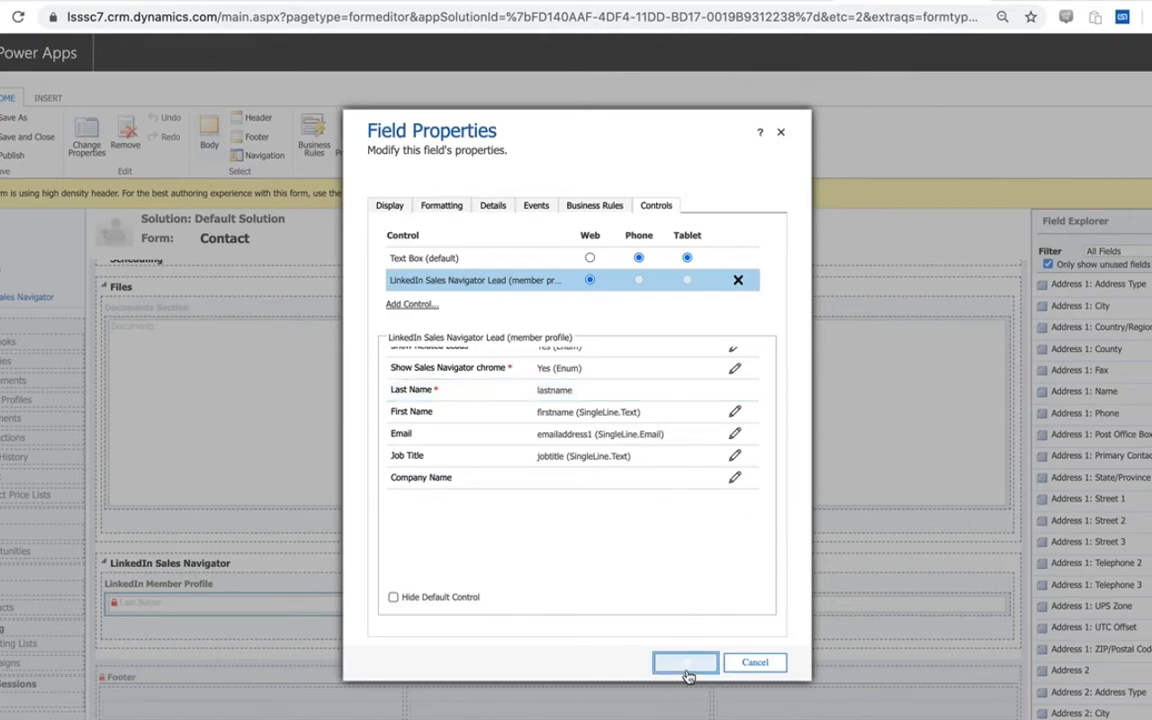
click(685, 662)
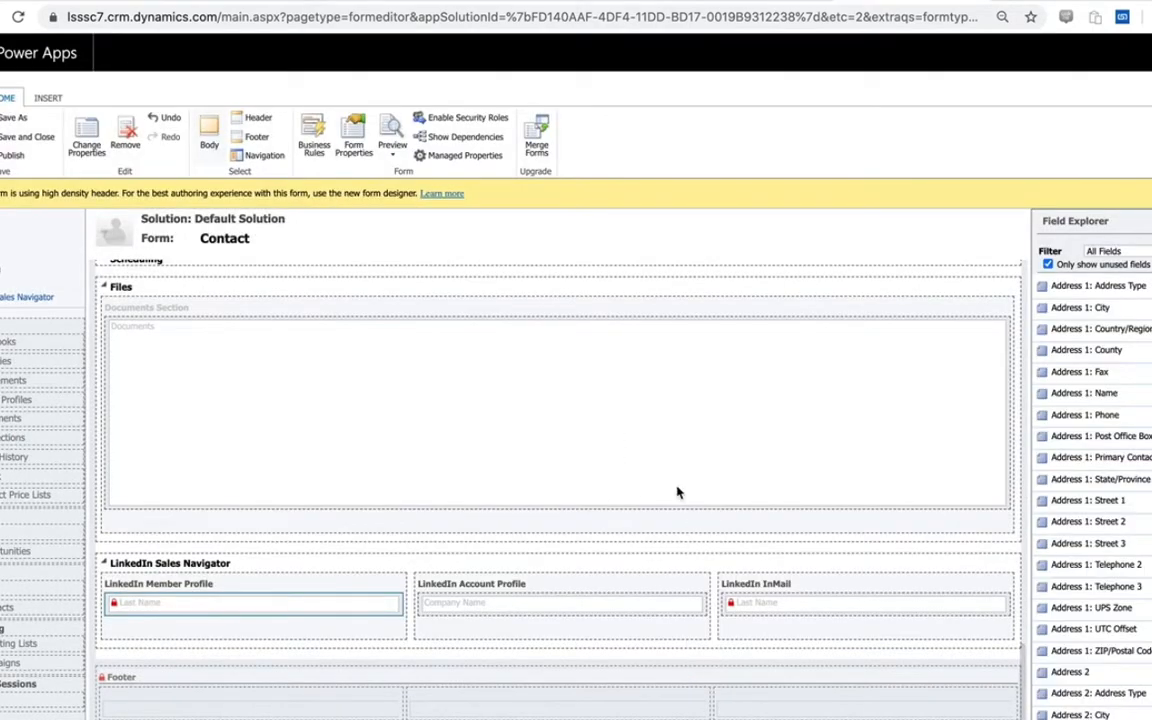
mouse_move(627, 562)
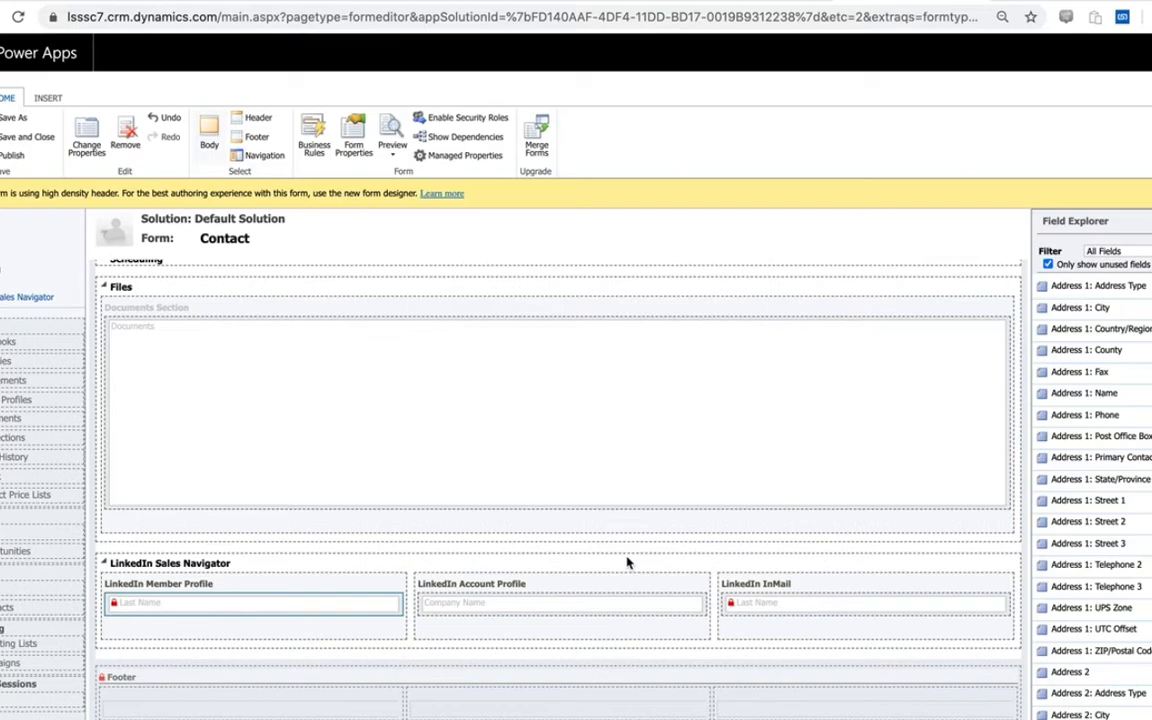
mouse_move(197, 574)
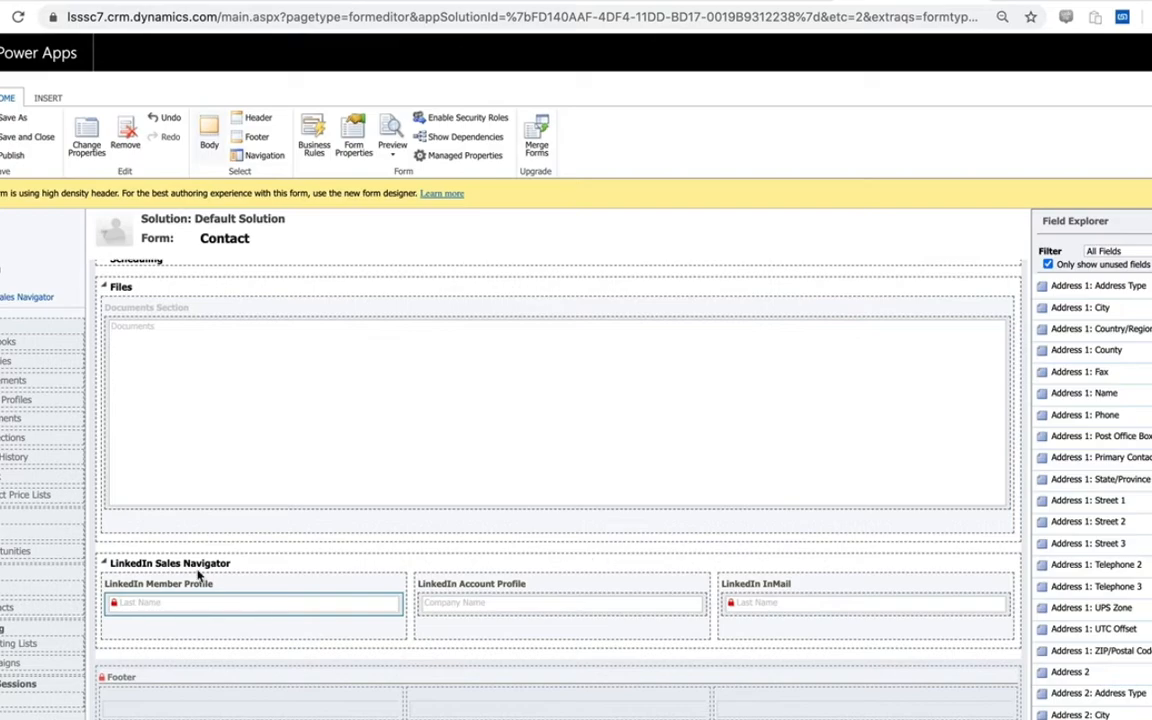
mouse_move(258, 561)
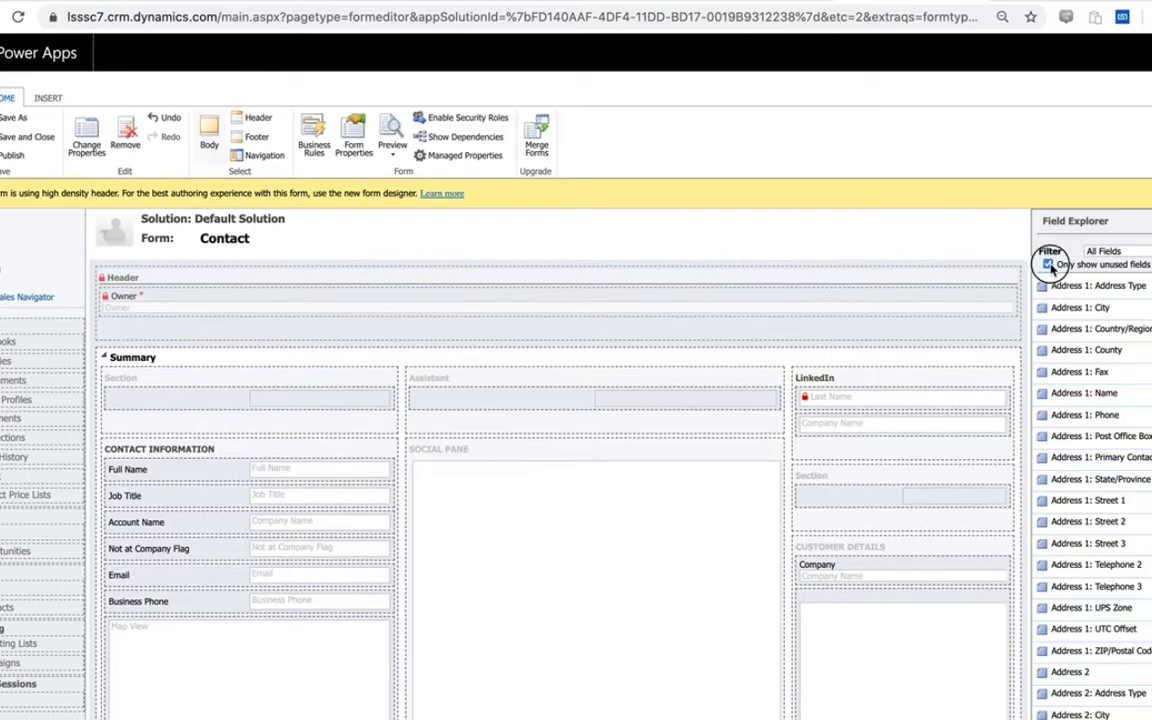
Step: Uncheck 'Only show unused fields' in the Field Explorer
click(1047, 264)
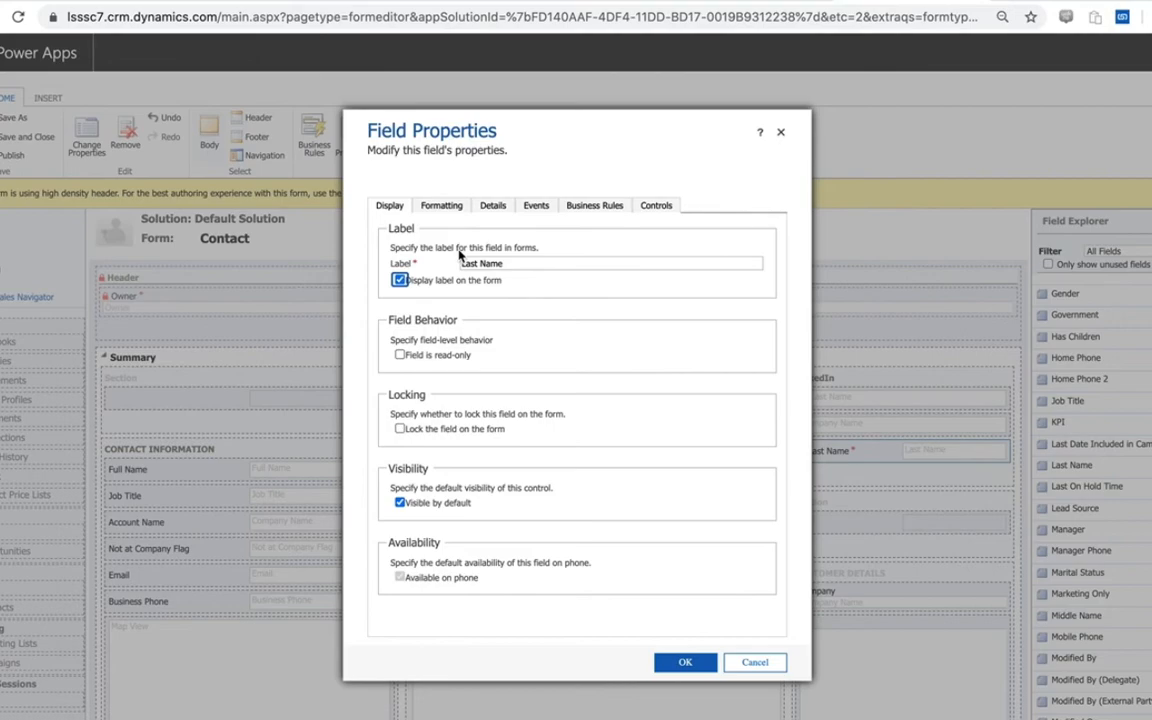
Step: Add the LinkedIn Sales Navigator Lead control to the Last Name field
click(656, 205)
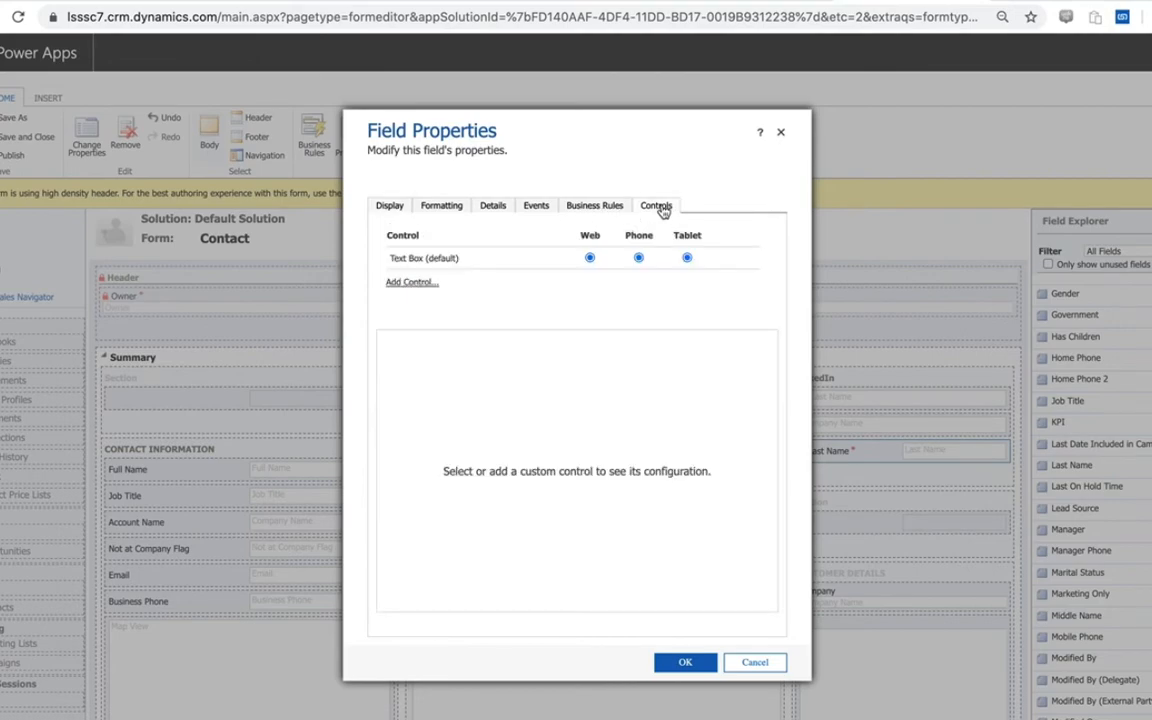
click(412, 282)
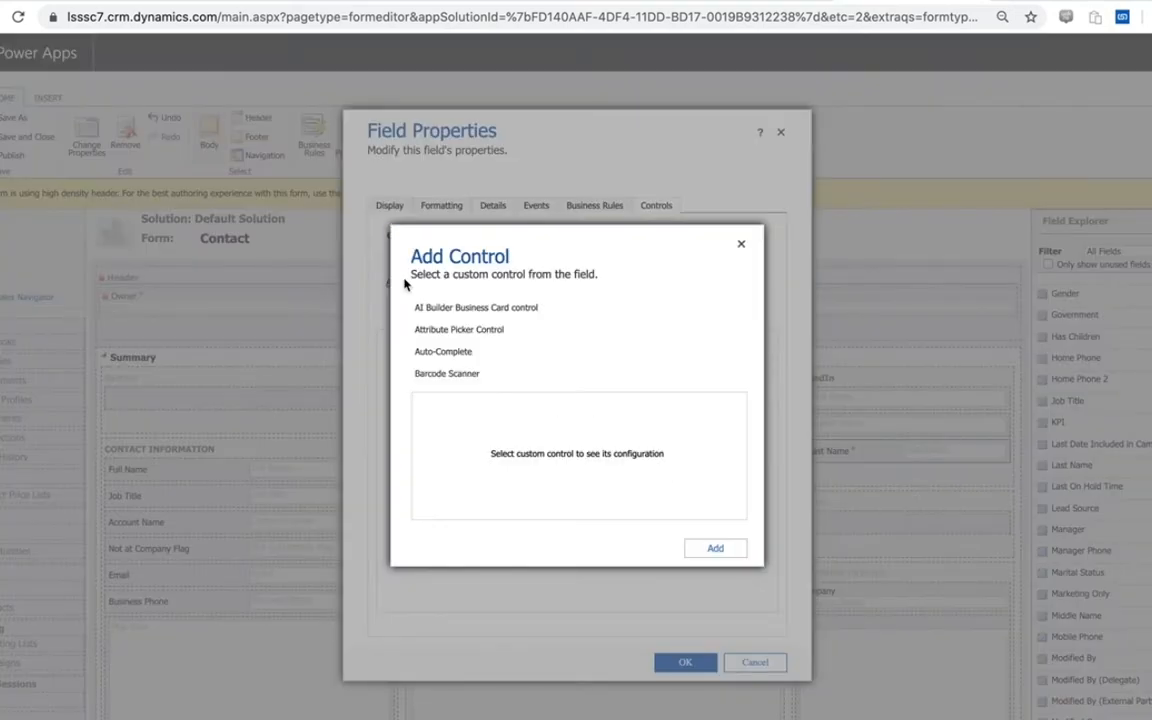
scroll(down, 3)
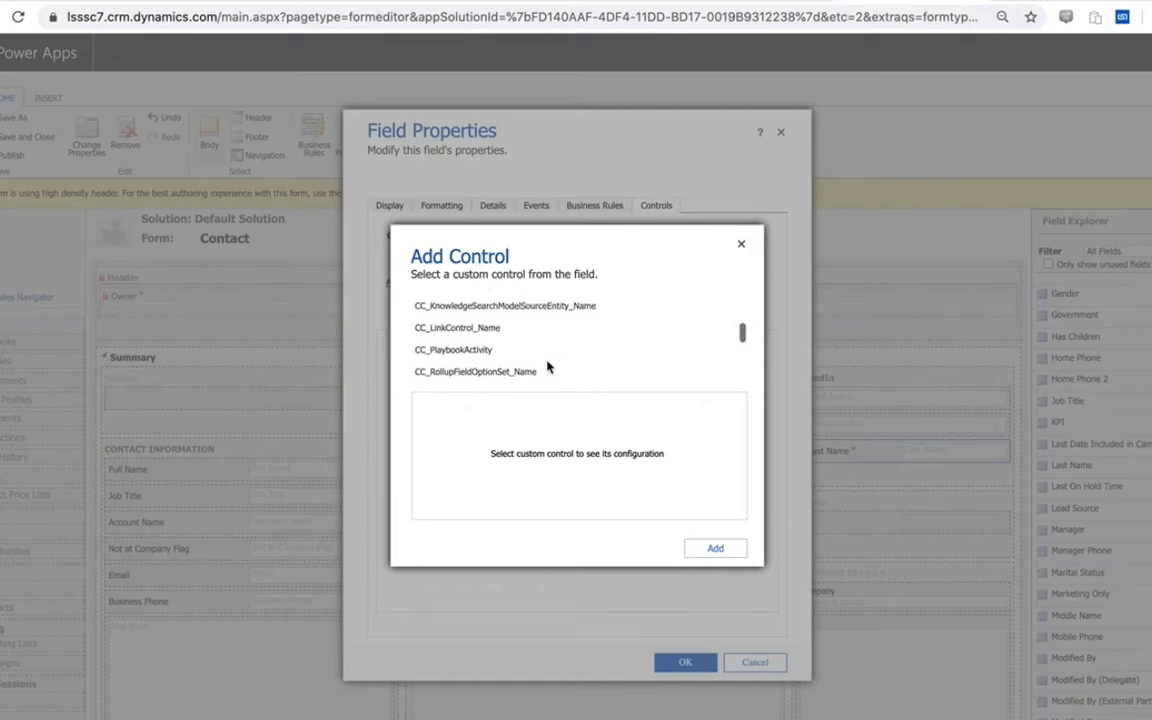
scroll(down, 3)
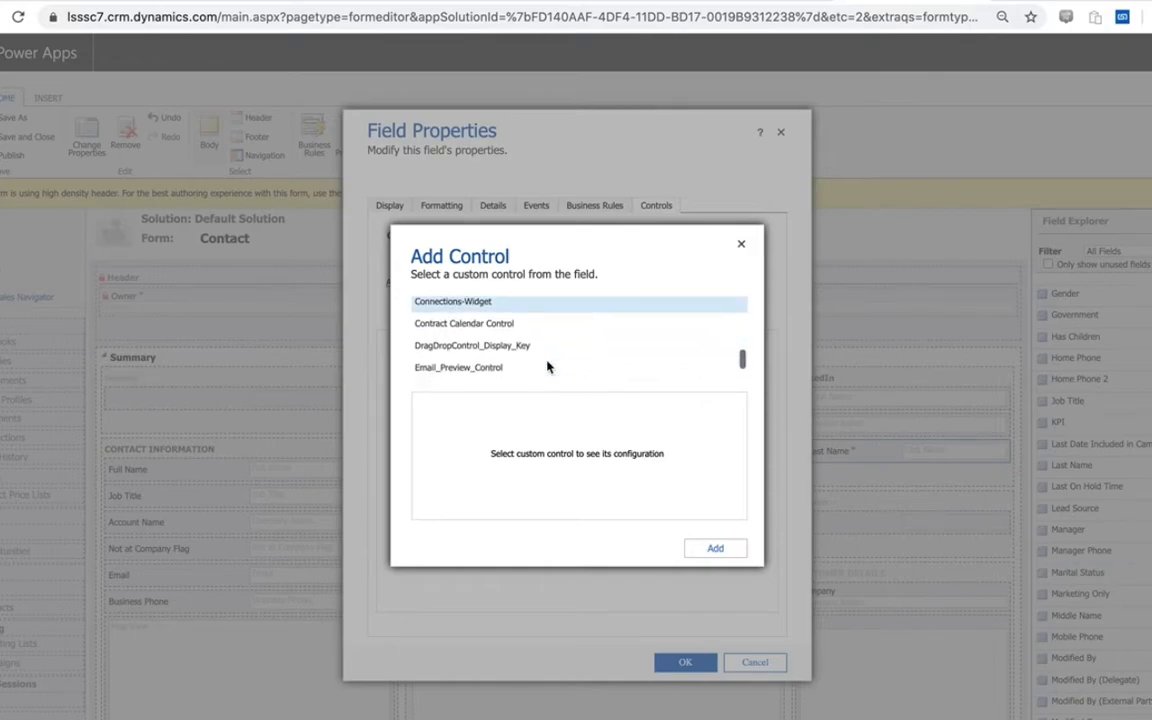
scroll(down, 3)
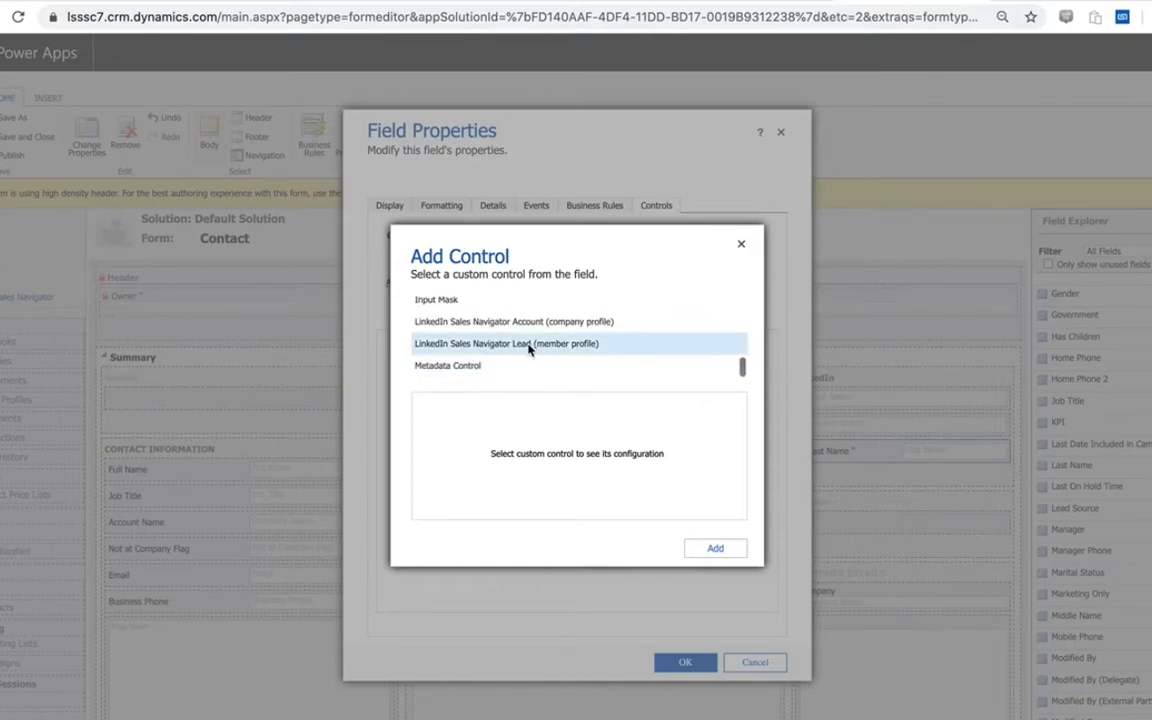
click(505, 343)
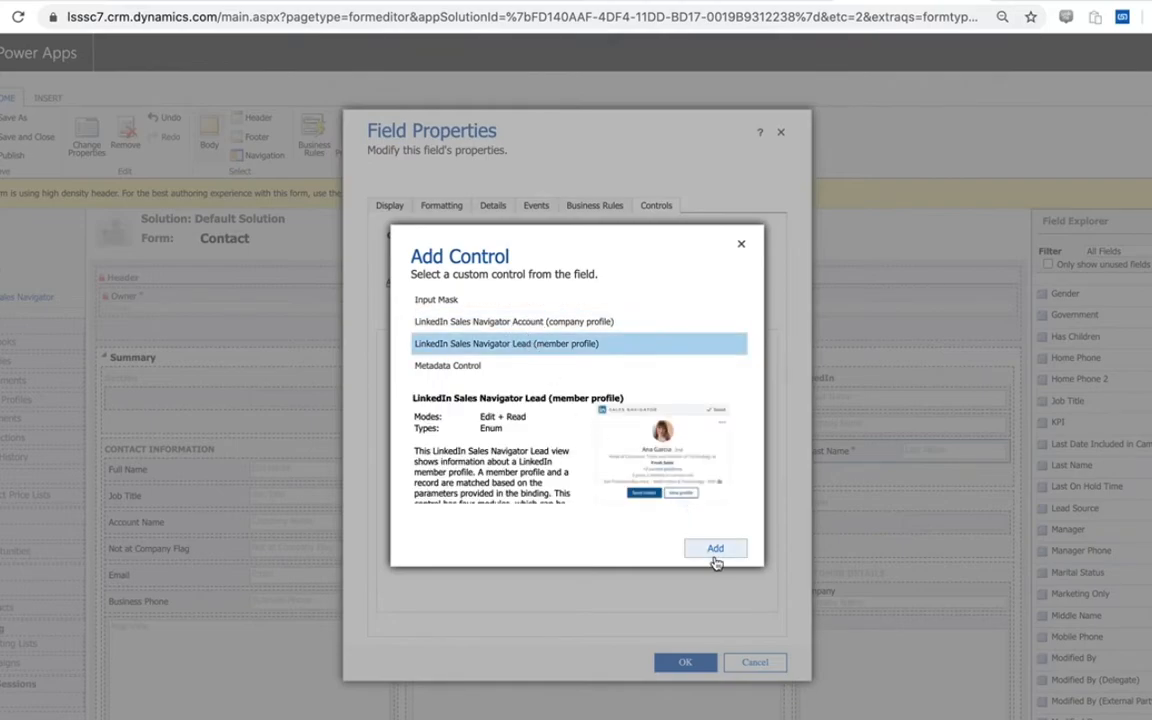
click(715, 548)
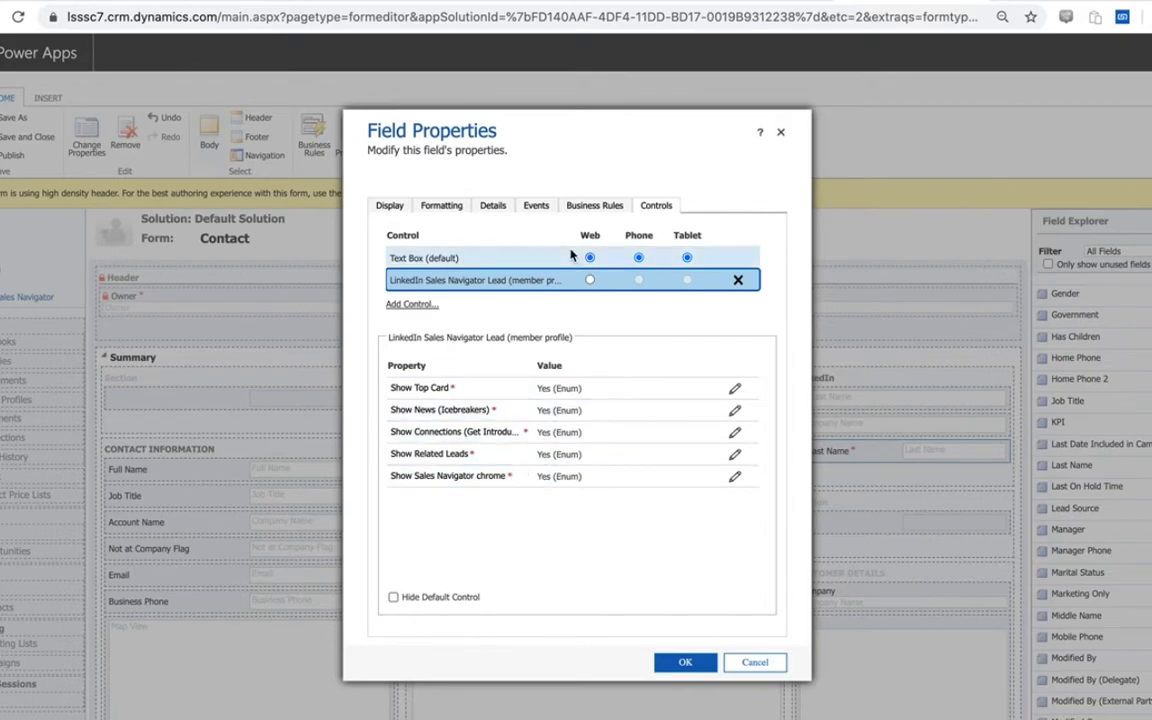
Step: Use the Sales Navigator Lead control on Web and confirm the field properties
click(590, 279)
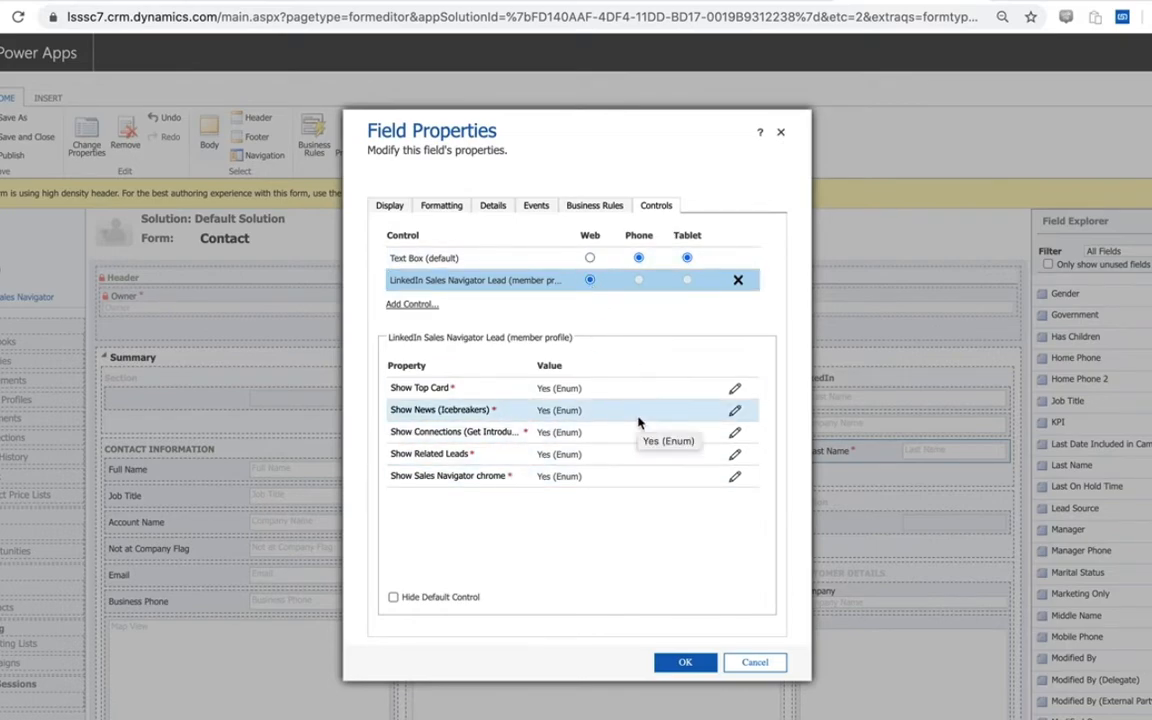
scroll(down, 3)
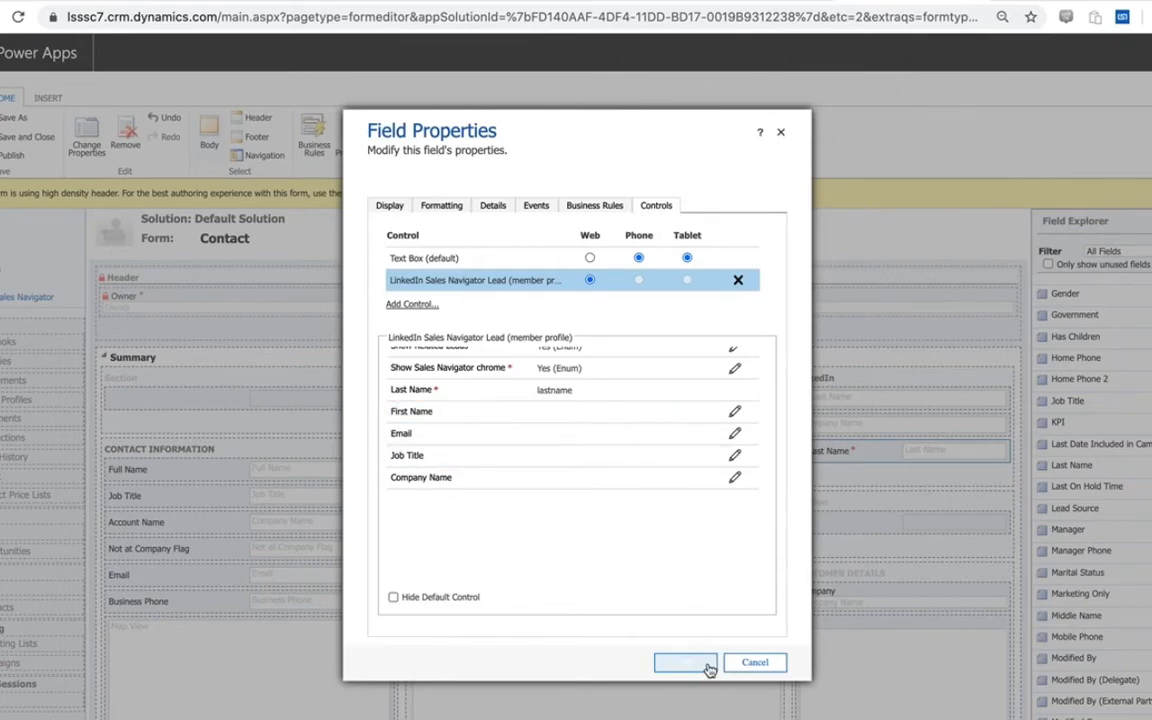
click(685, 662)
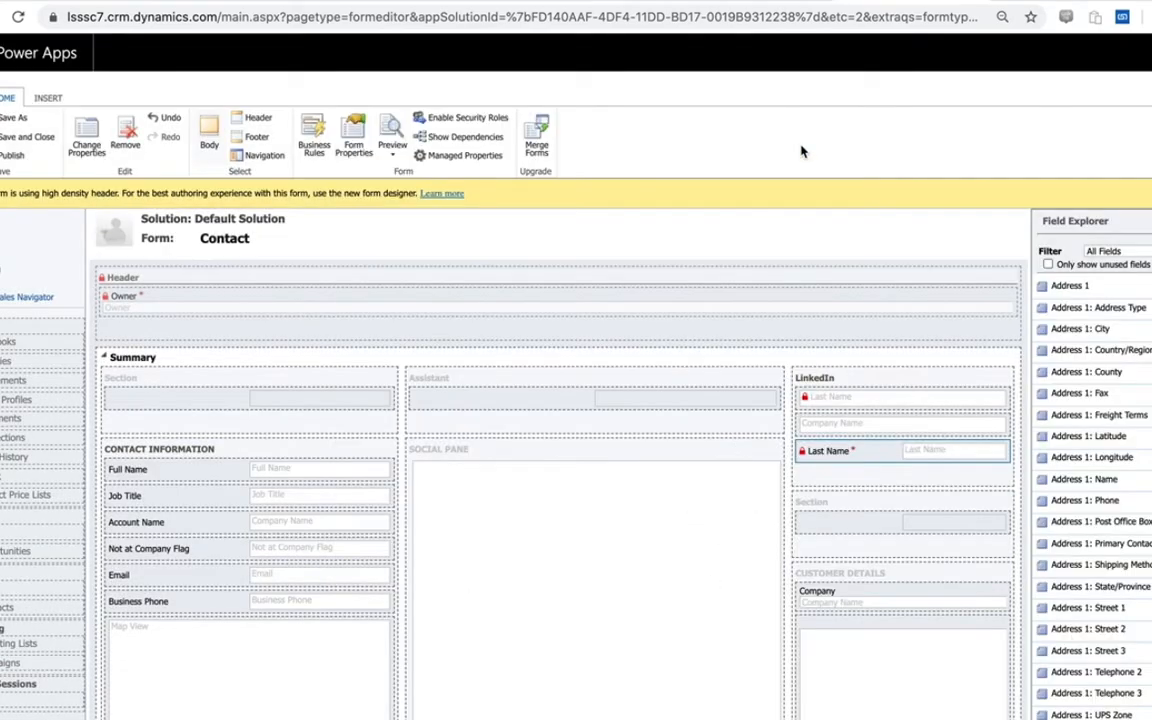
mouse_move(640, 260)
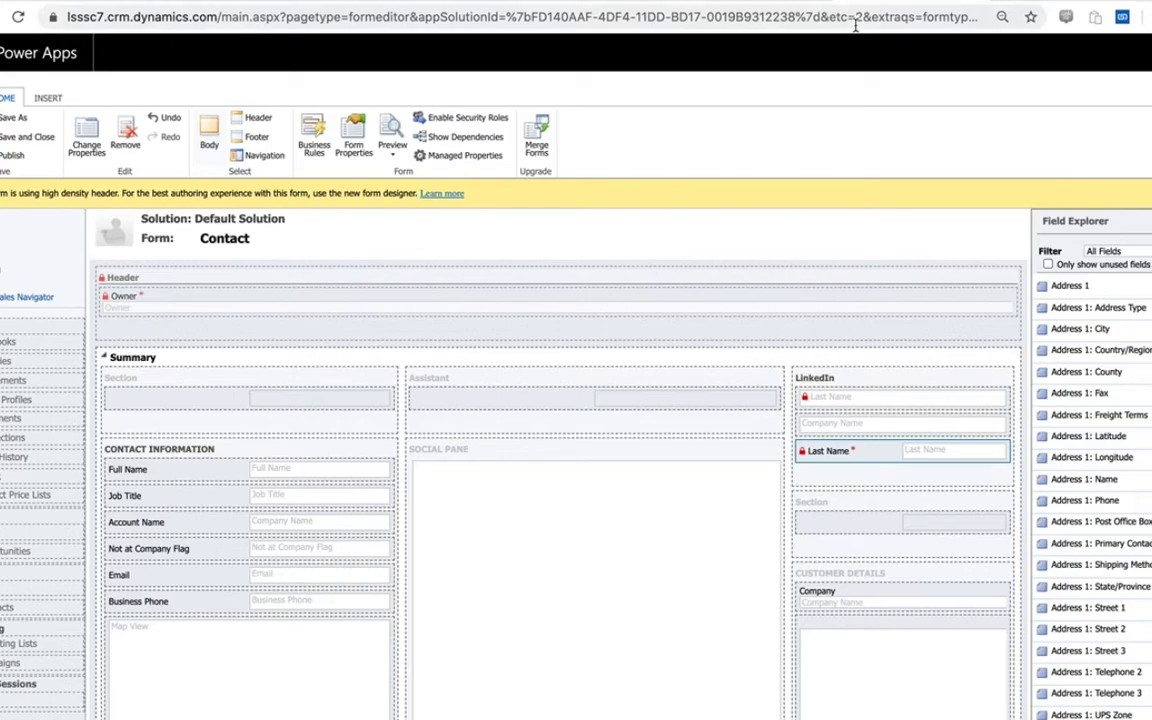
mouse_move(415, 37)
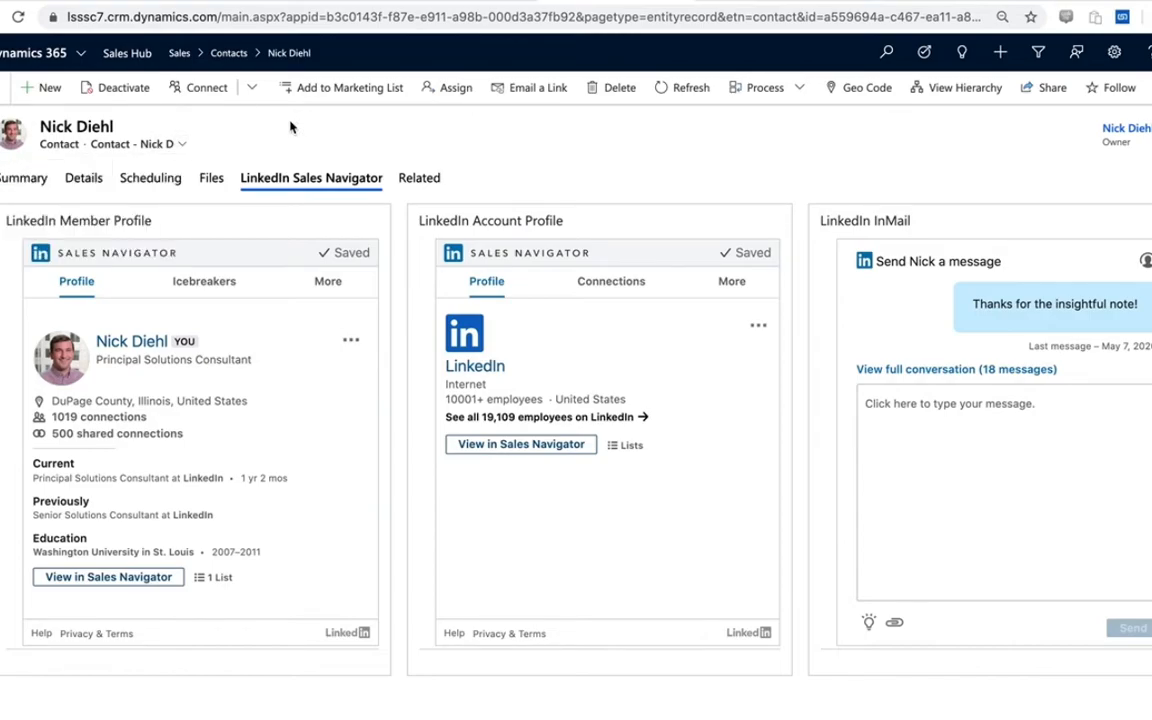
Step: Open the contact's linked LinkedIn account record through the Account Name lookup
click(24, 177)
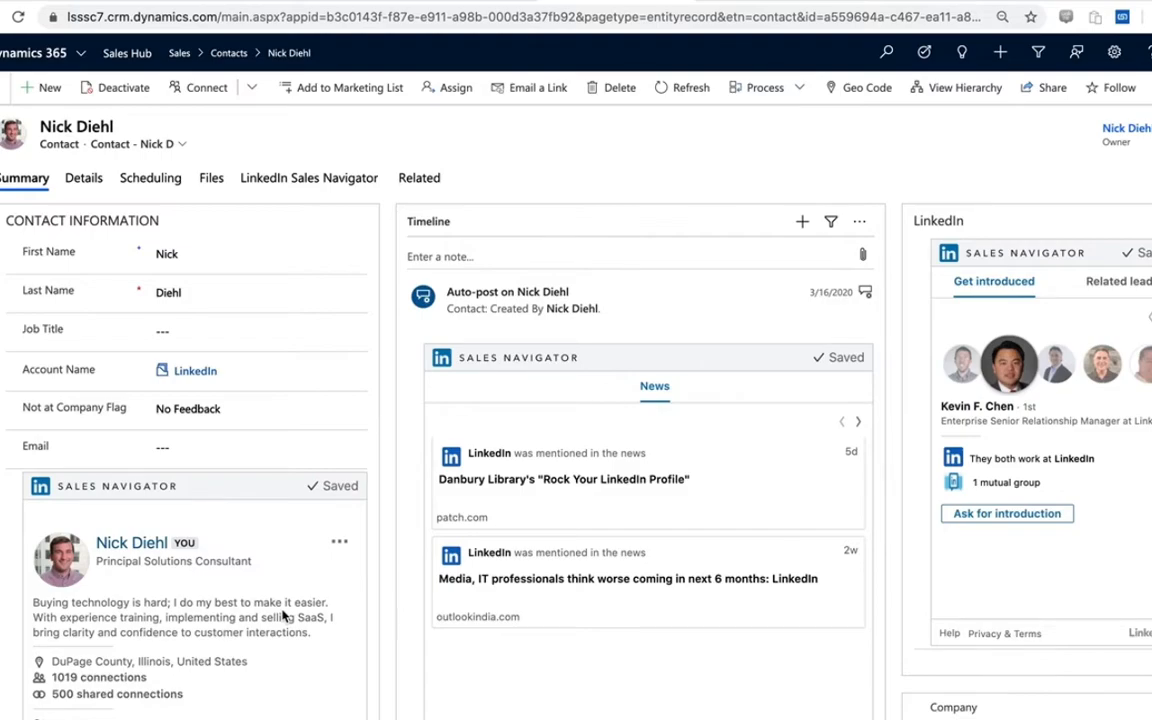
mouse_move(365, 237)
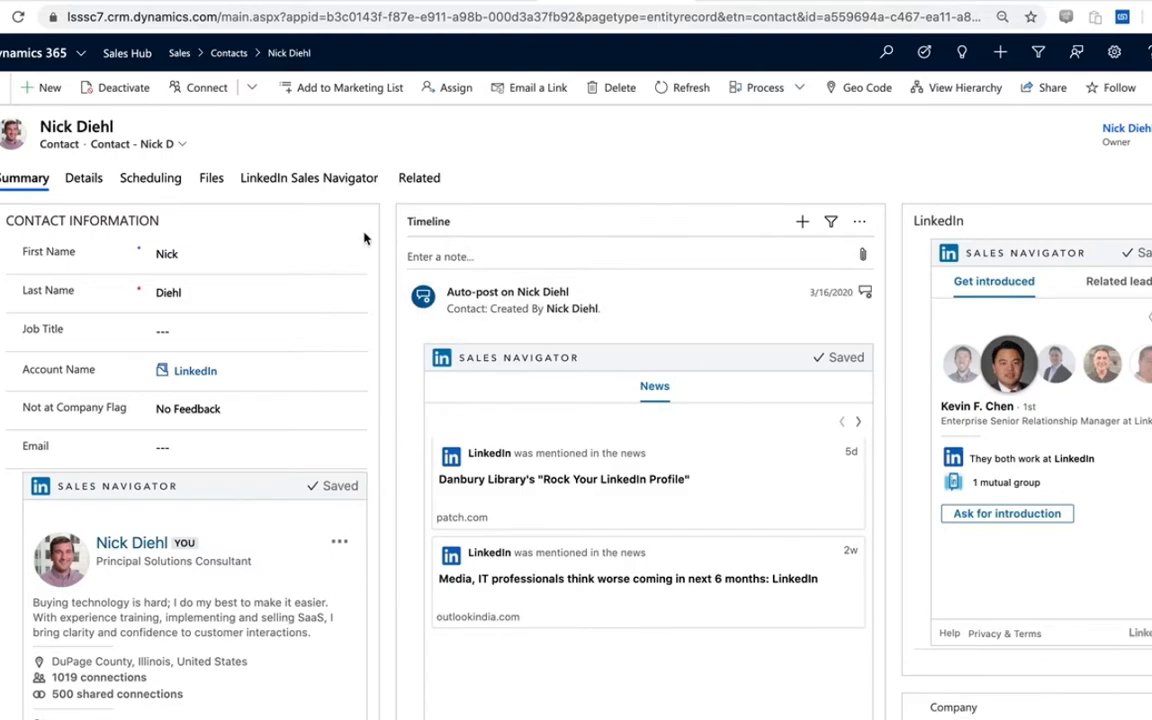
mouse_move(559, 172)
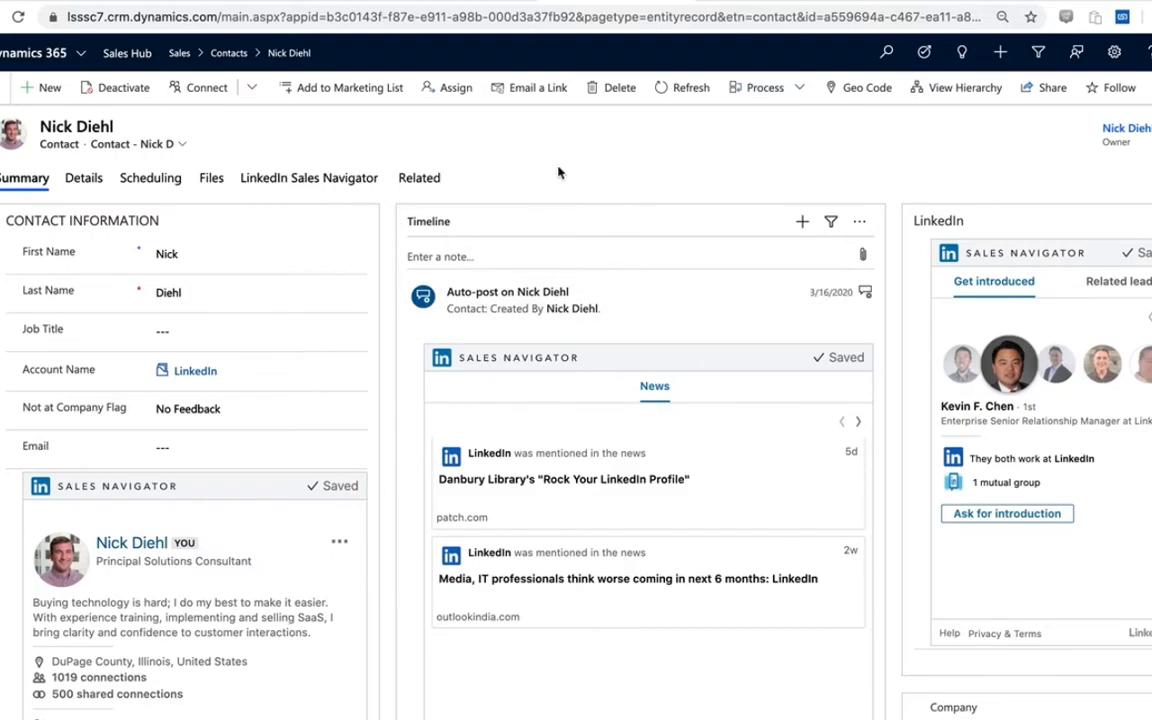
click(195, 371)
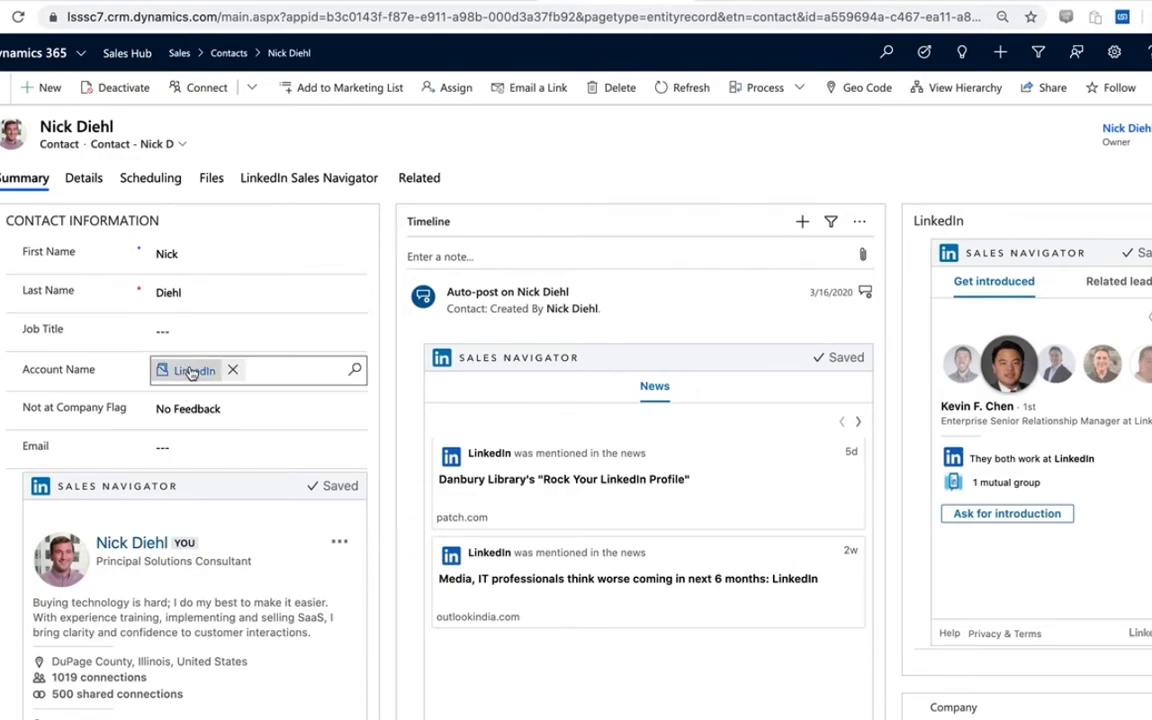
click(186, 371)
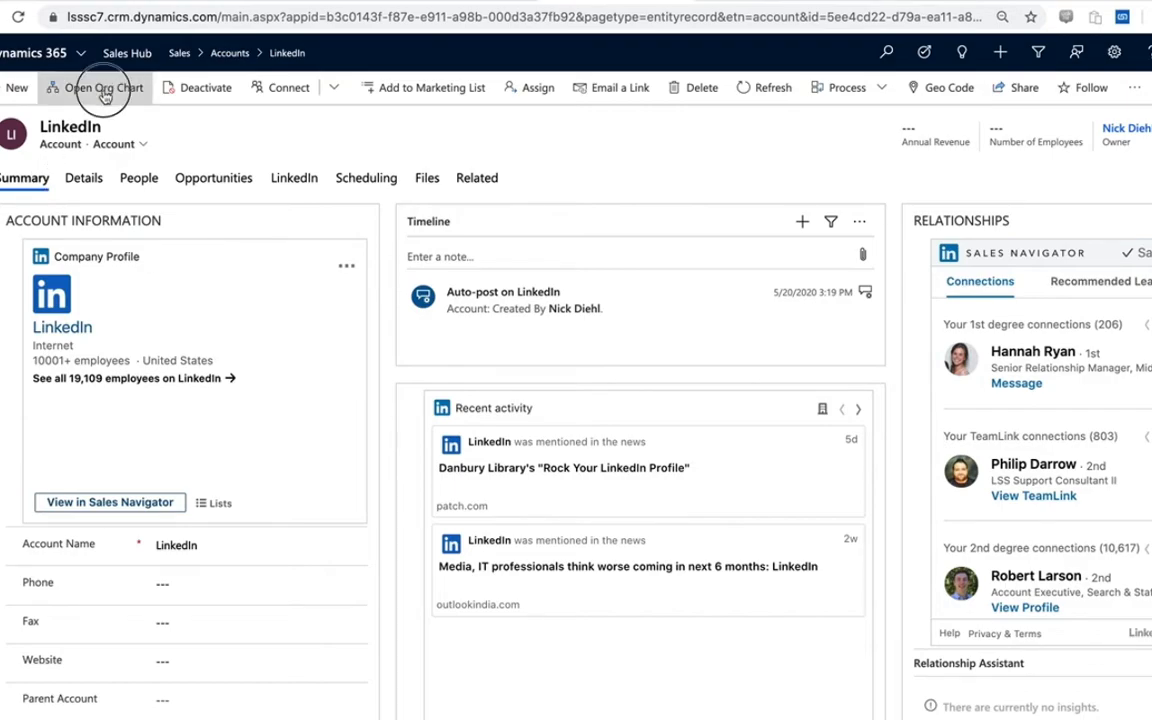
Step: Open the org chart and browse the contact's Sales Navigator profile, Icebreakers and Get introduced
click(100, 87)
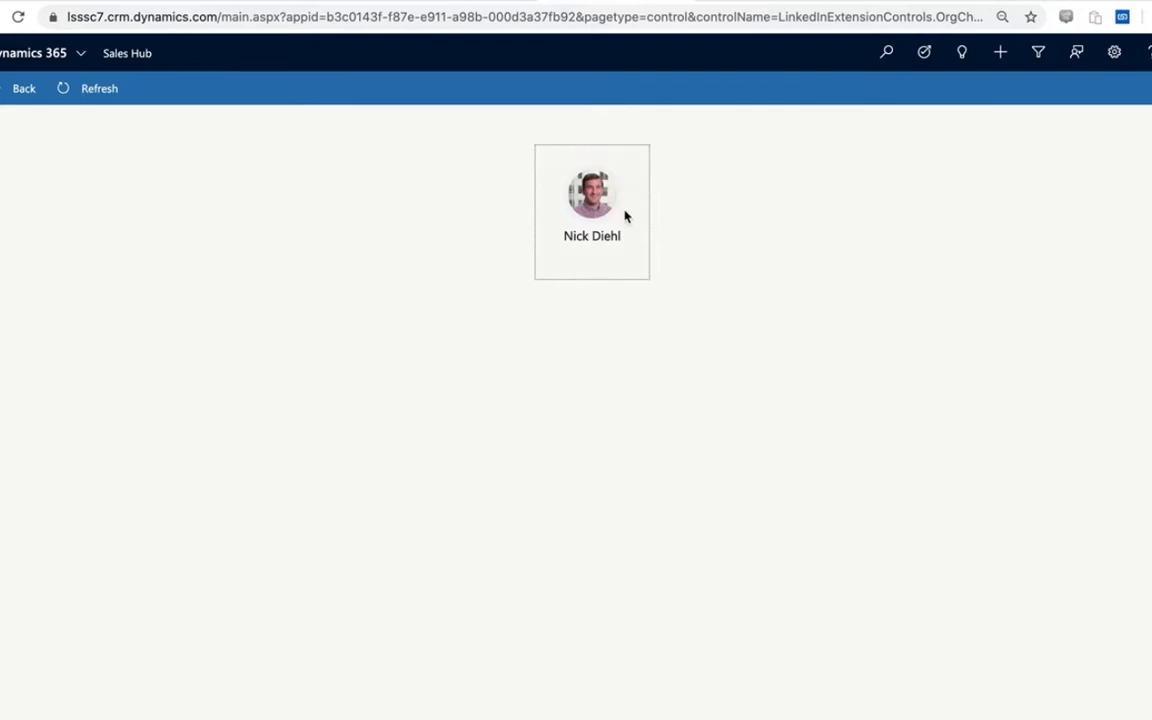
click(591, 211)
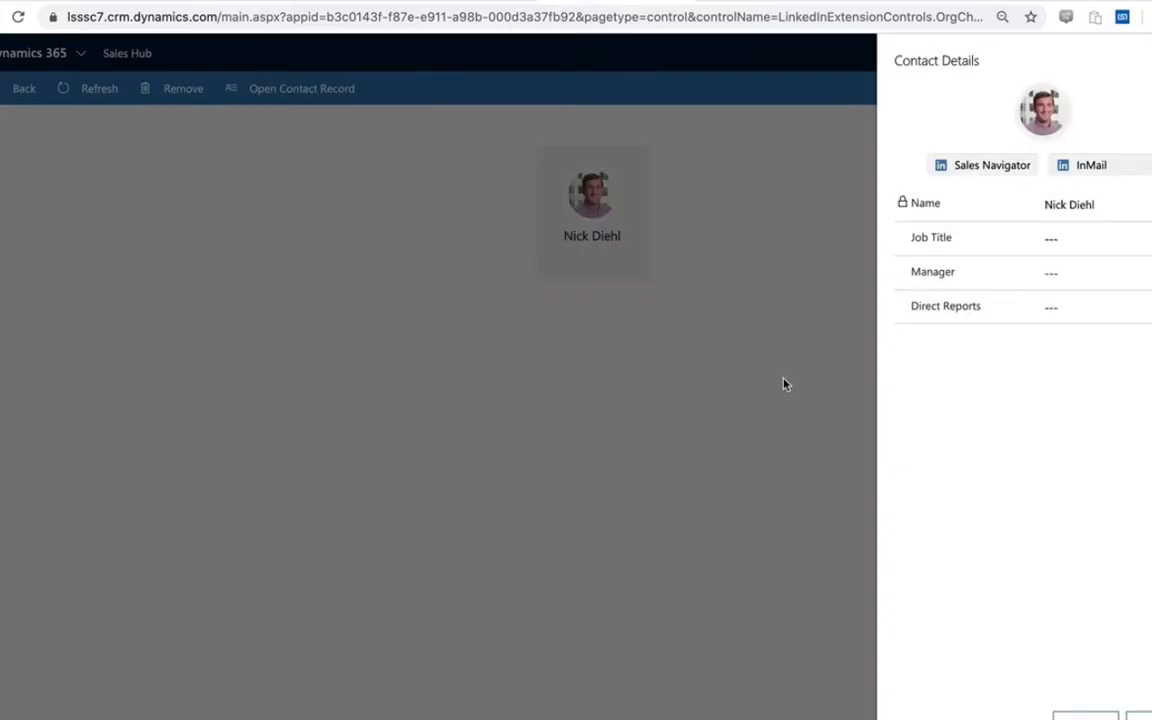
click(981, 165)
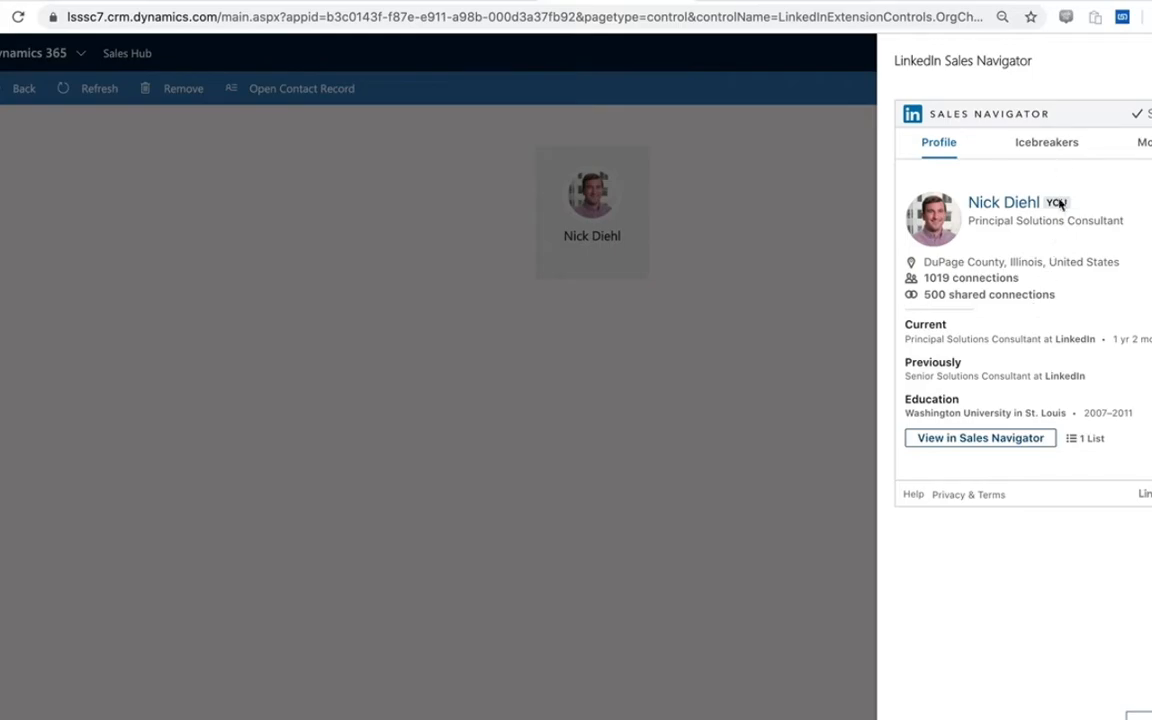
click(1046, 142)
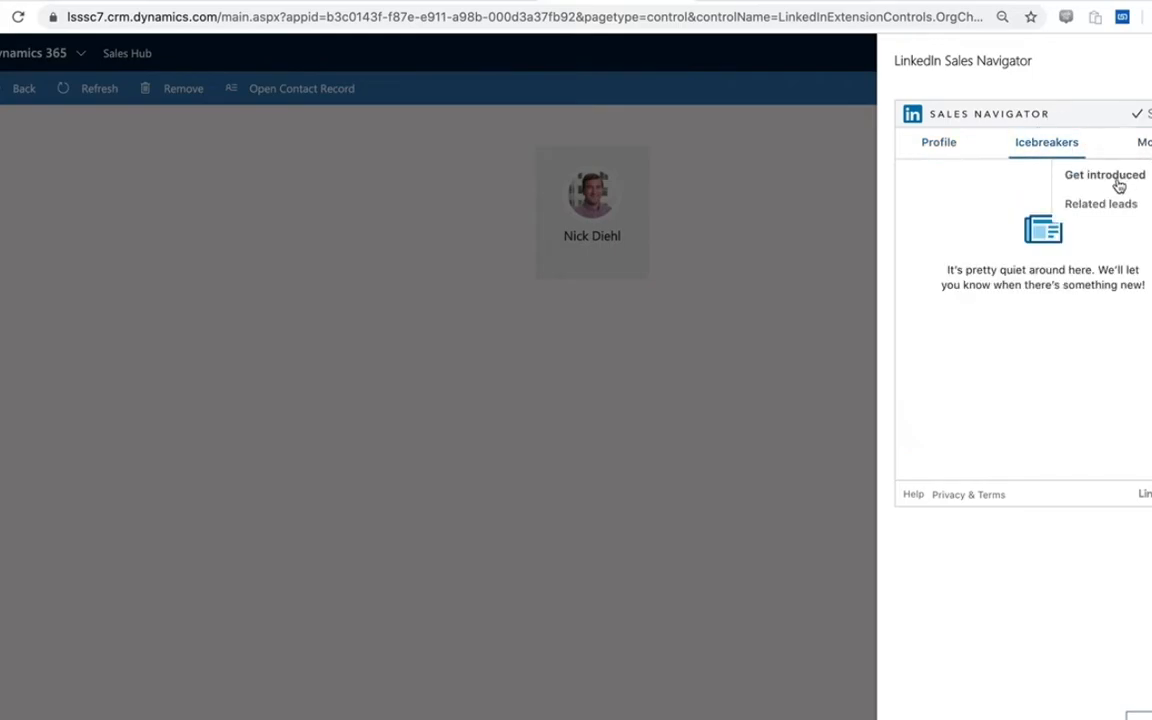
click(1104, 174)
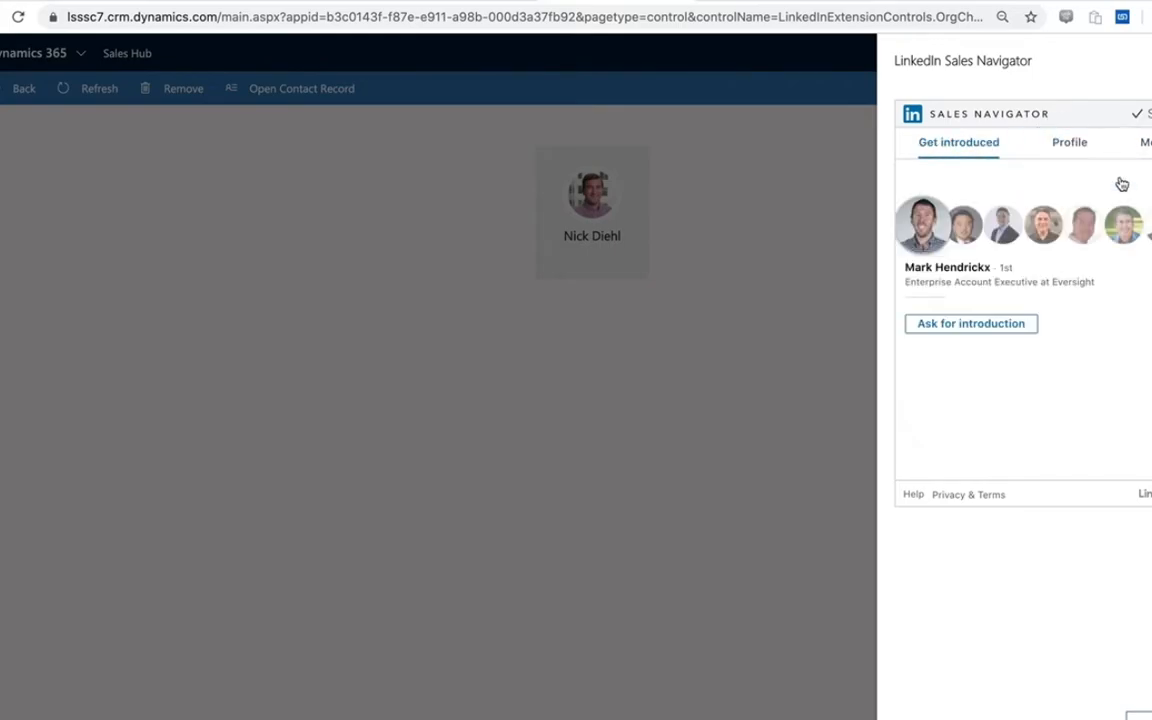
mouse_move(1077, 131)
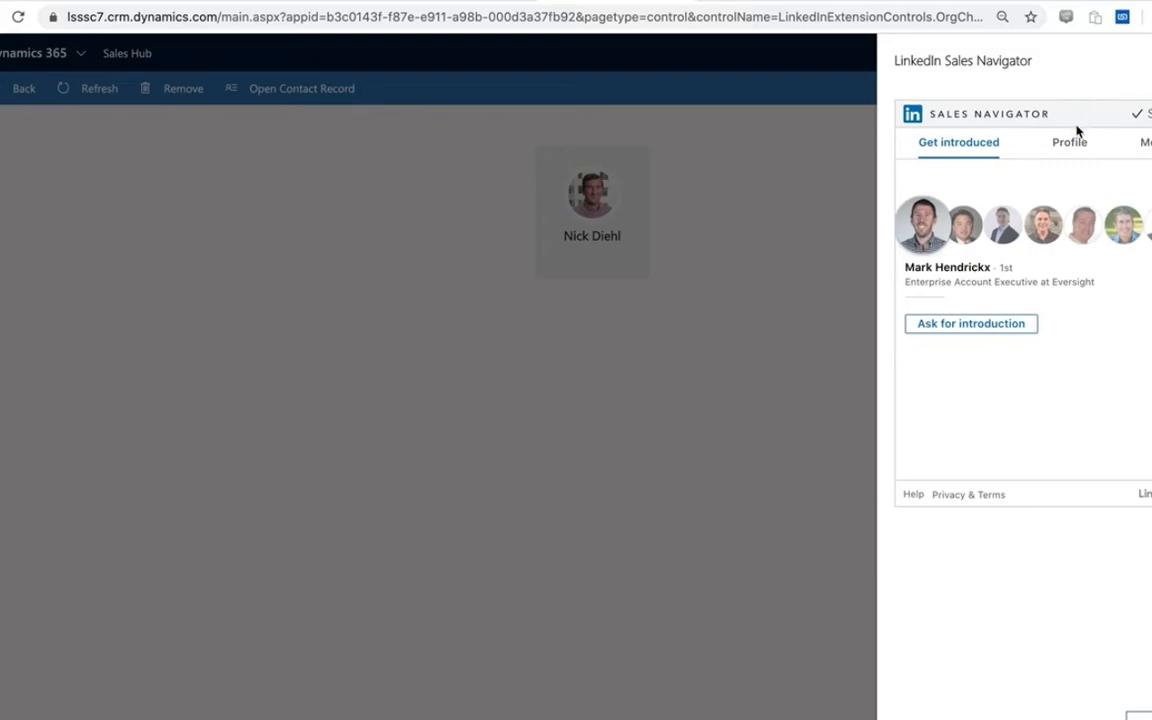
click(1069, 142)
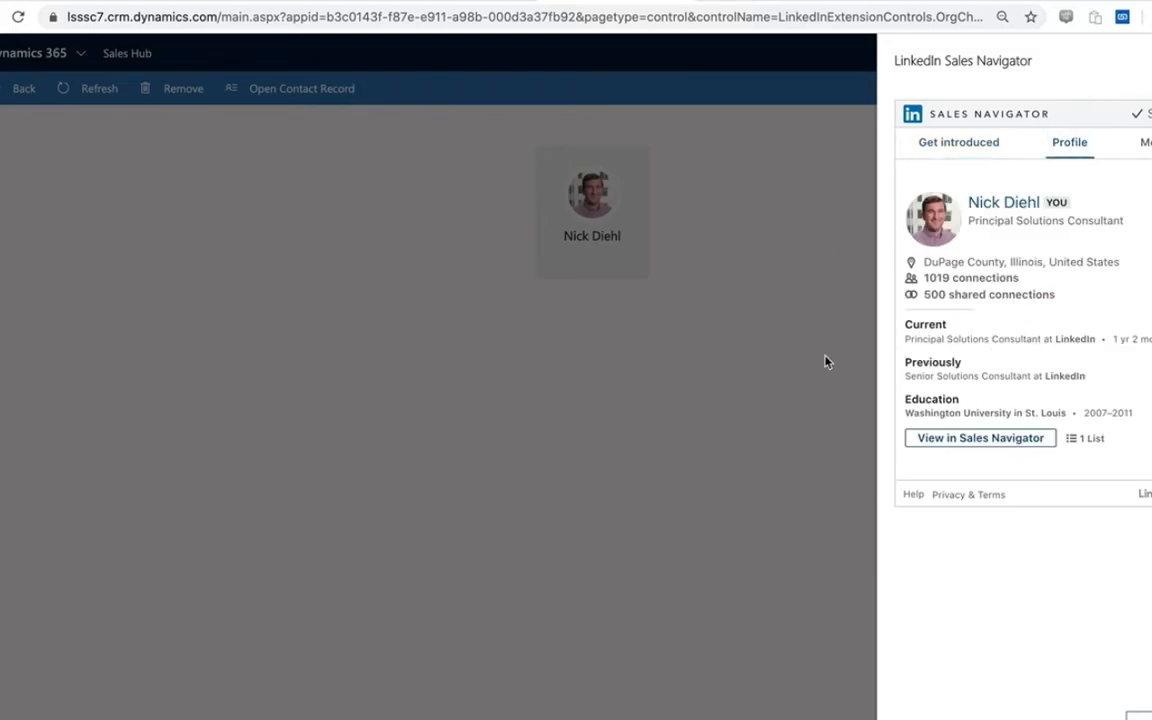
mouse_move(658, 441)
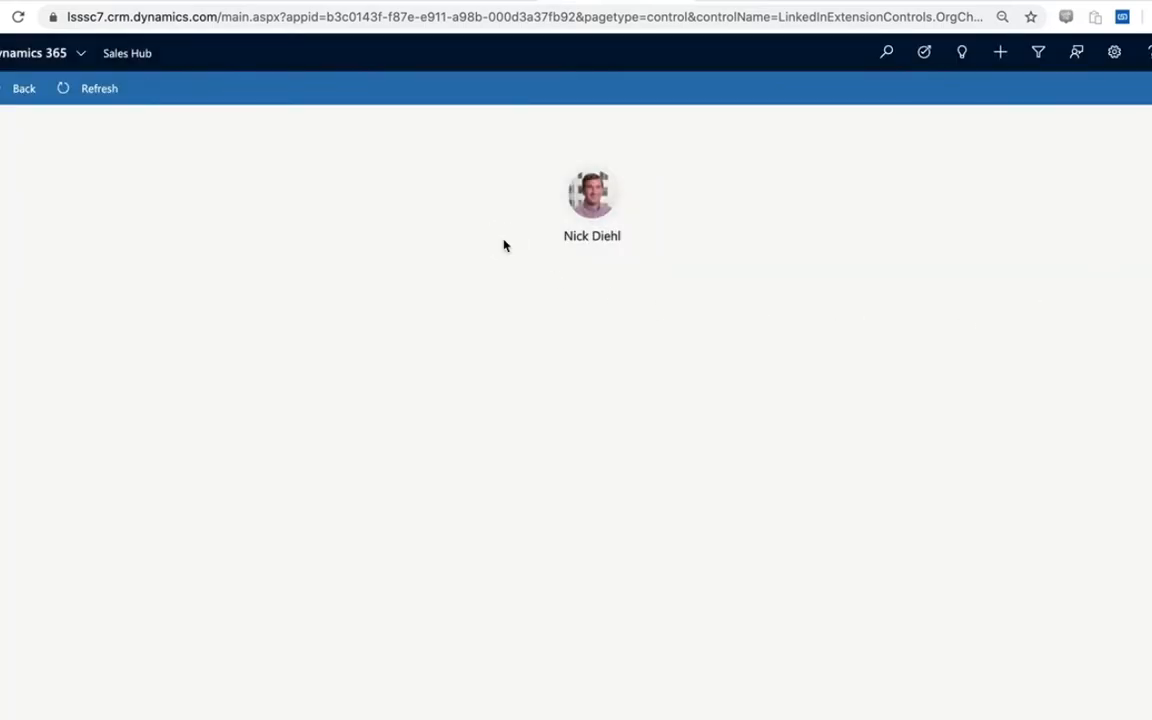
mouse_move(322, 467)
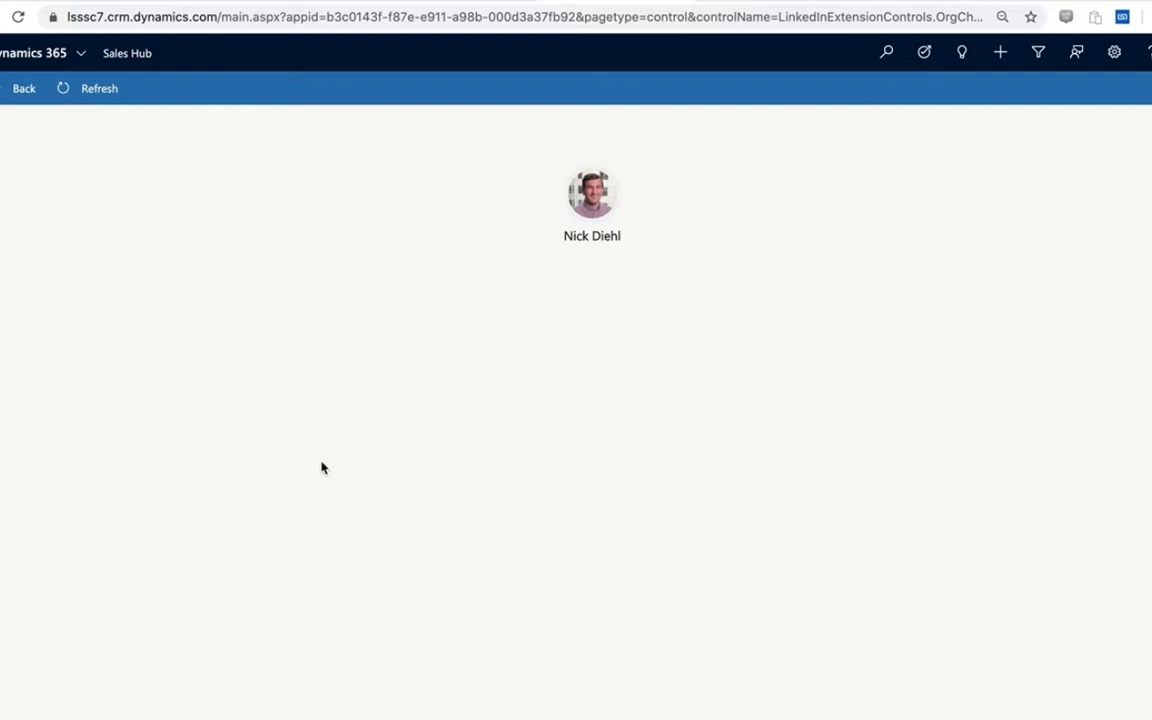
mouse_move(740, 314)
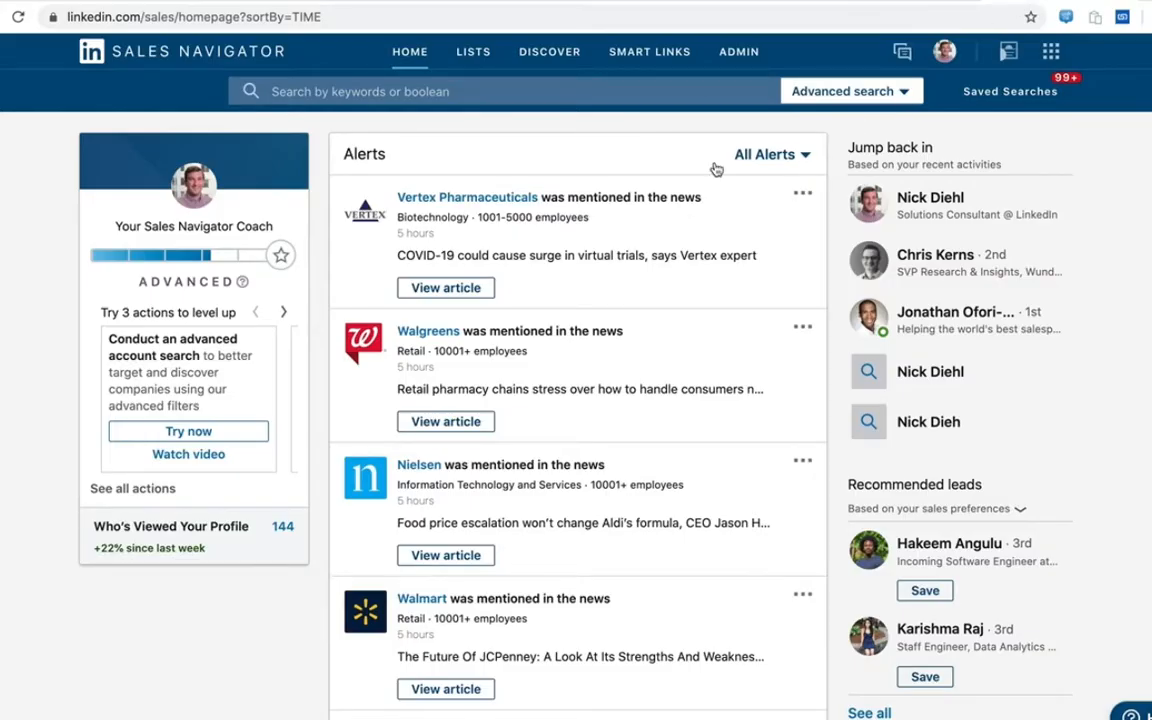
mouse_move(583, 159)
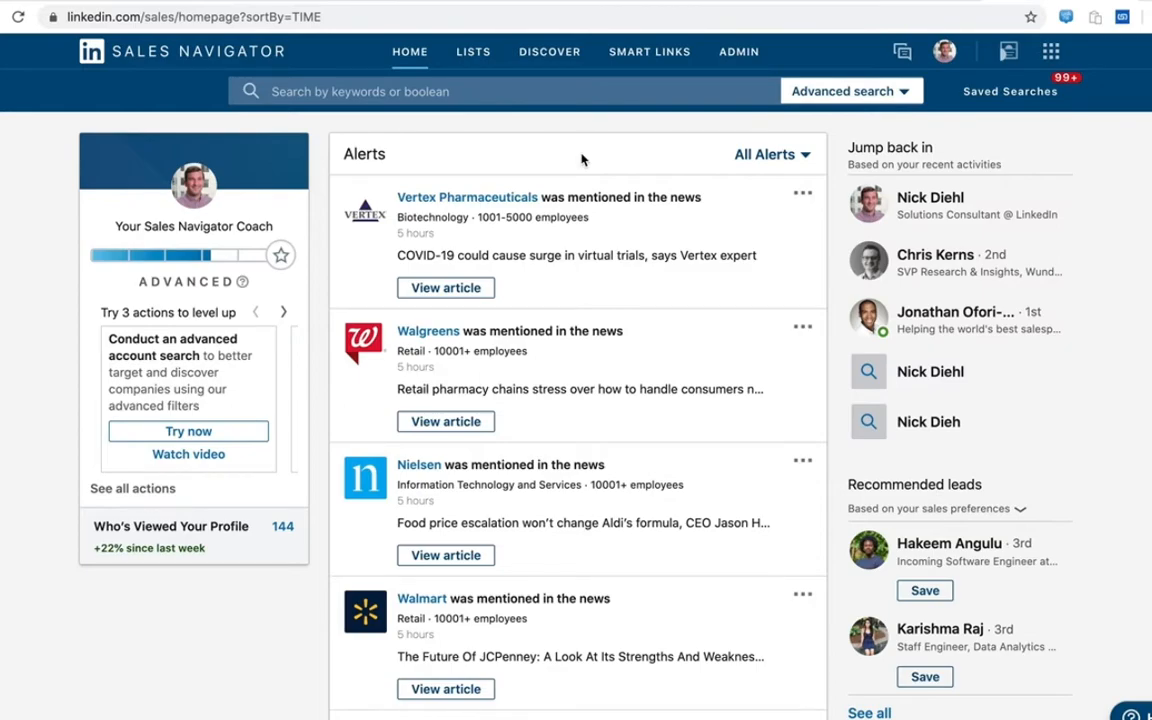
mouse_move(739, 51)
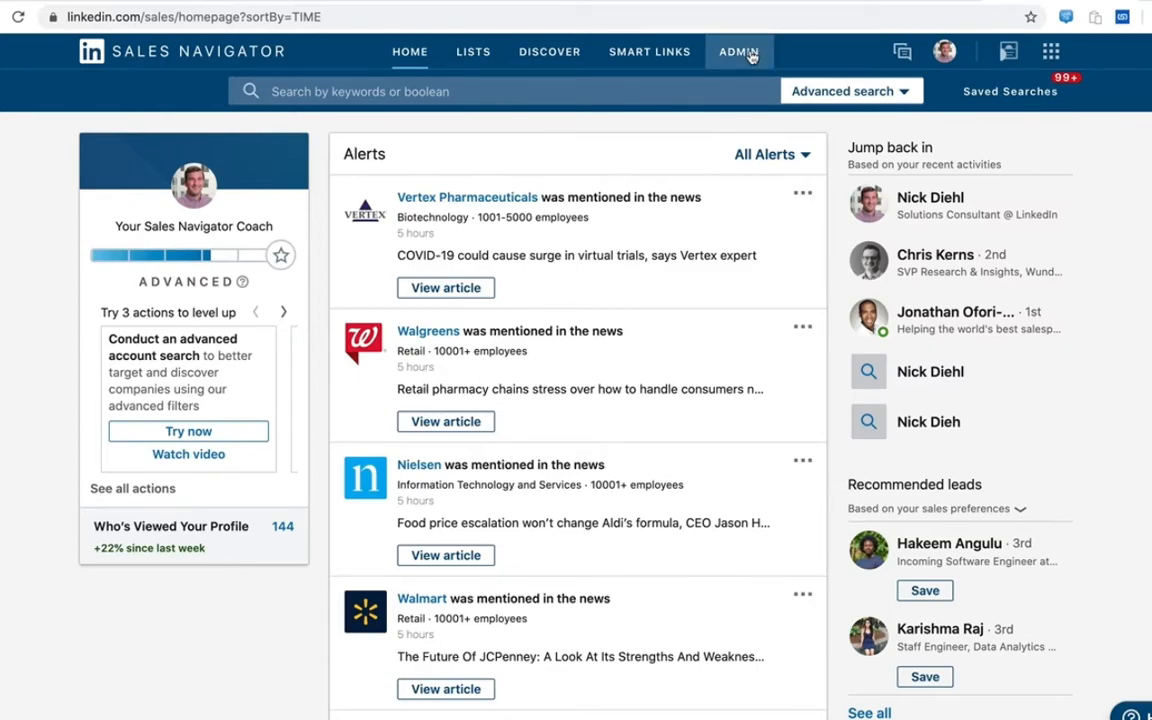
Step: Open Sales Navigator's Admin Settings and scroll down to the CRM Settings section
click(739, 51)
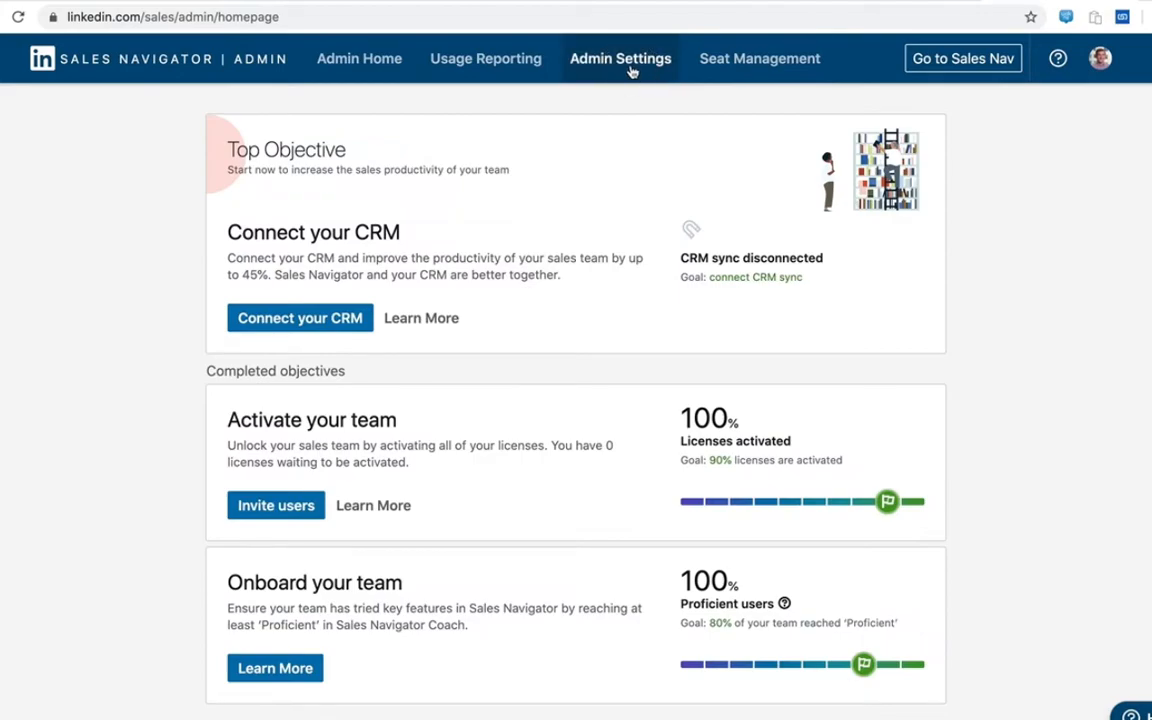
click(620, 58)
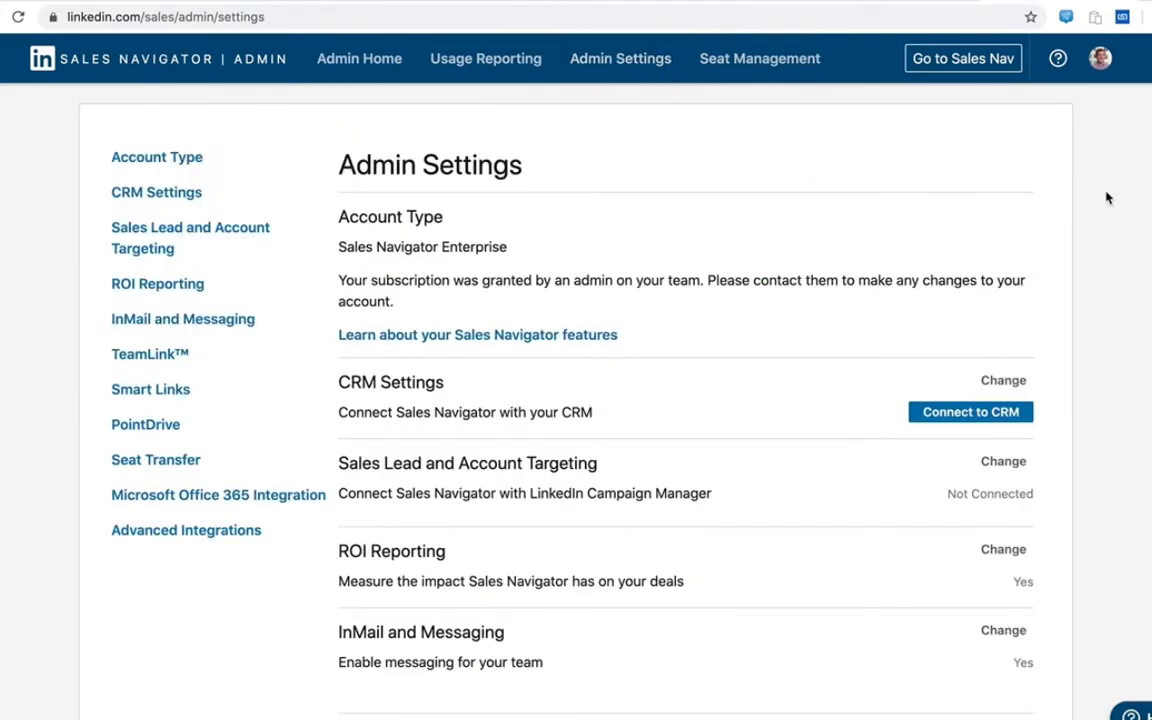
mouse_move(1072, 337)
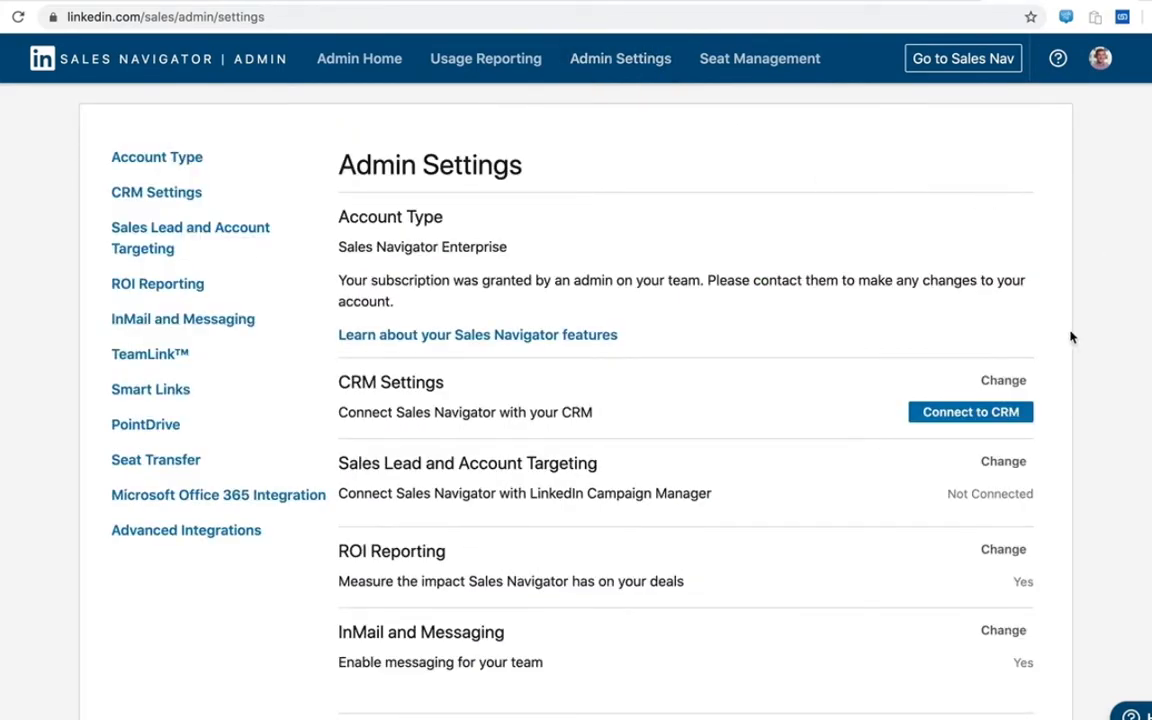
scroll(down, 3)
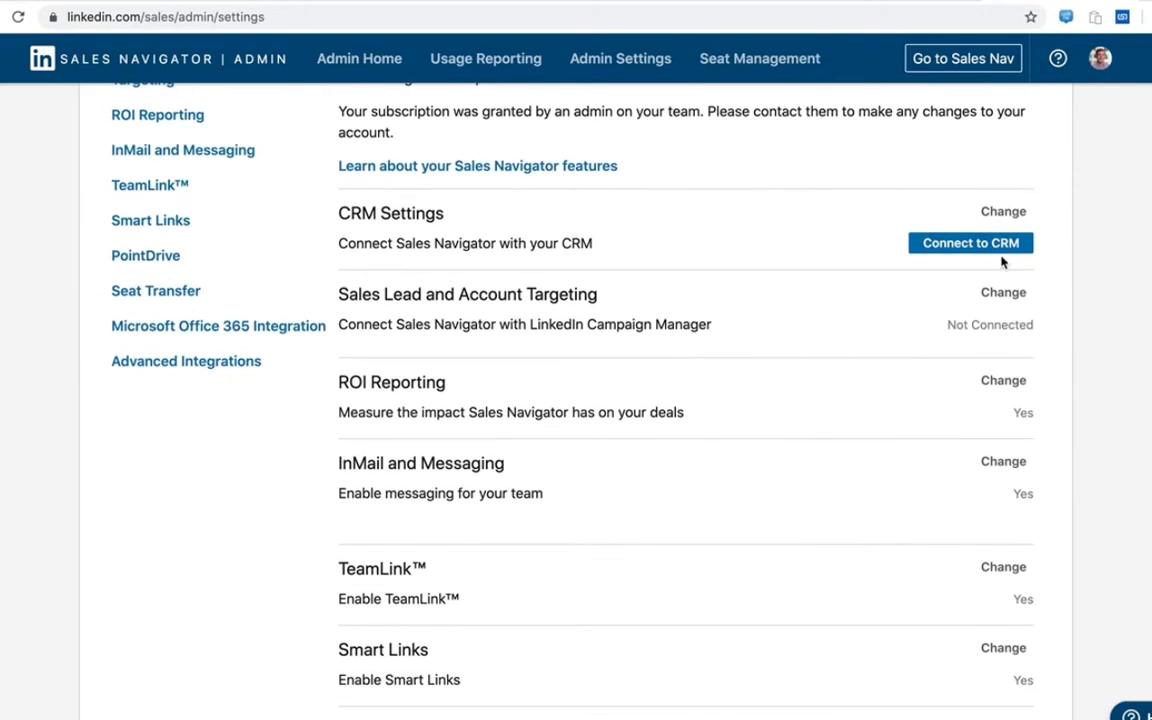
Step: Connect Microsoft Dynamics with subdomain lsssc7.crm, signing in with the existing Microsoft account
click(970, 243)
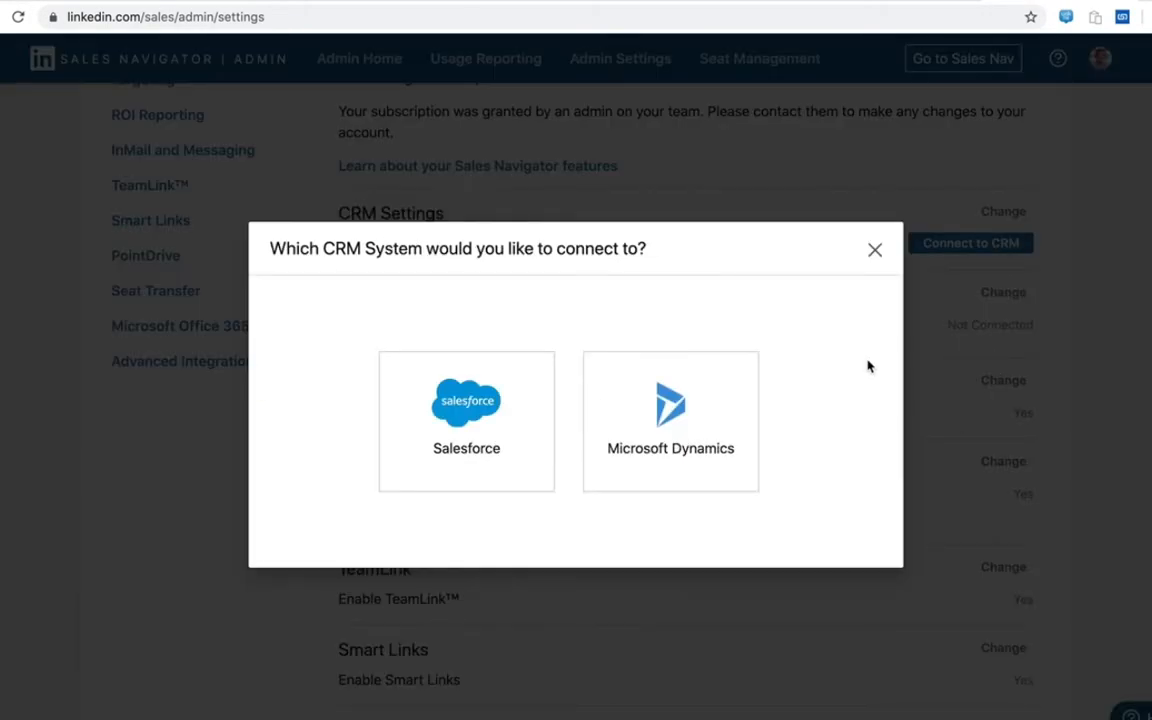
mouse_move(670, 443)
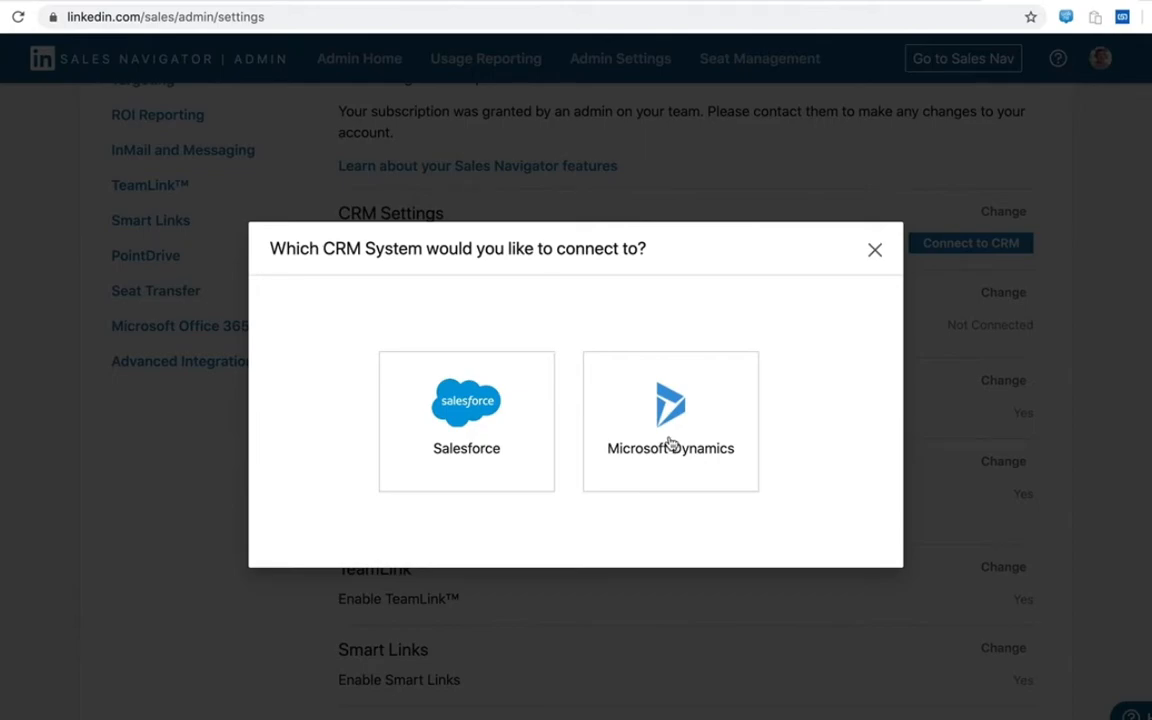
click(670, 420)
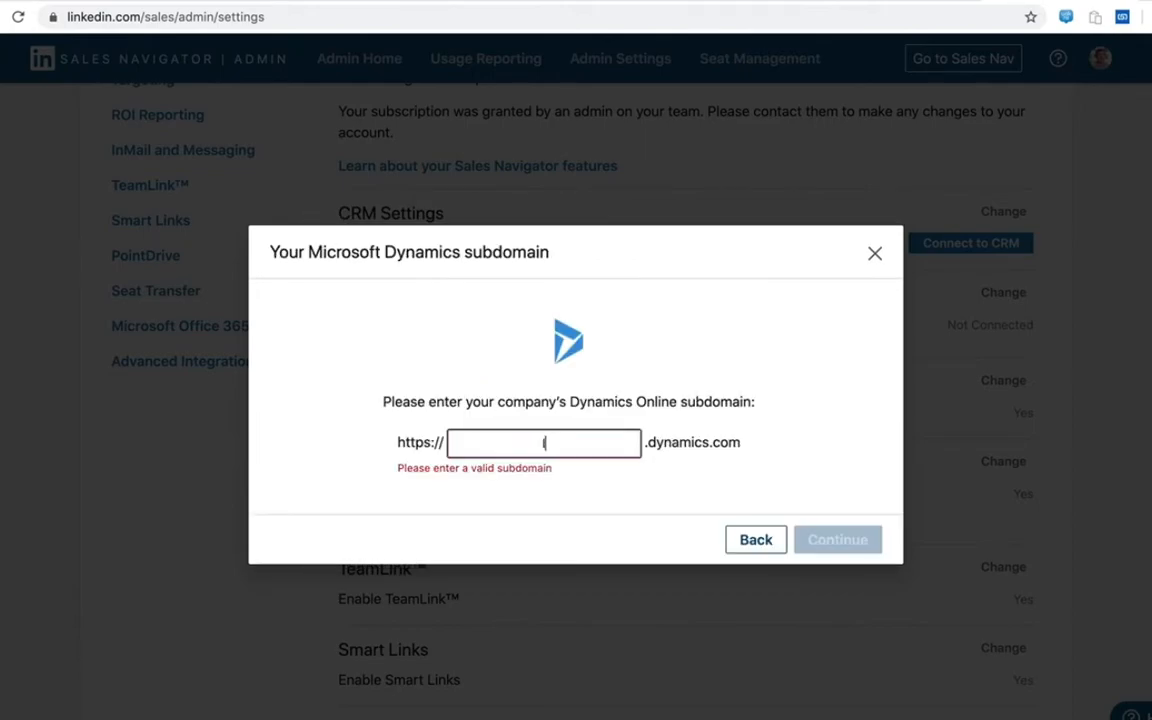
text(lsssc7)
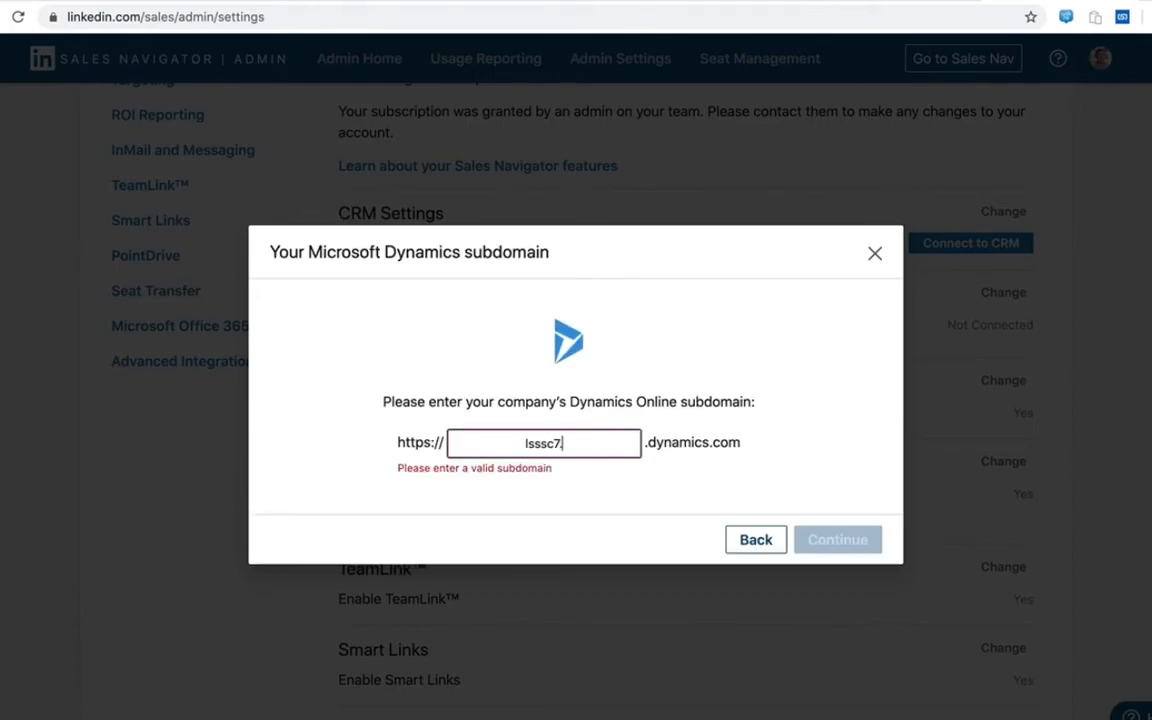
text(.crm)
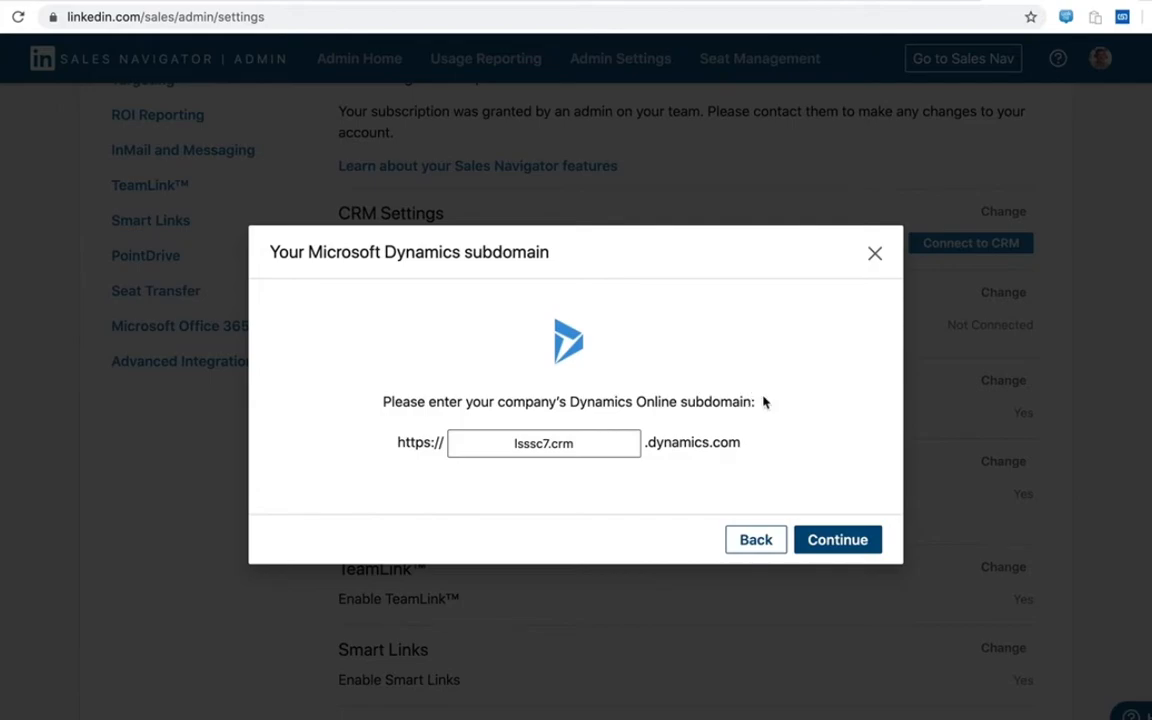
mouse_move(729, 358)
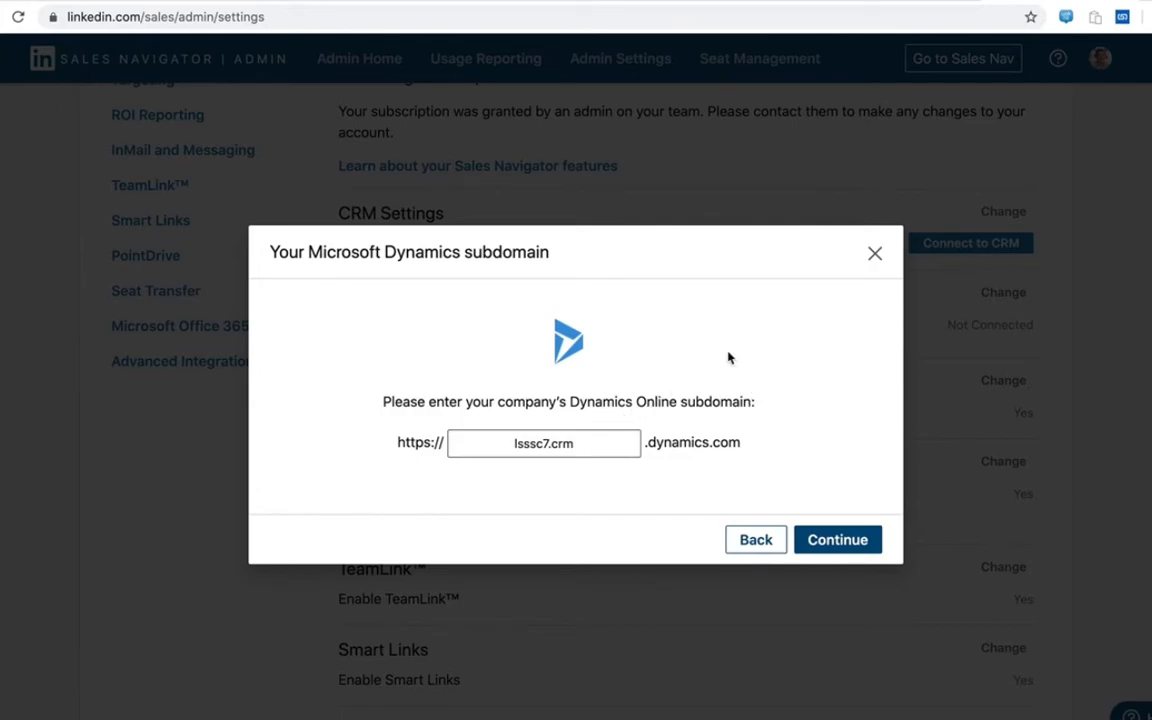
mouse_move(738, 371)
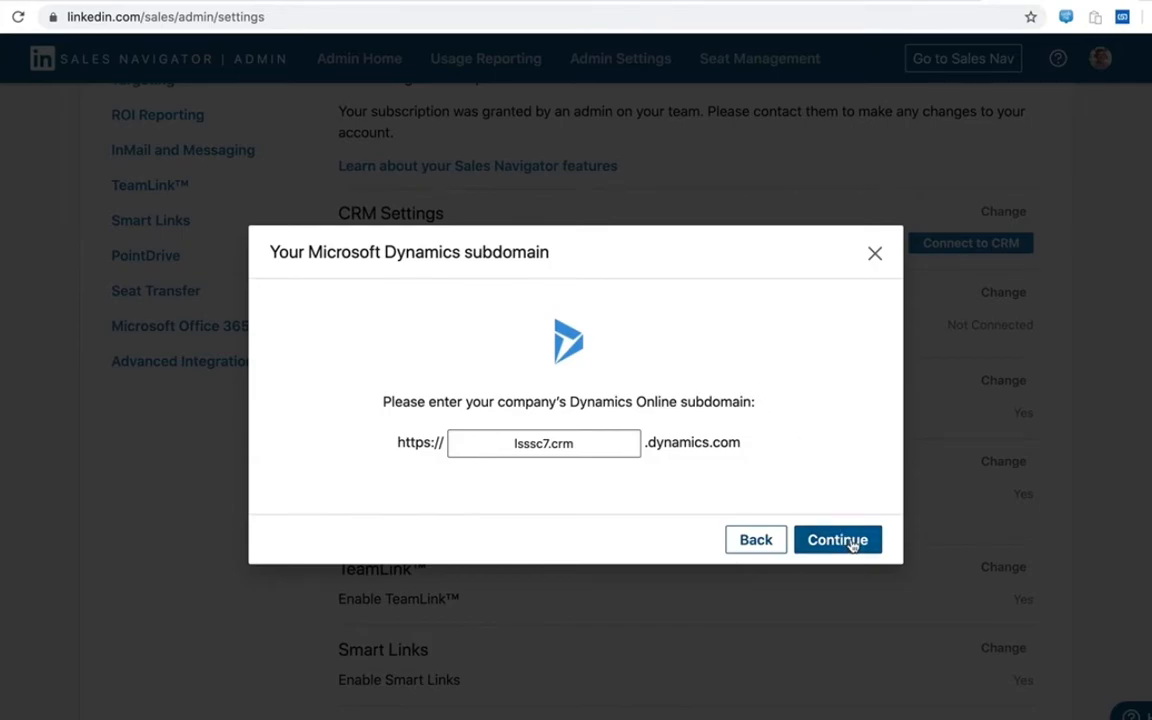
click(838, 539)
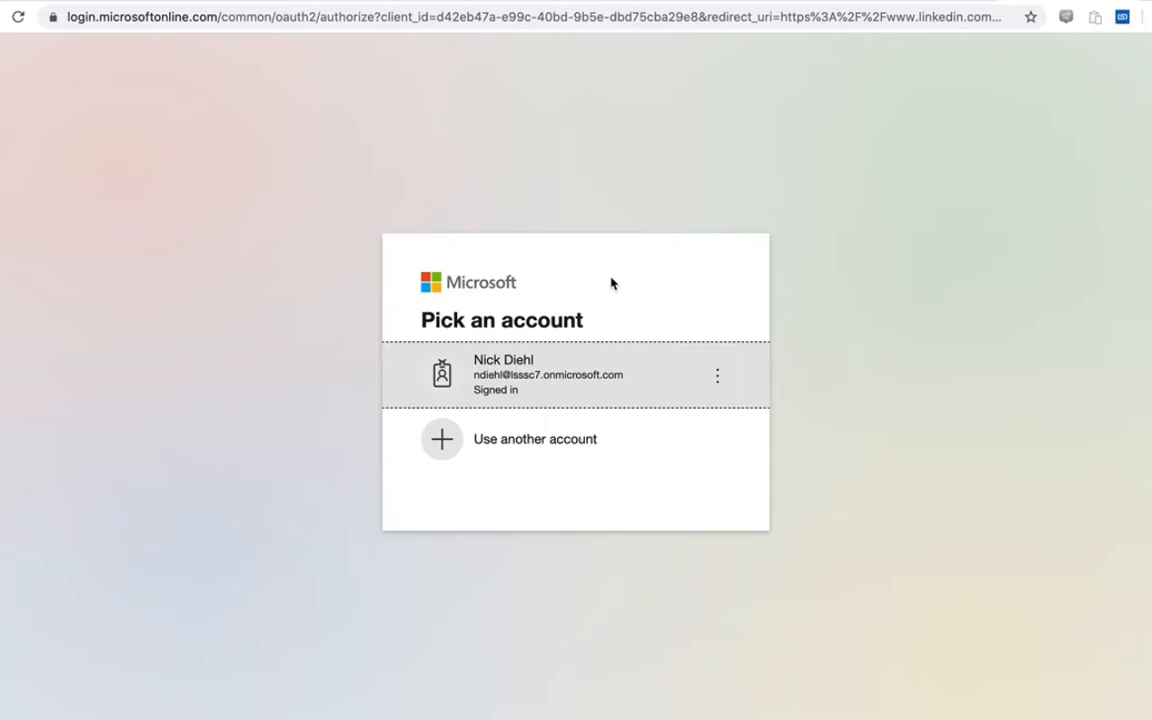
mouse_move(545, 389)
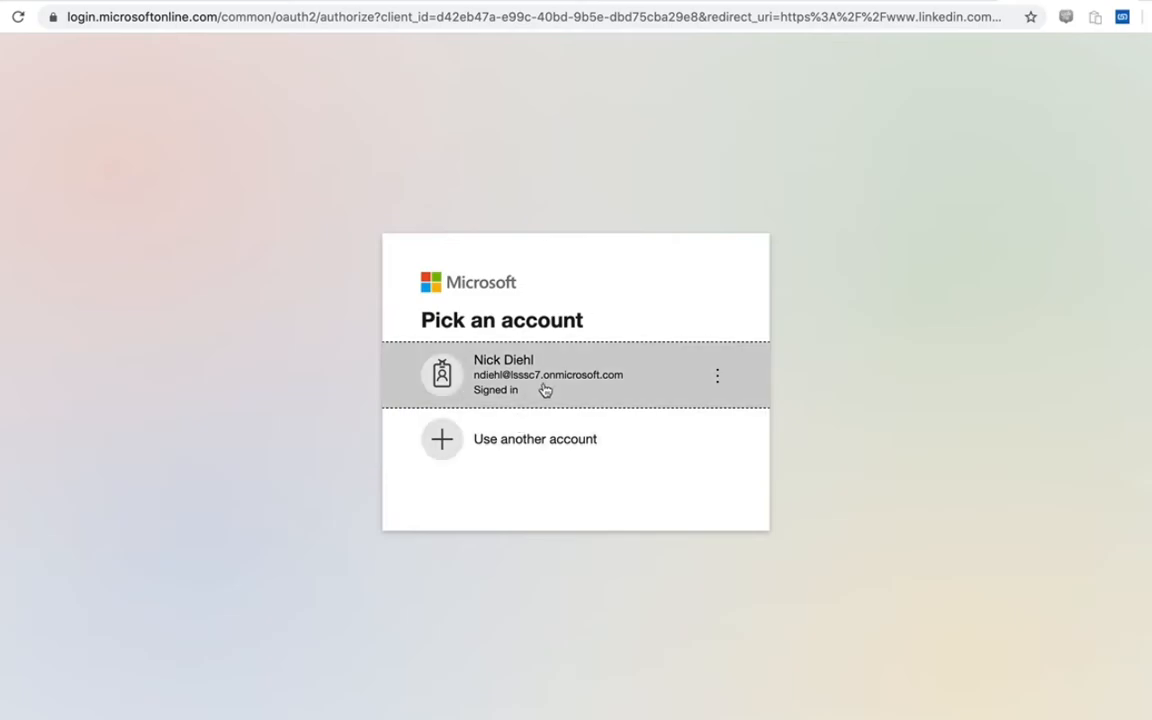
click(548, 375)
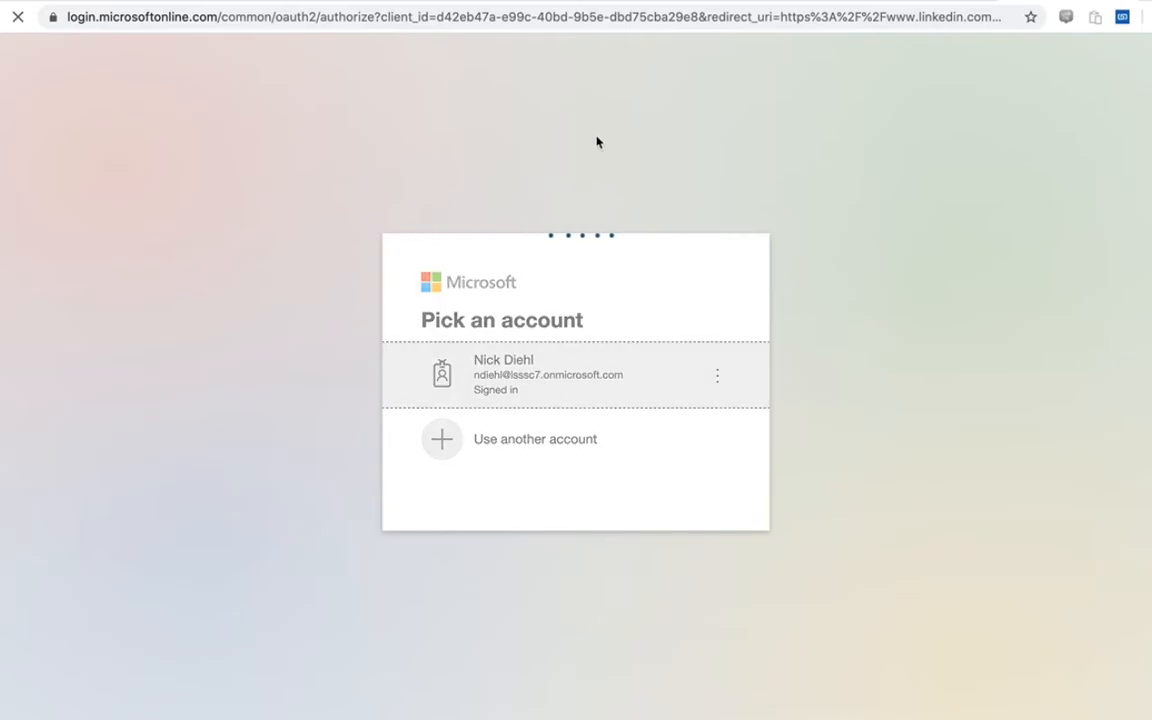
click(548, 374)
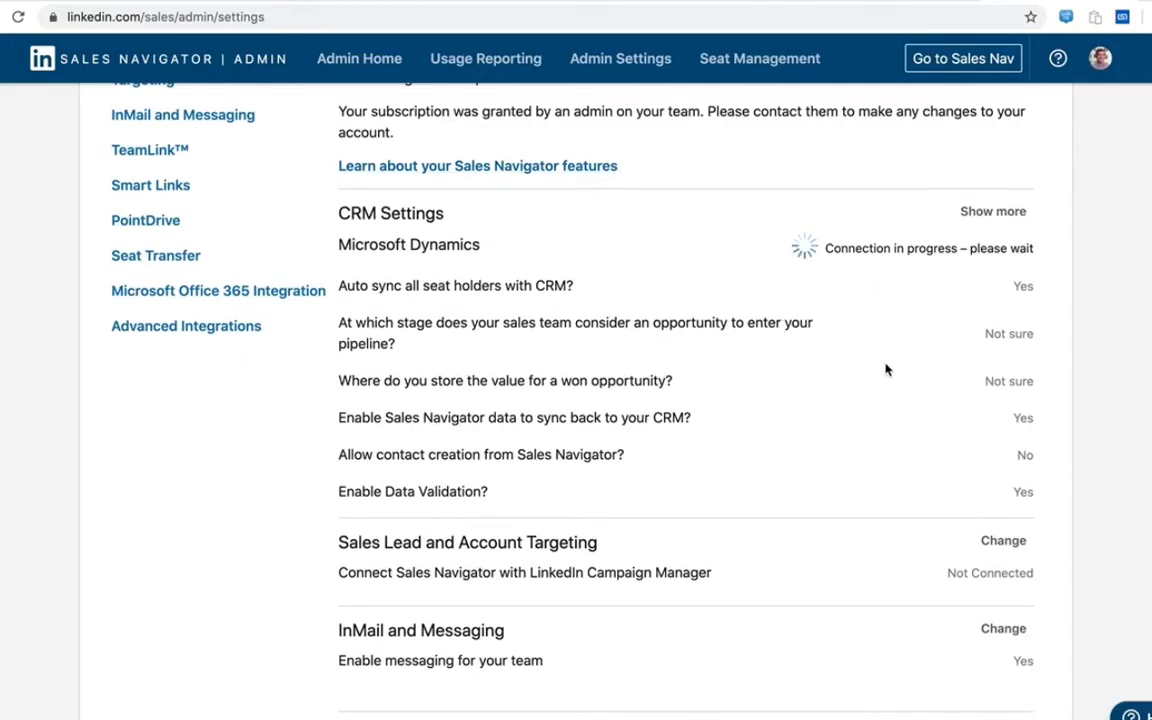
mouse_move(939, 366)
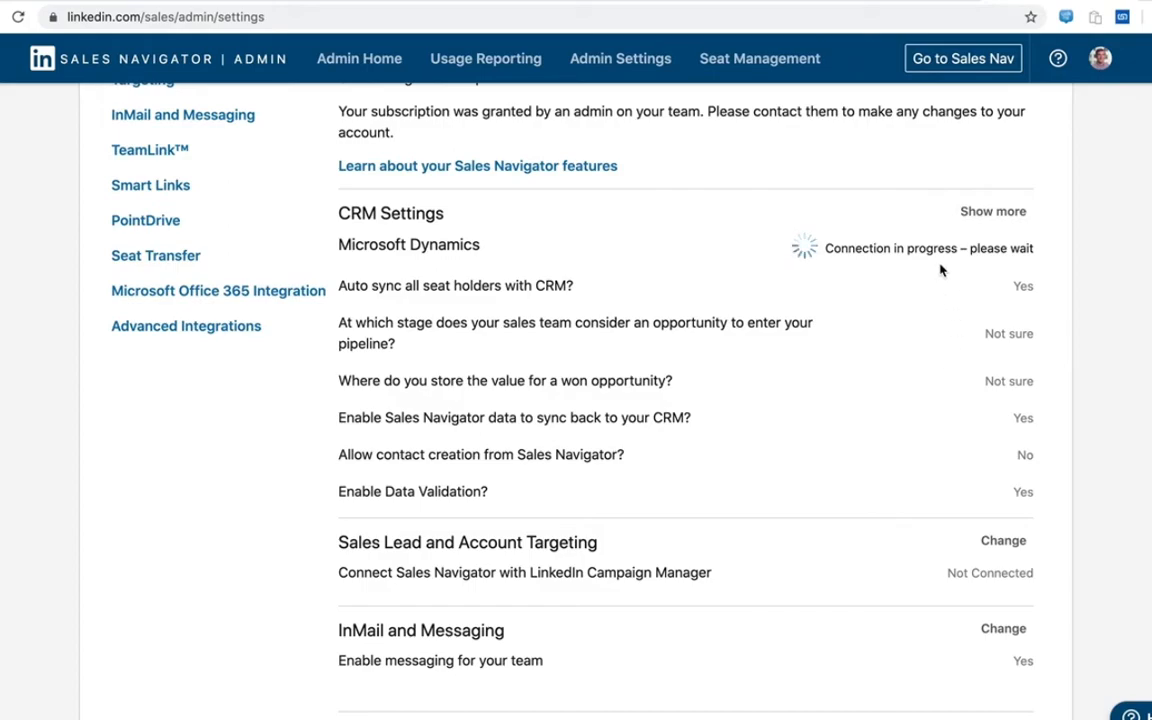
mouse_move(853, 350)
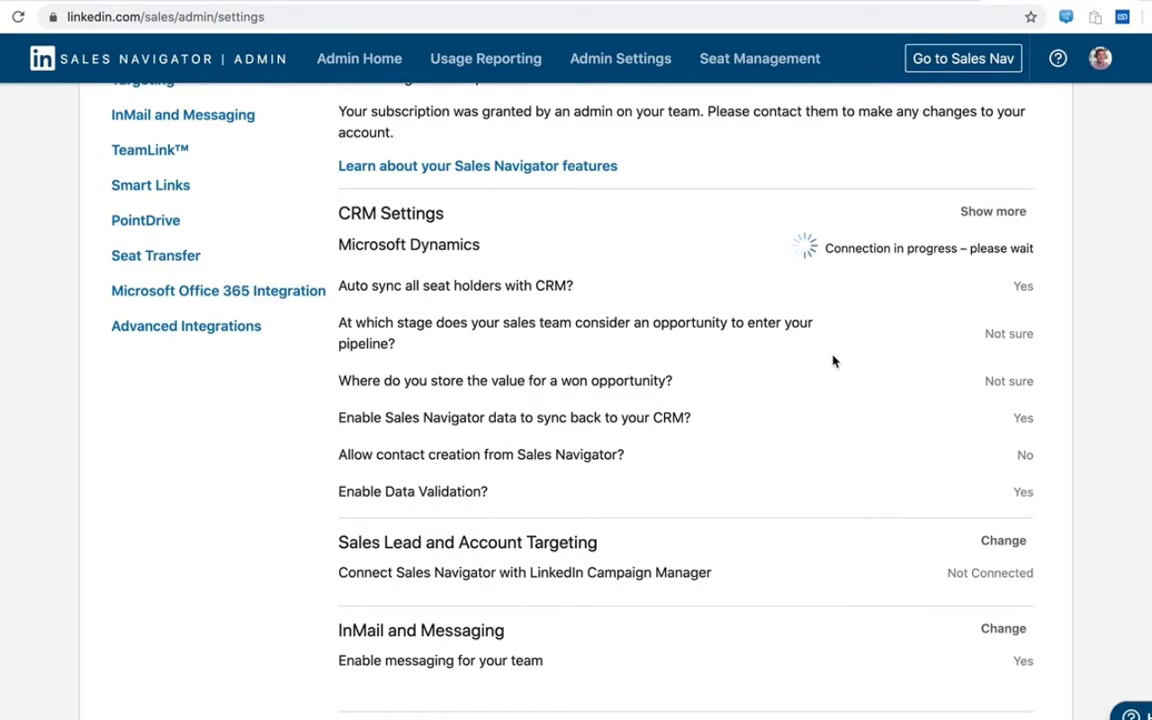
mouse_move(915, 328)
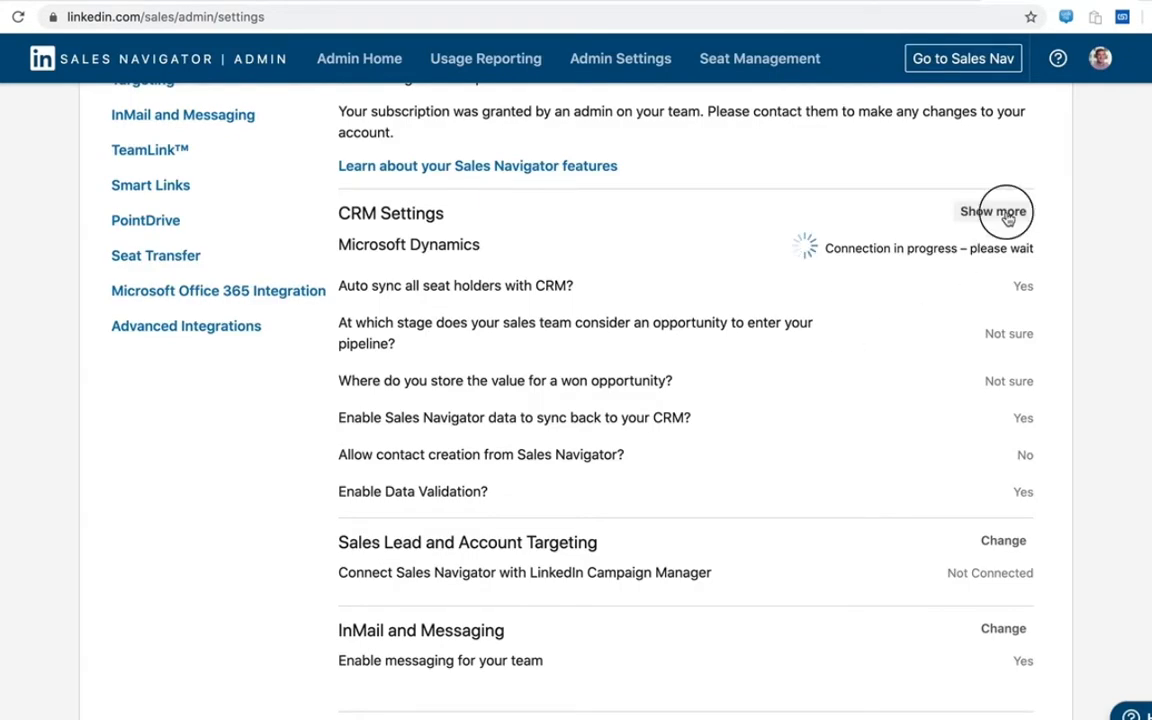
Step: Expand CRM Settings with Show more to see Dynamics sync status and options
click(993, 211)
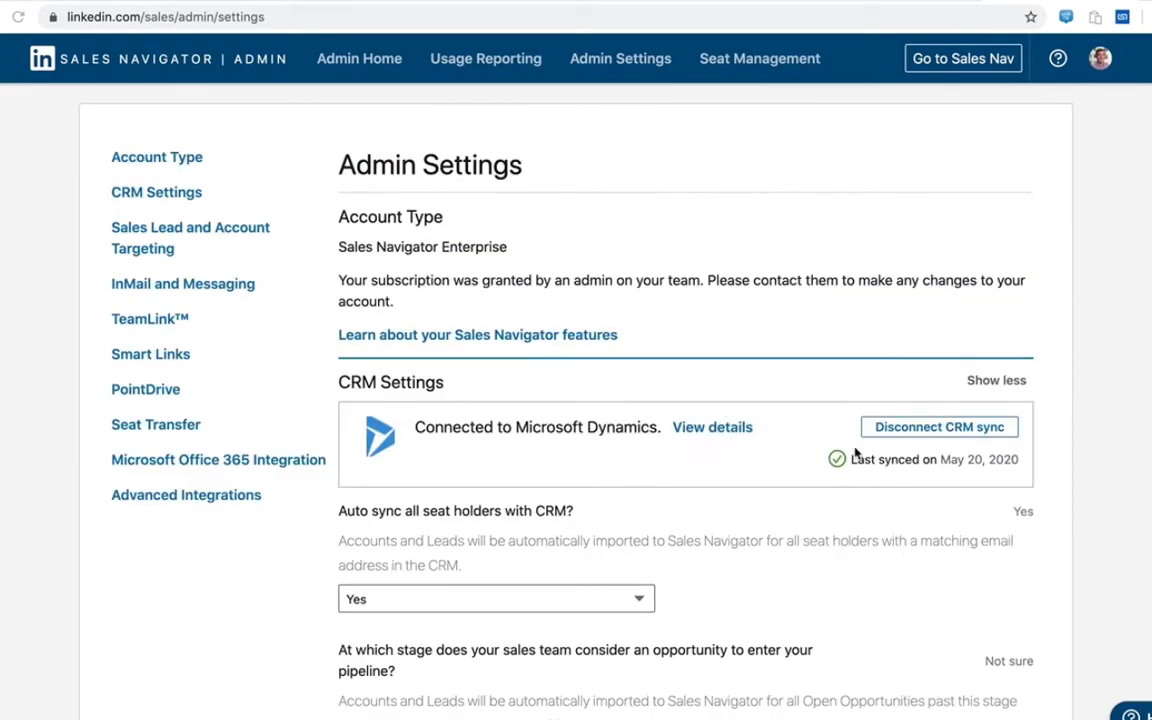
mouse_move(882, 586)
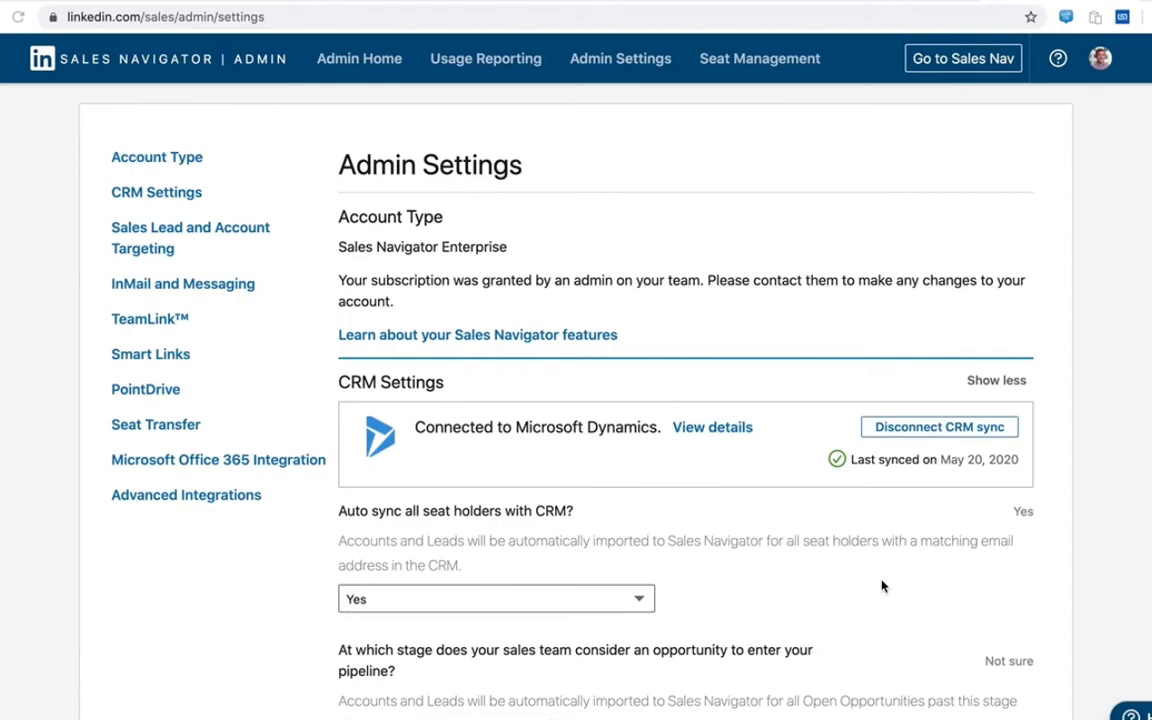
mouse_move(768, 600)
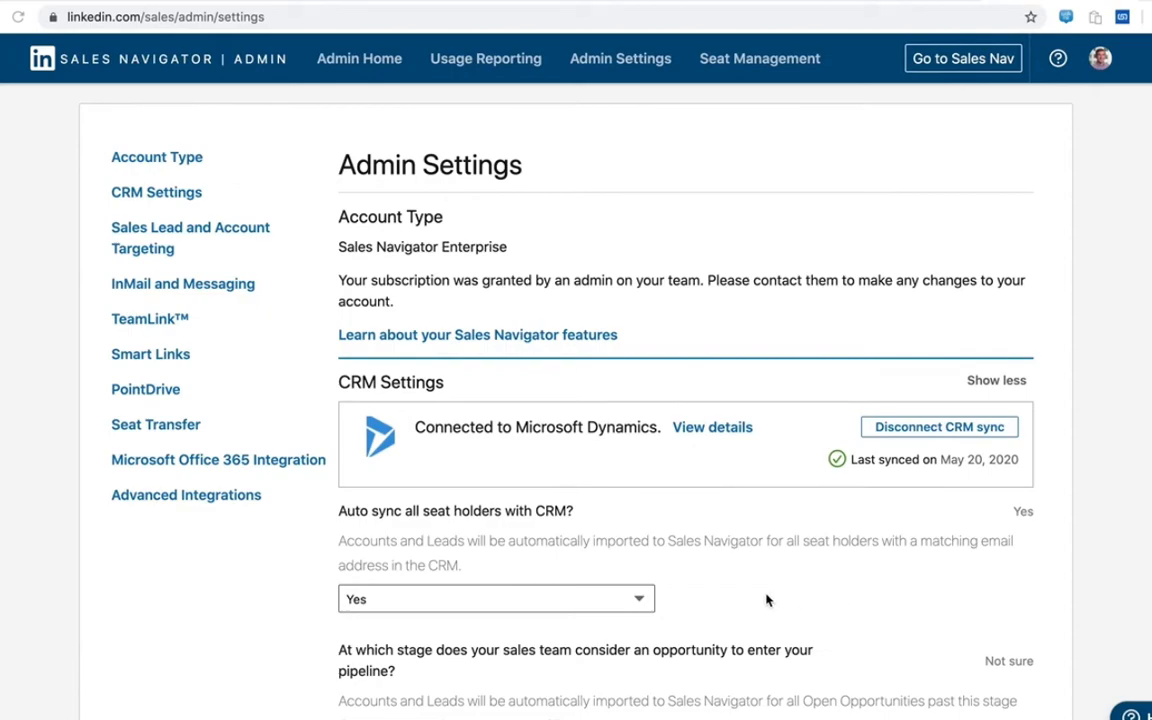
scroll(down, 3)
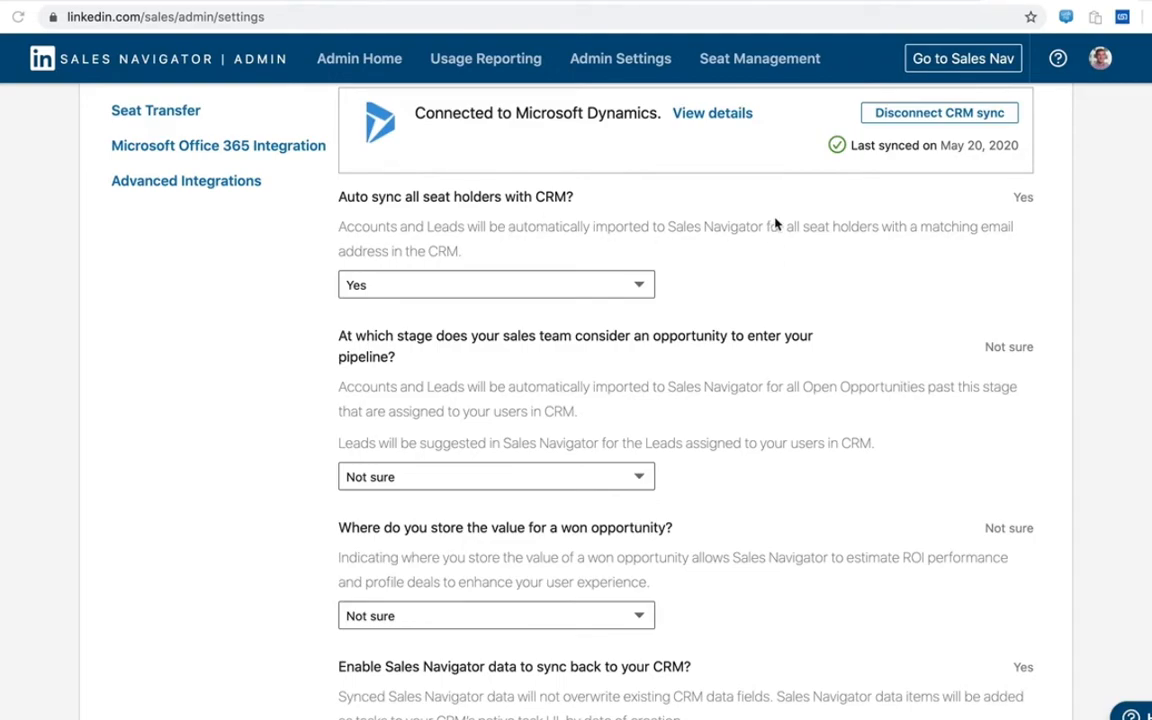
mouse_move(787, 234)
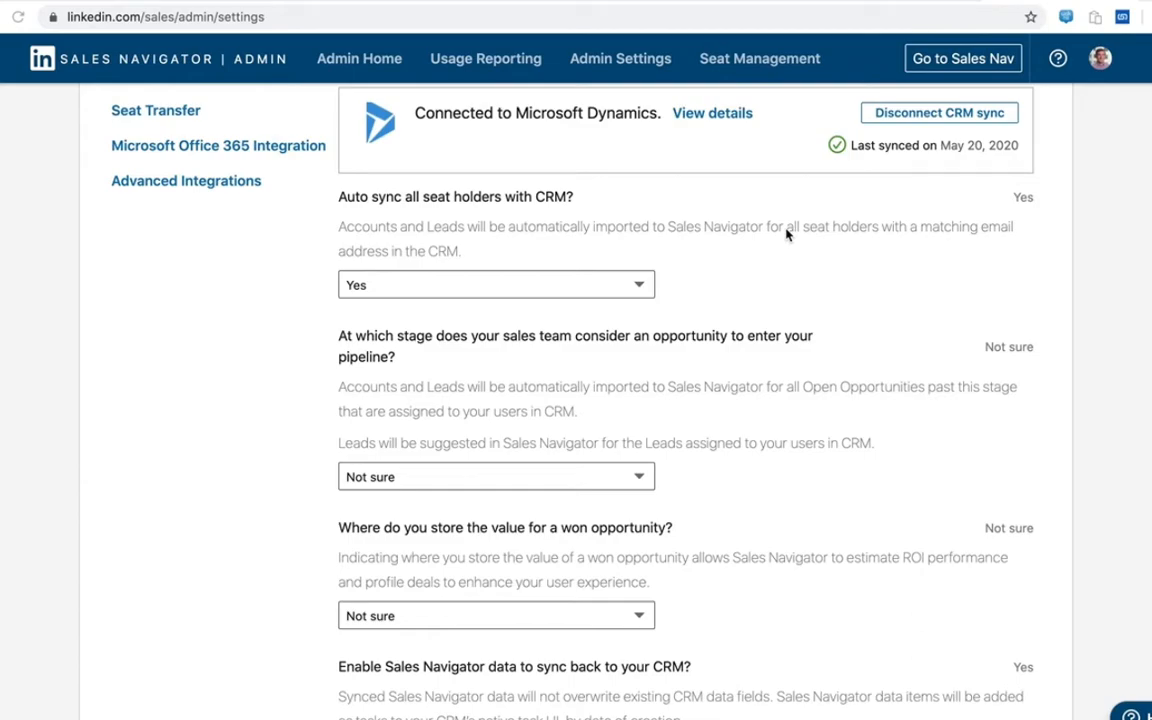
mouse_move(784, 235)
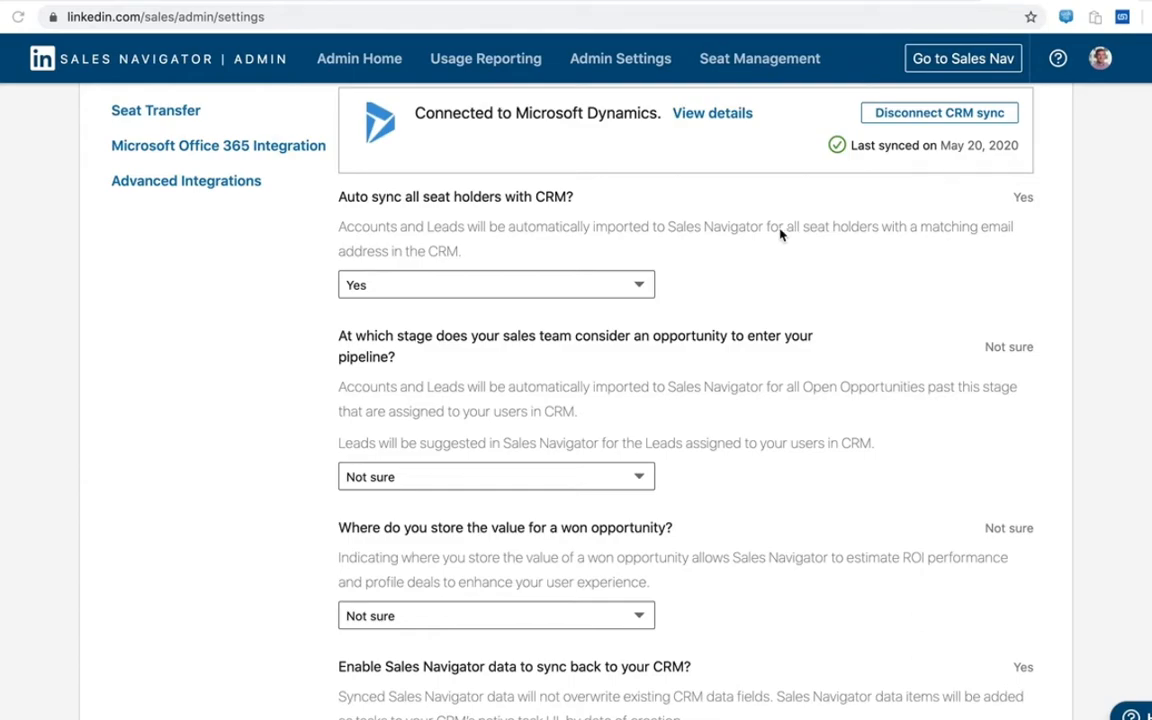
mouse_move(736, 262)
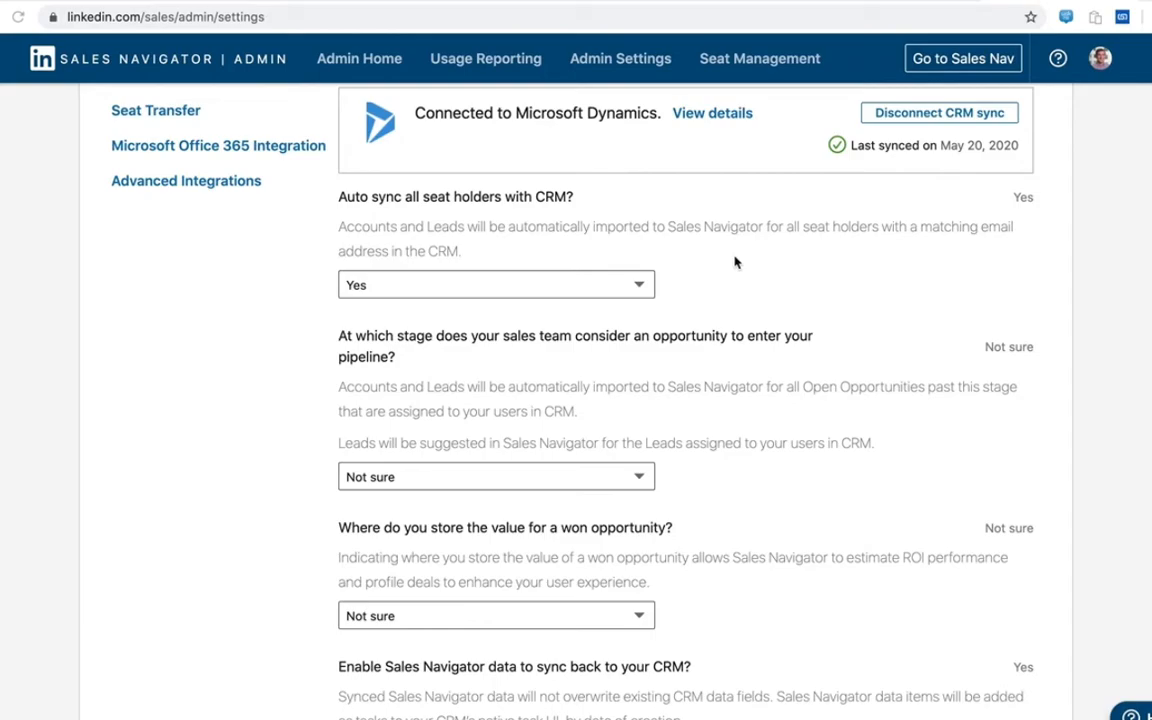
scroll(down, 3)
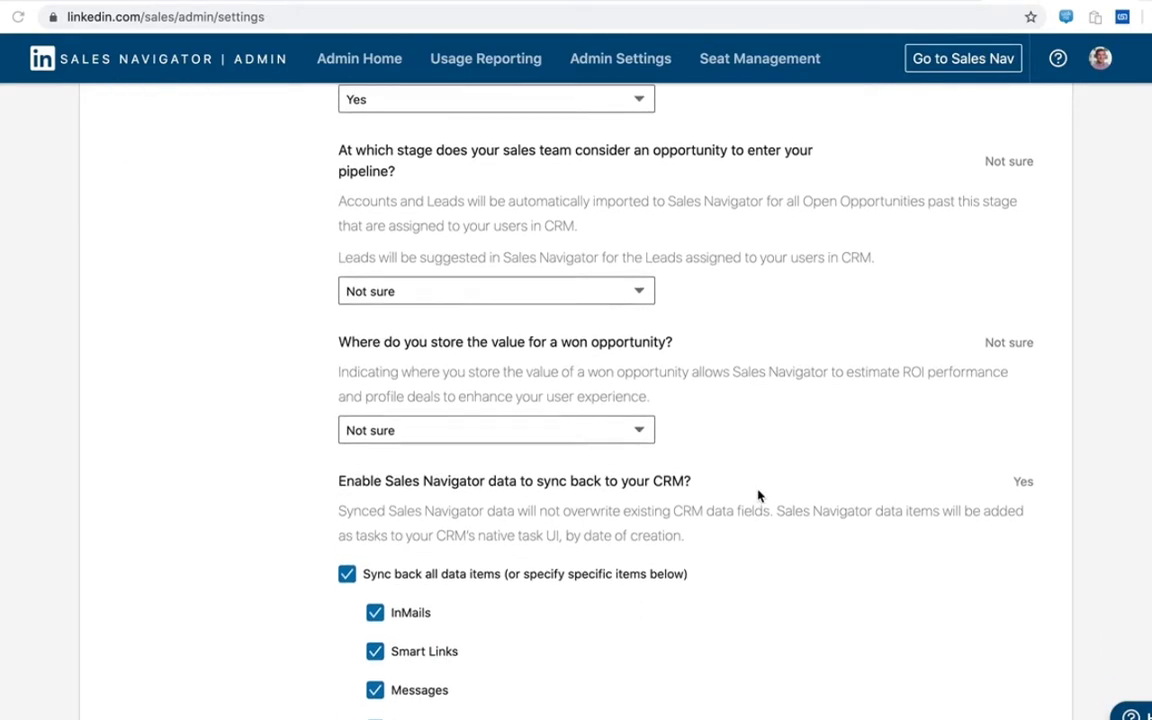
scroll(down, 3)
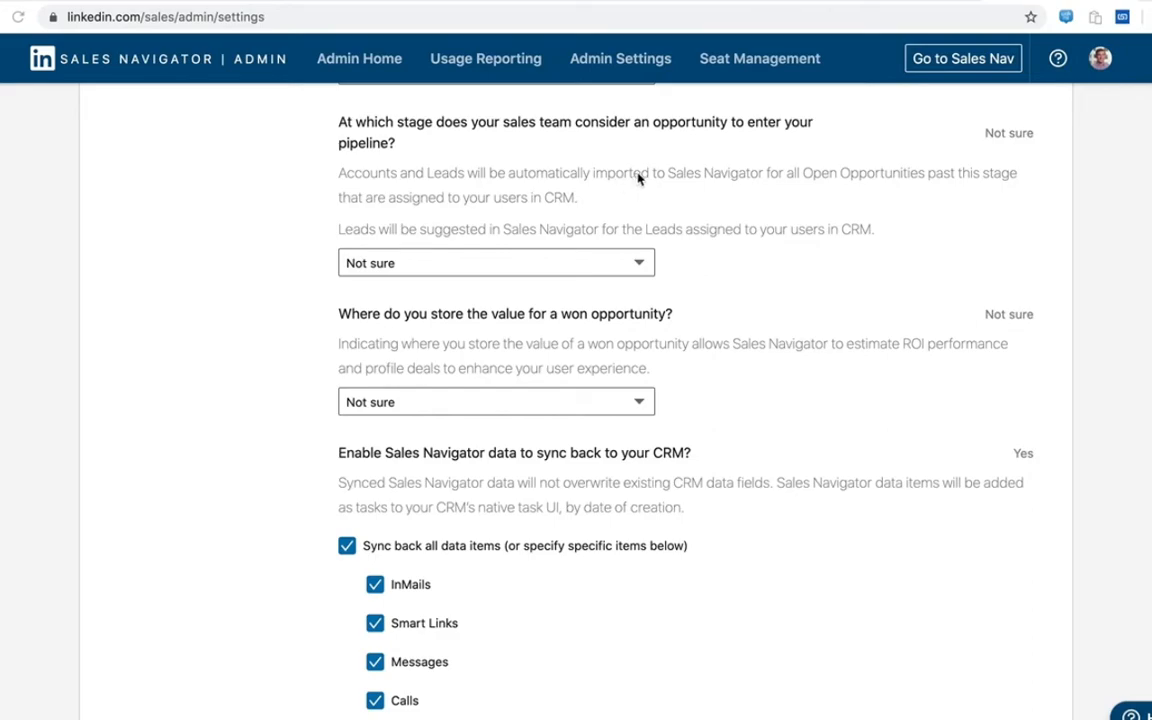
mouse_move(650, 196)
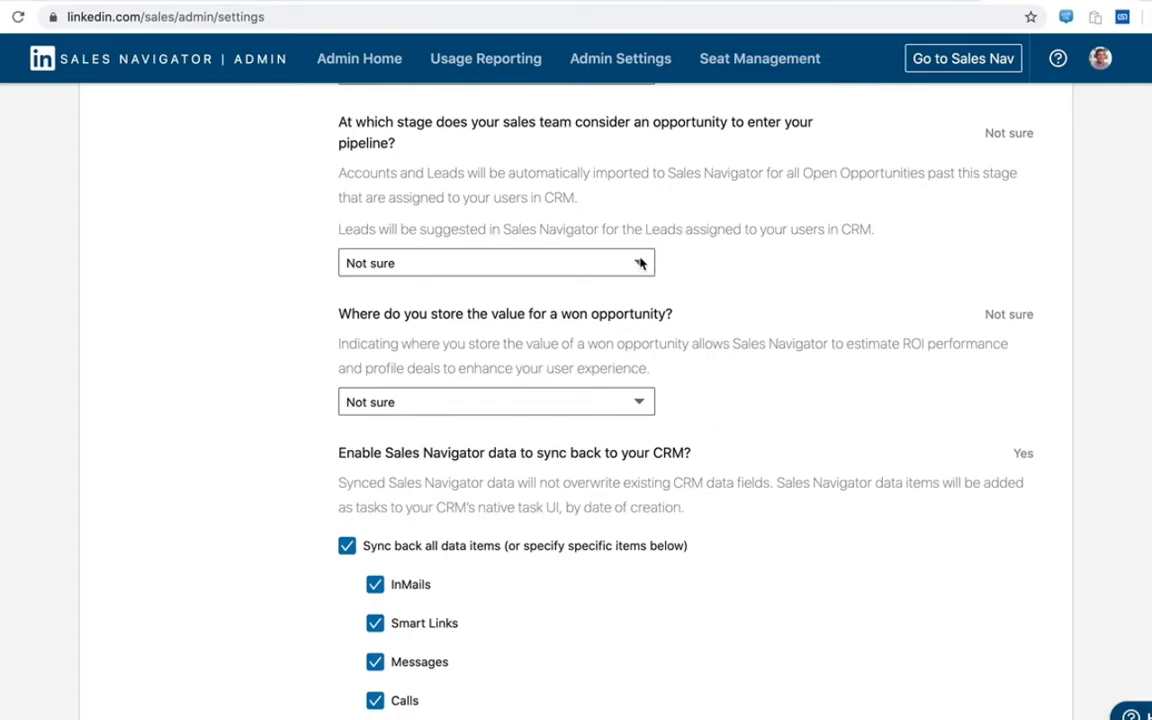
Step: Set the pipeline entry stage to Qualify and the won-opportunity value to ActualValue
click(496, 262)
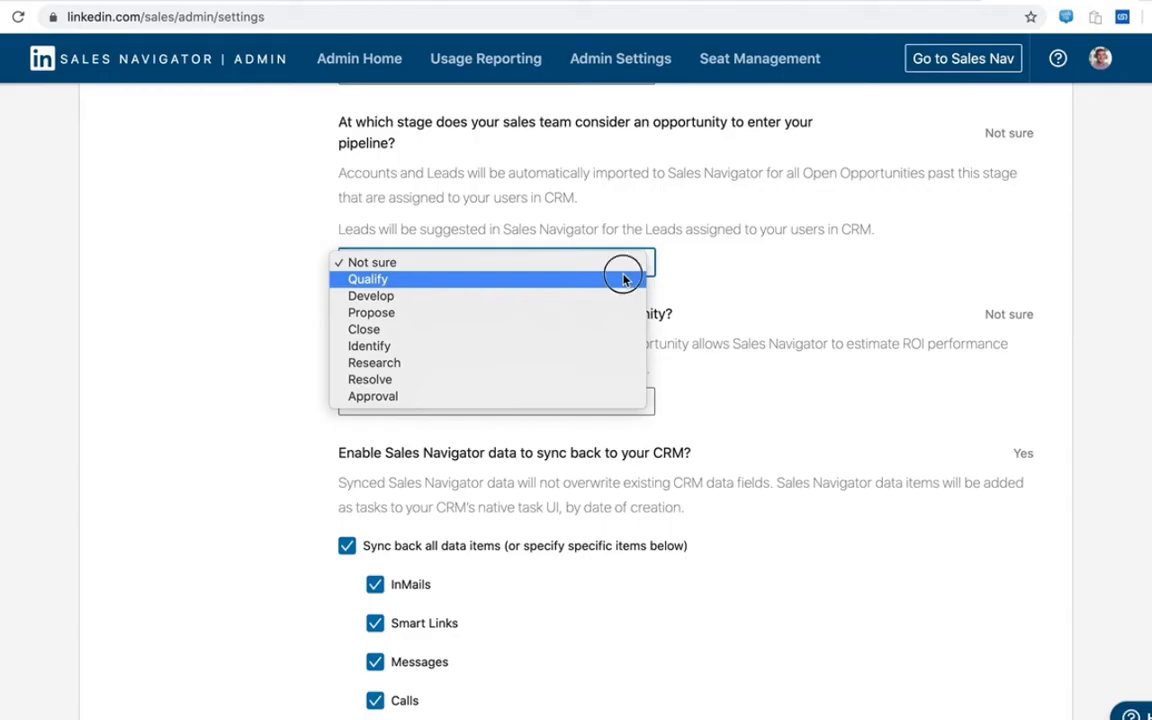
click(367, 279)
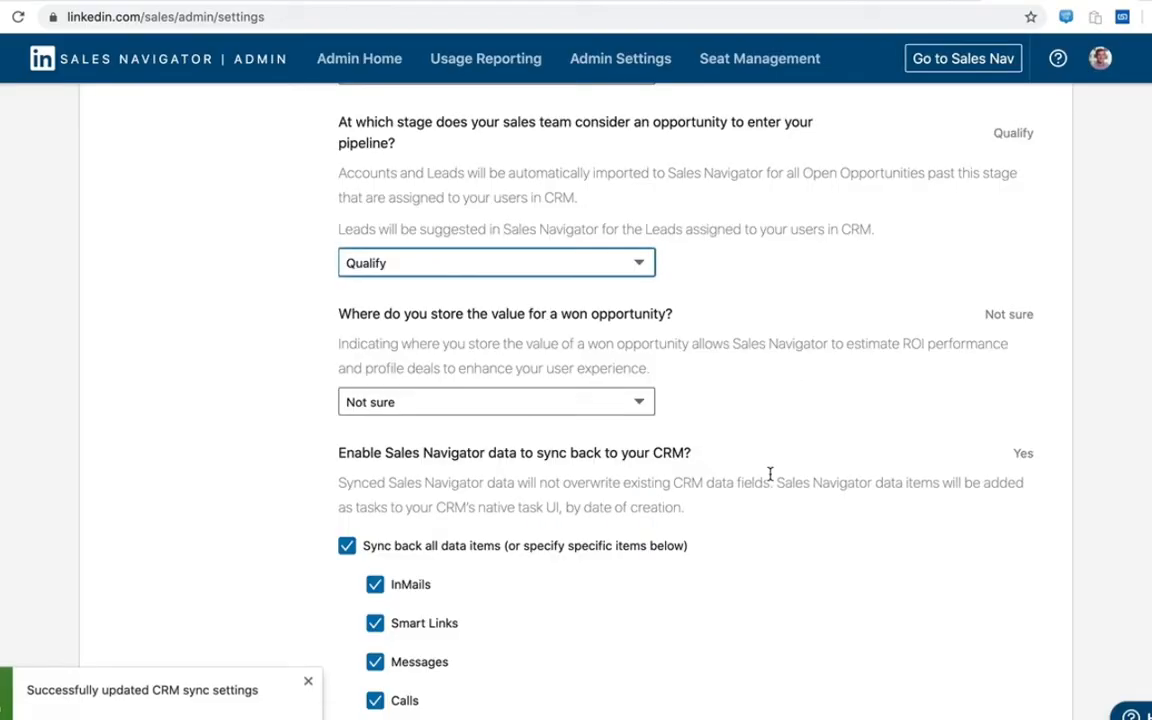
click(496, 401)
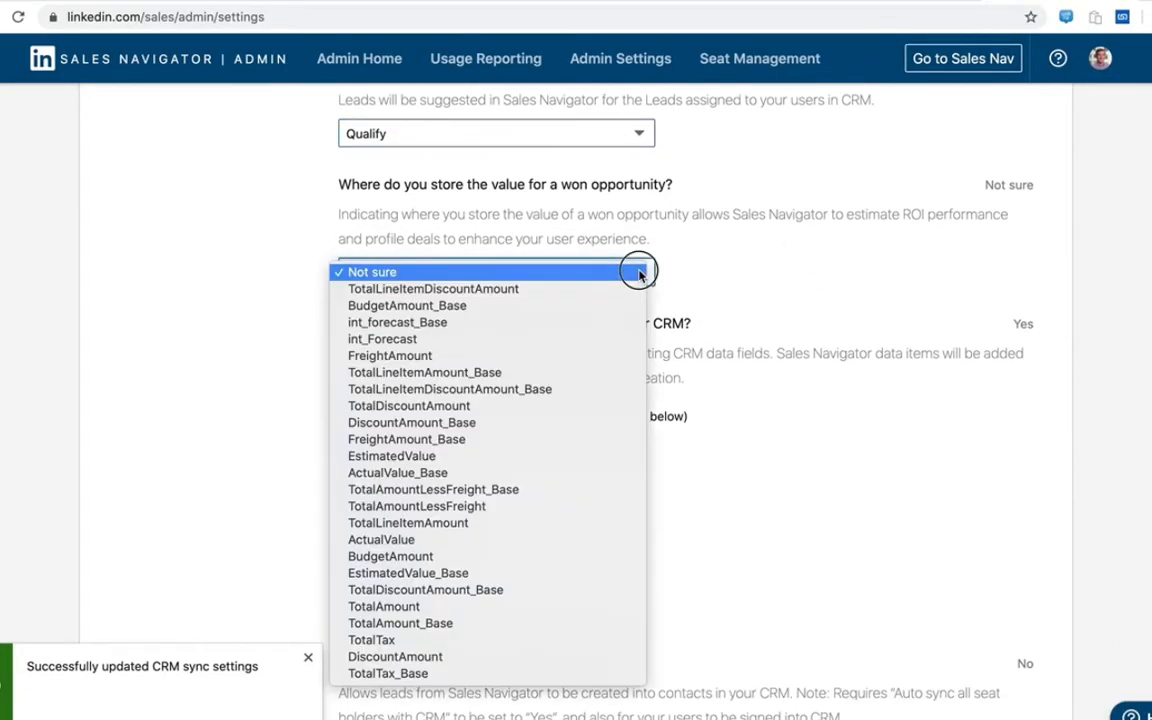
click(381, 539)
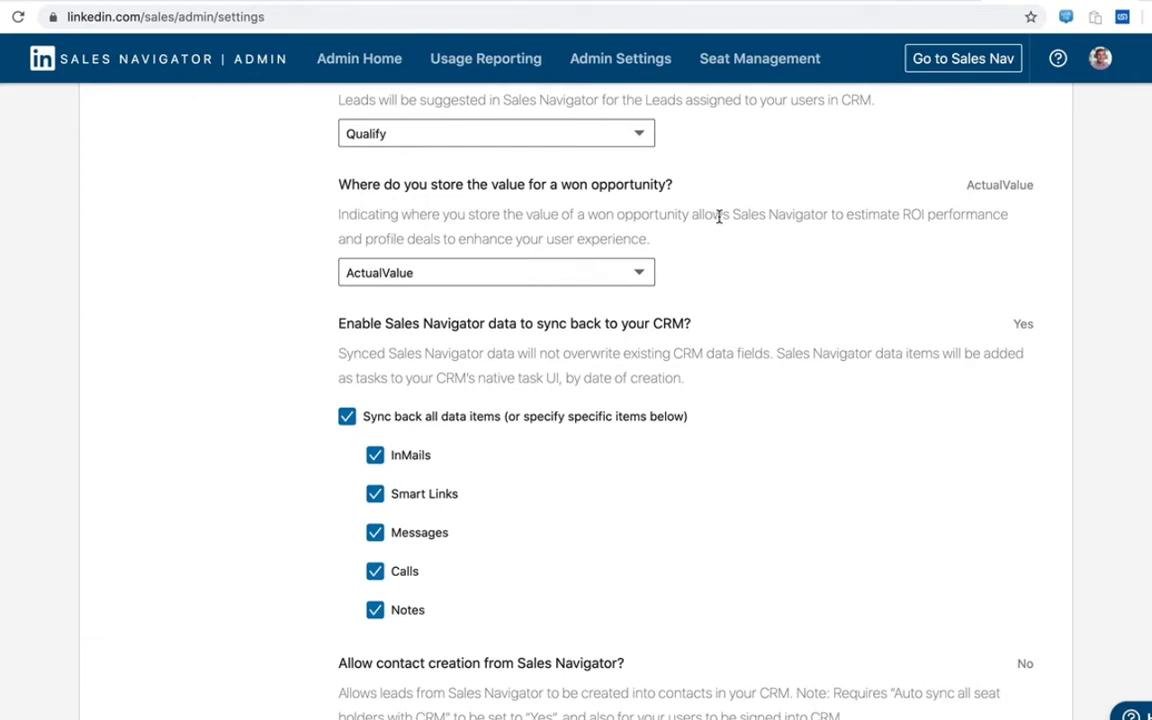
mouse_move(730, 276)
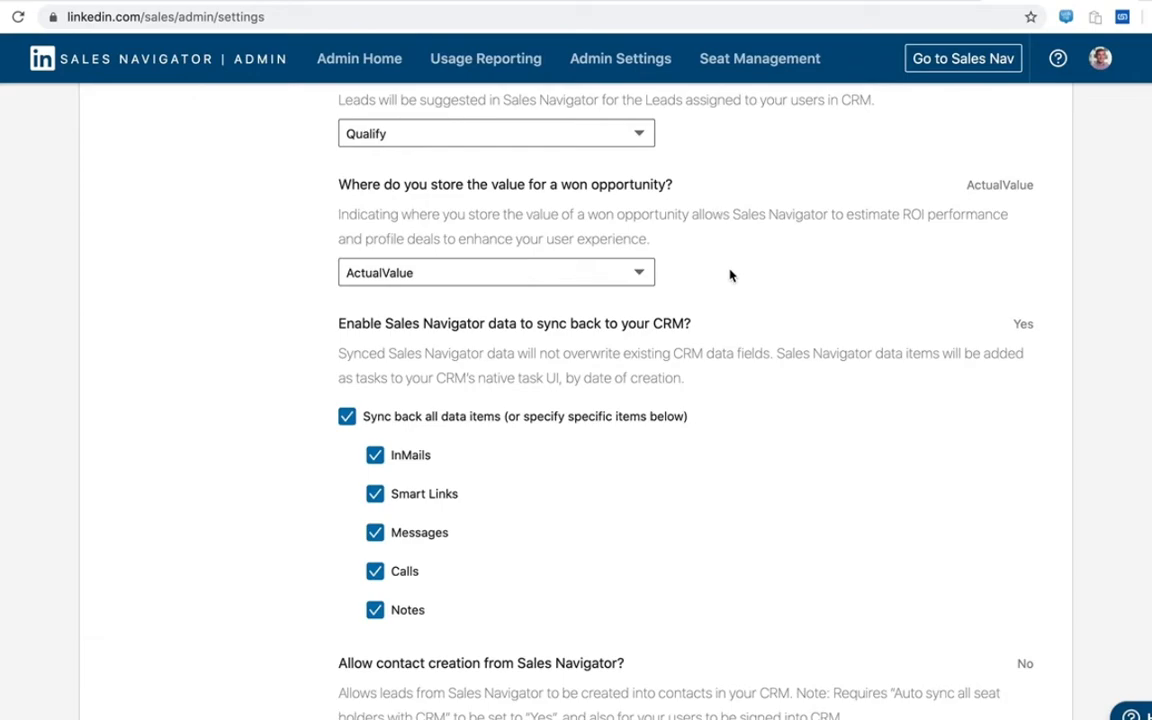
scroll(down, 3)
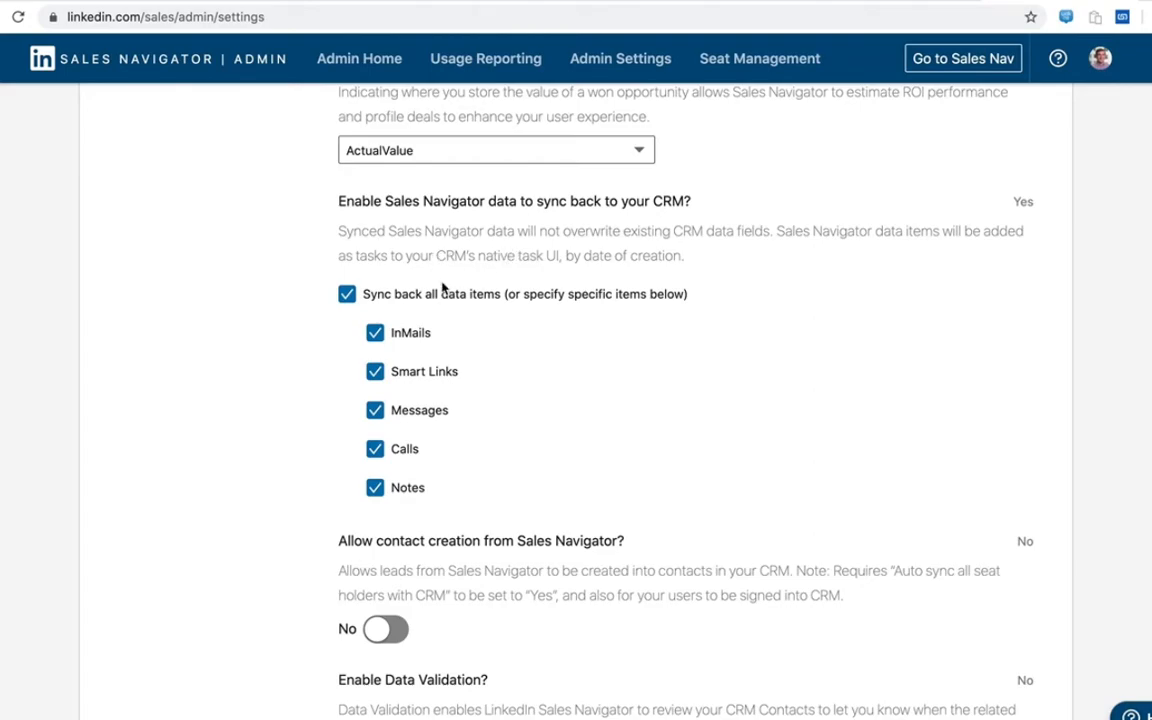
mouse_move(504, 339)
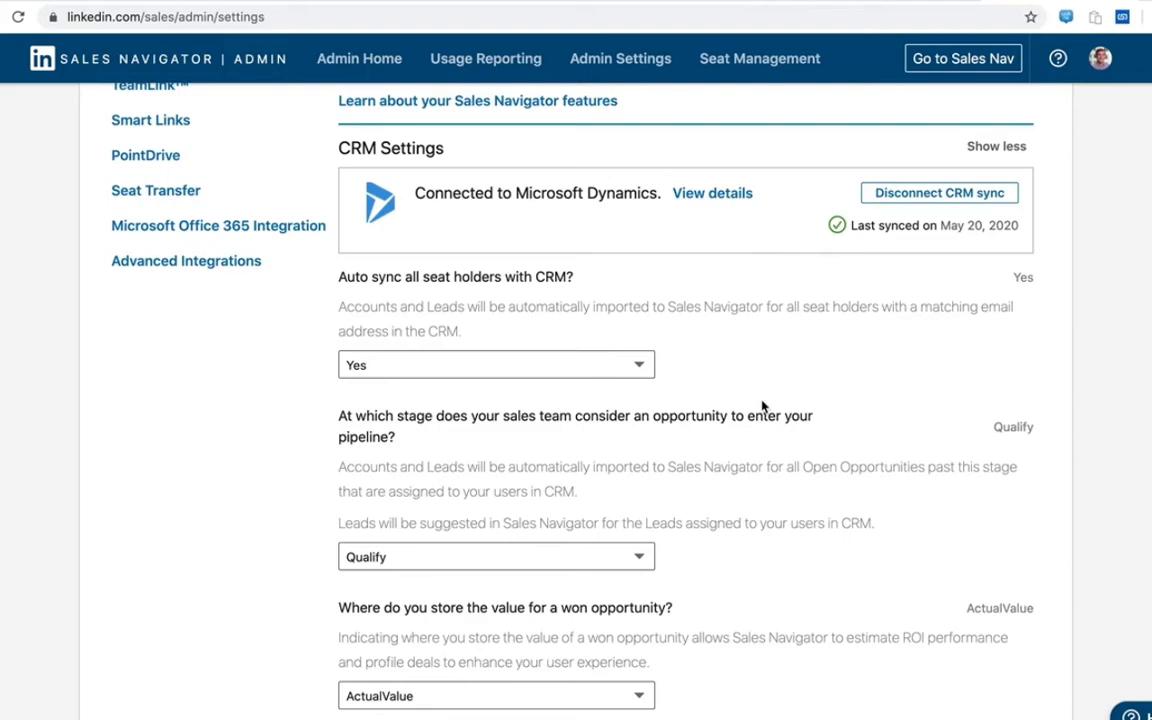
mouse_move(746, 467)
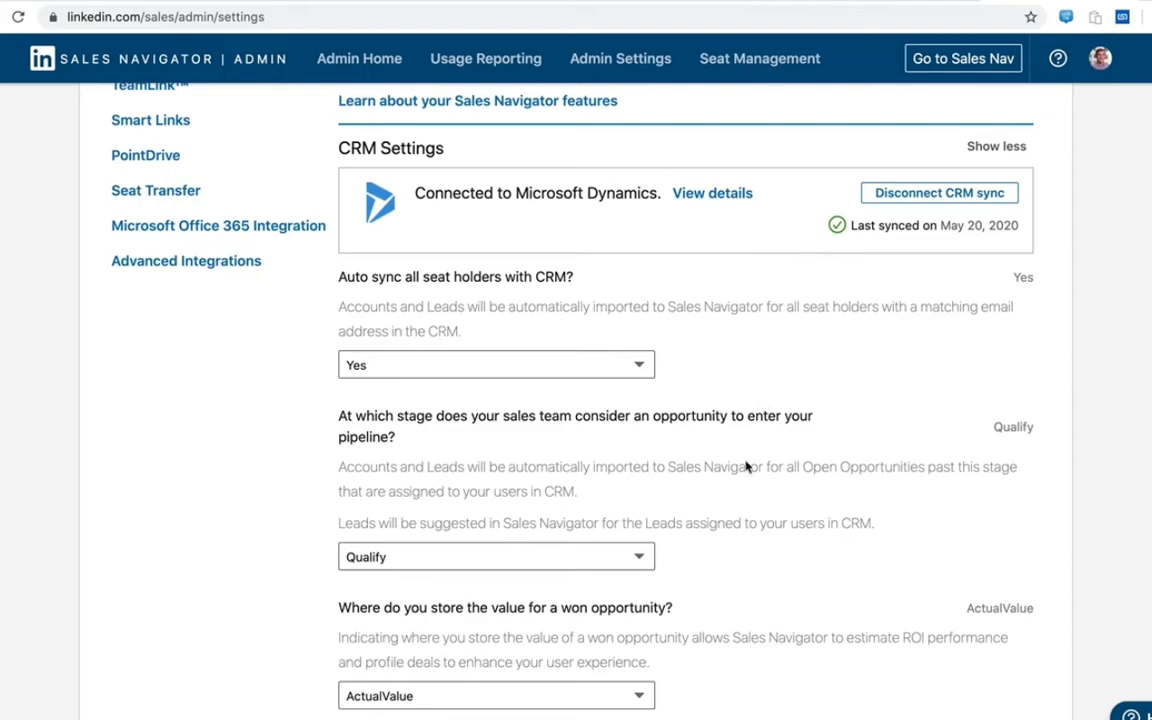
mouse_move(649, 481)
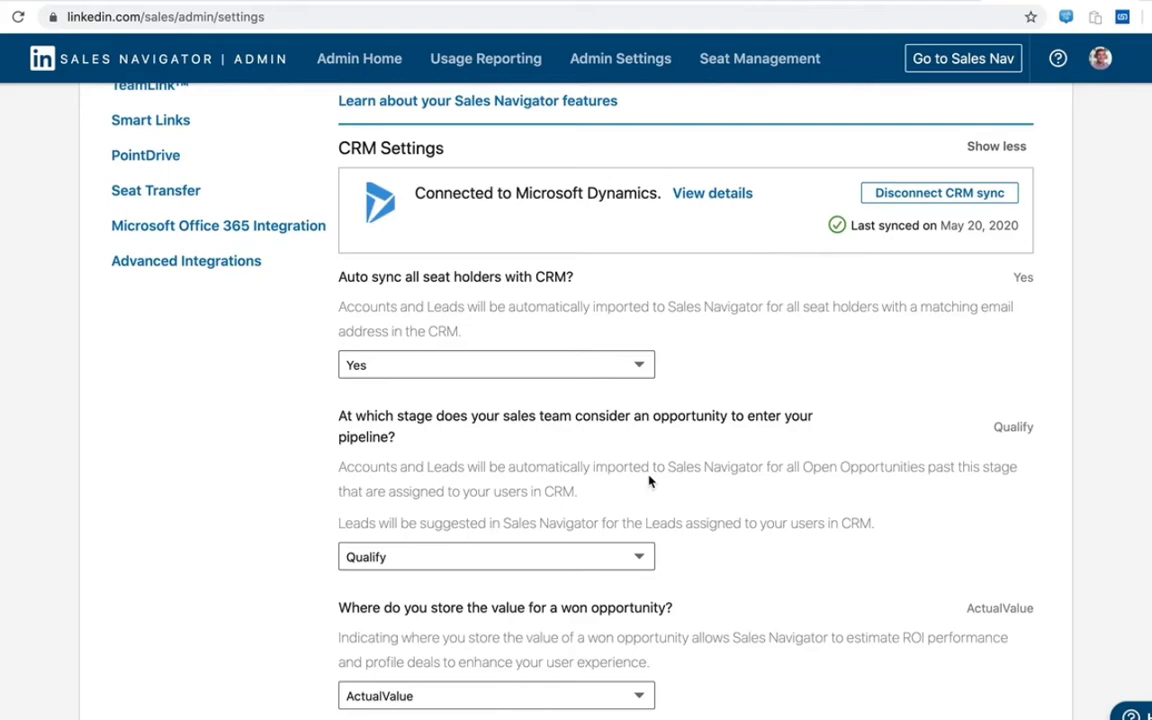
mouse_move(723, 471)
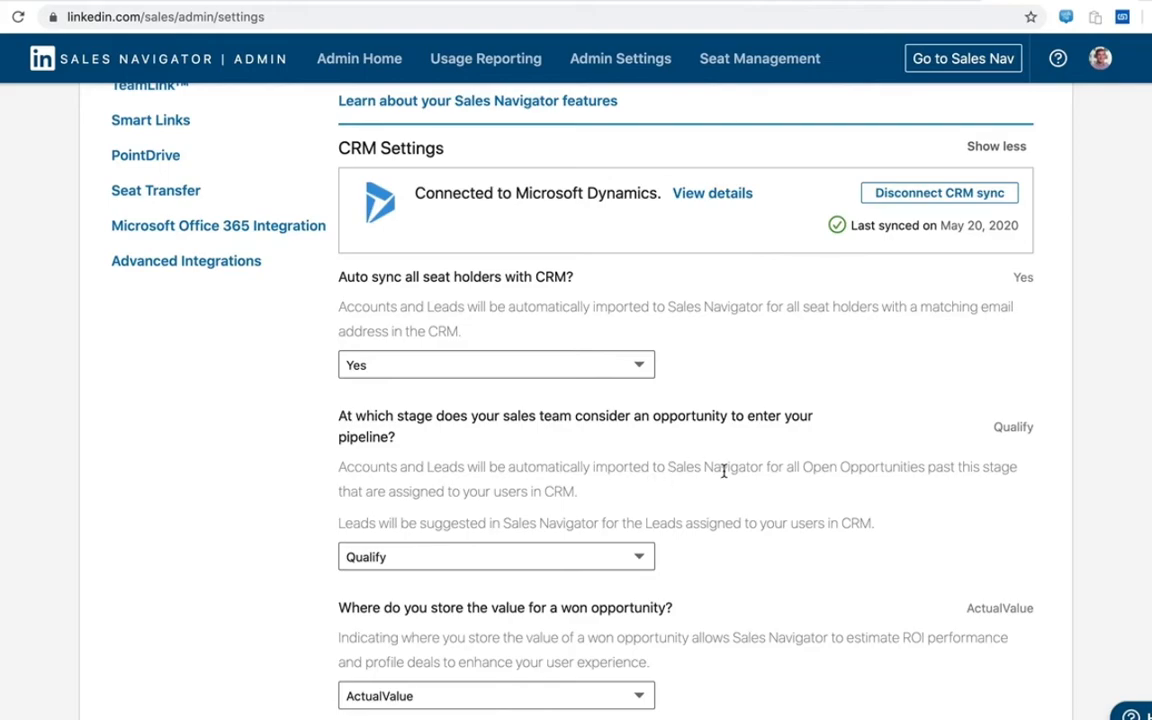
scroll(down, 3)
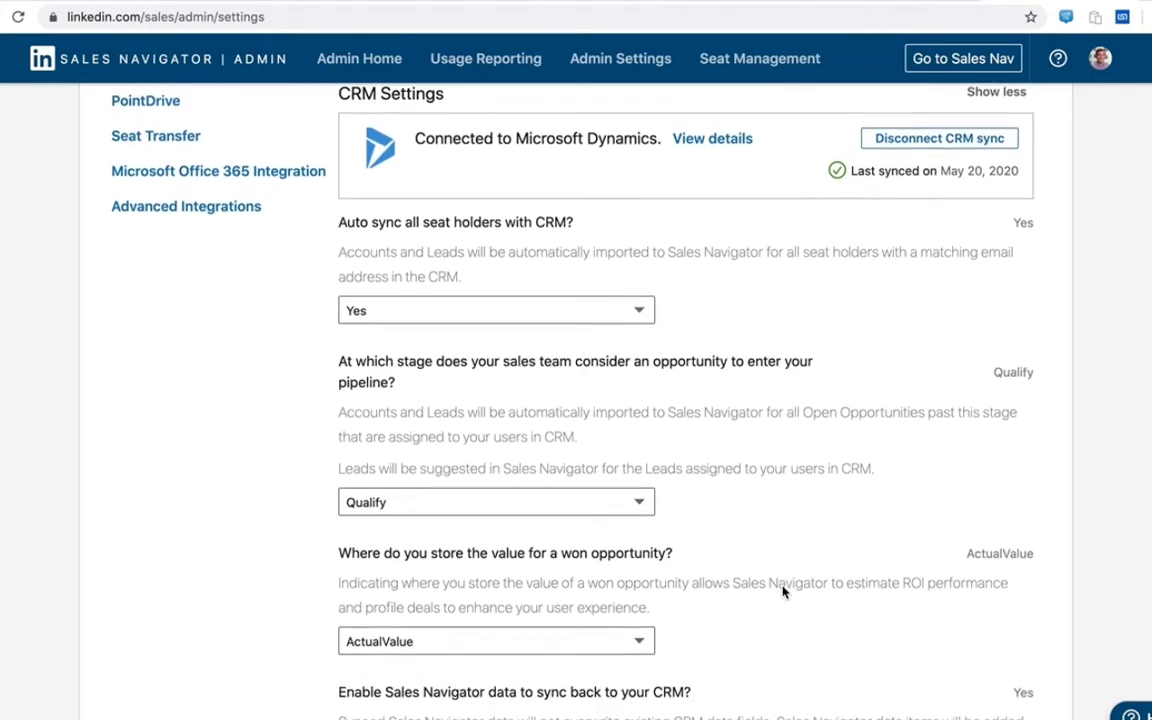
scroll(down, 3)
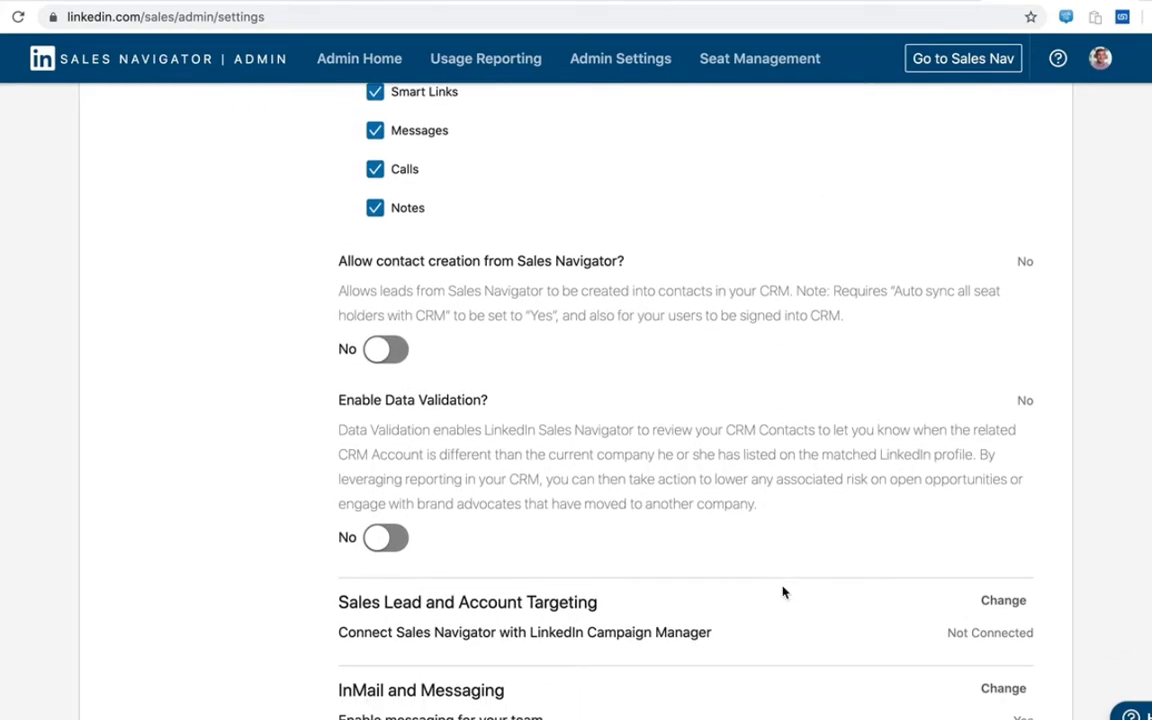
Step: Scroll down and switch 'Enable Data Validation?' to Yes
scroll(down, 3)
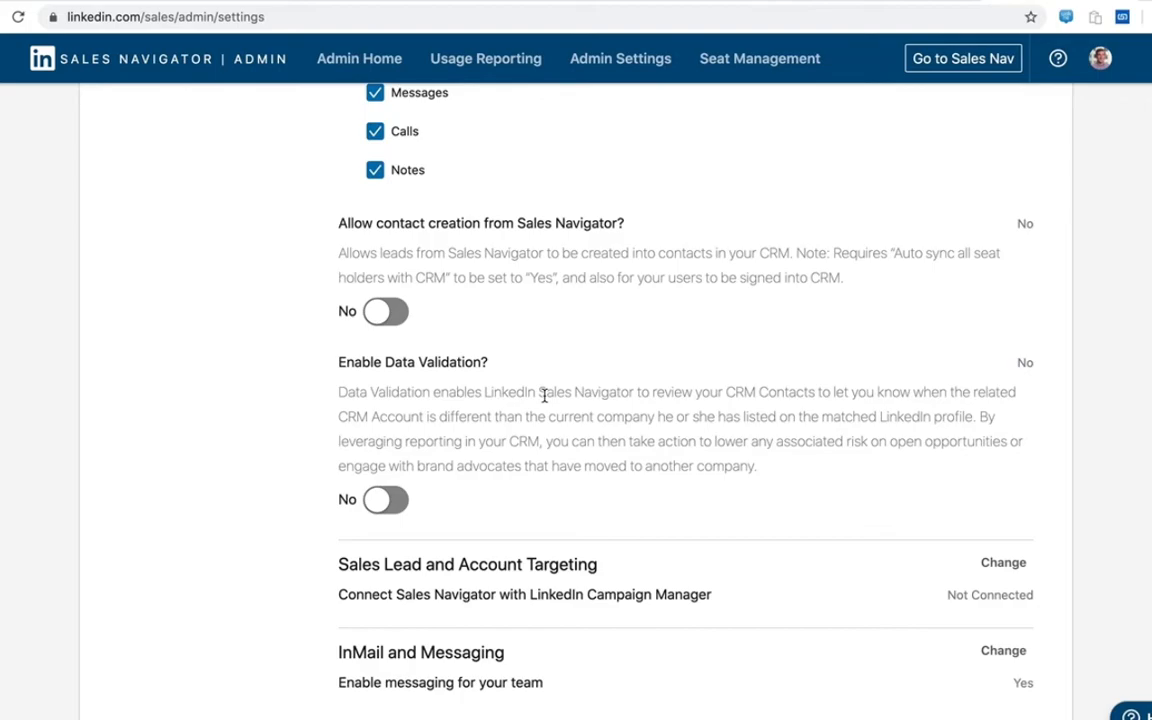
mouse_move(543, 411)
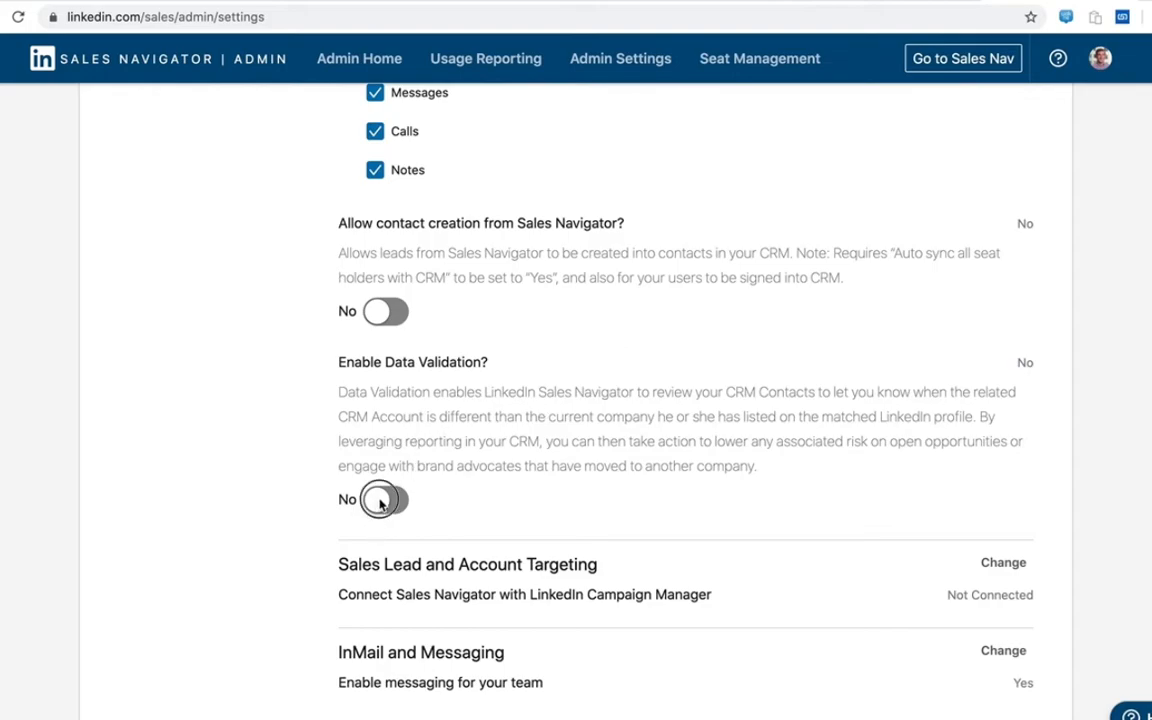
click(390, 500)
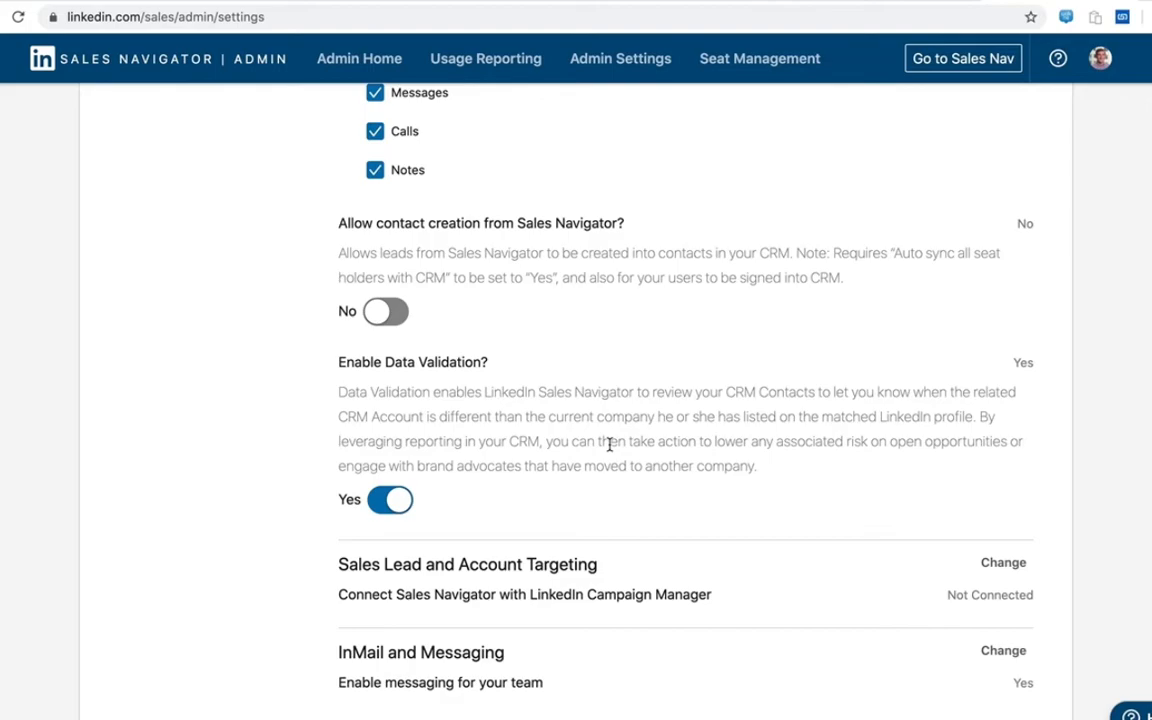
mouse_move(768, 3)
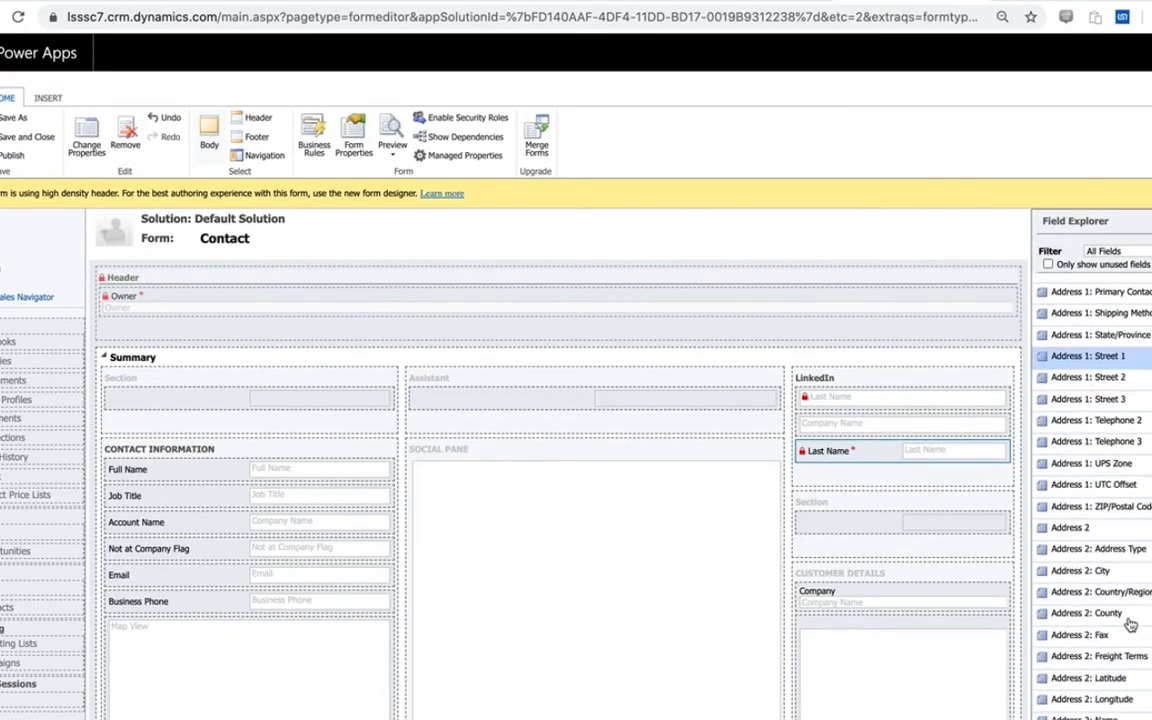
Step: Scroll down the Dynamics 365 Contact form to review its Contact Information fields
scroll(down, 3)
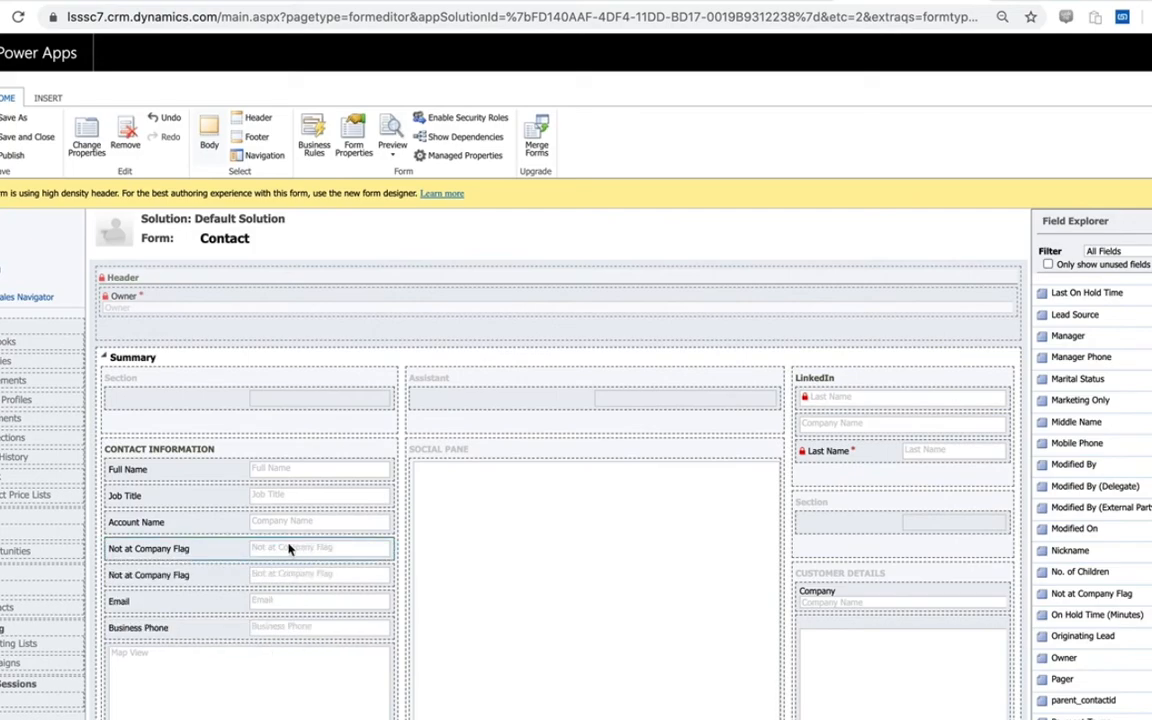
mouse_move(294, 552)
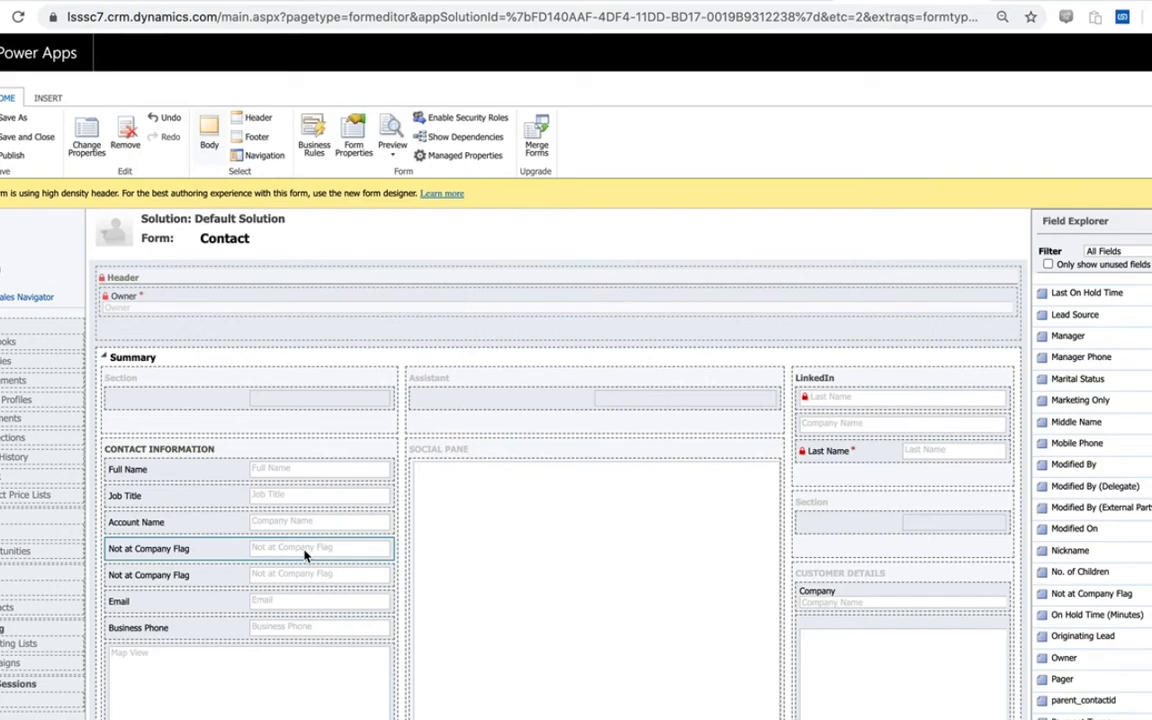
mouse_move(325, 551)
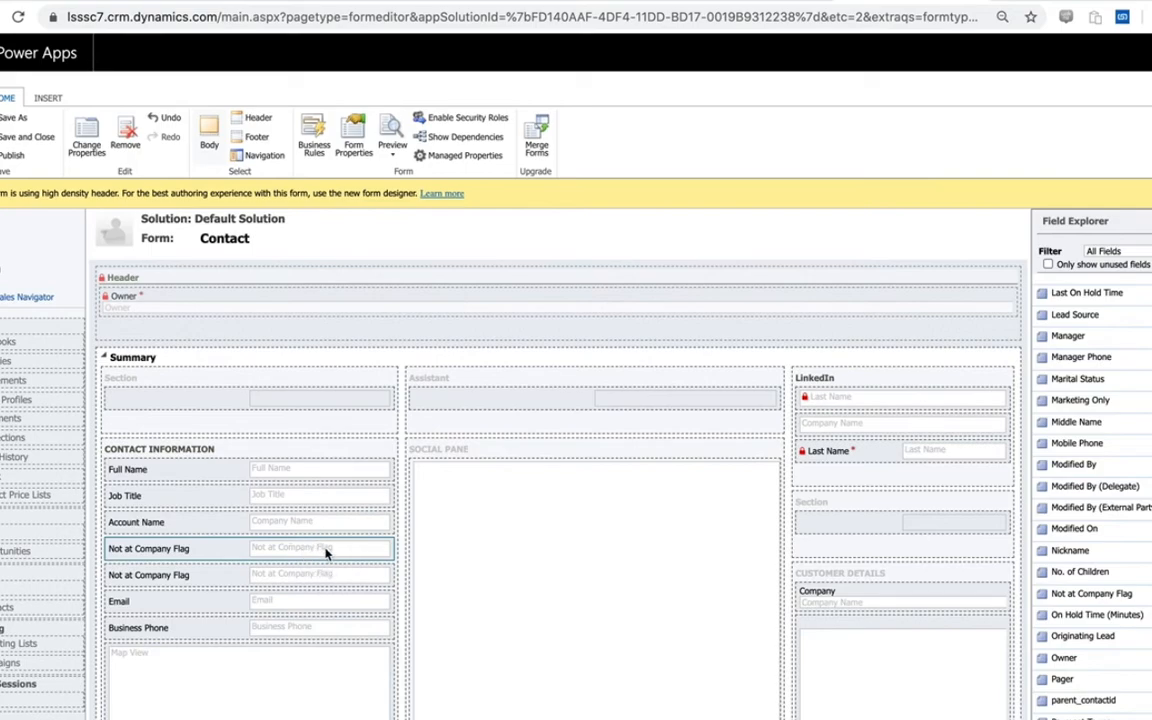
mouse_move(513, 411)
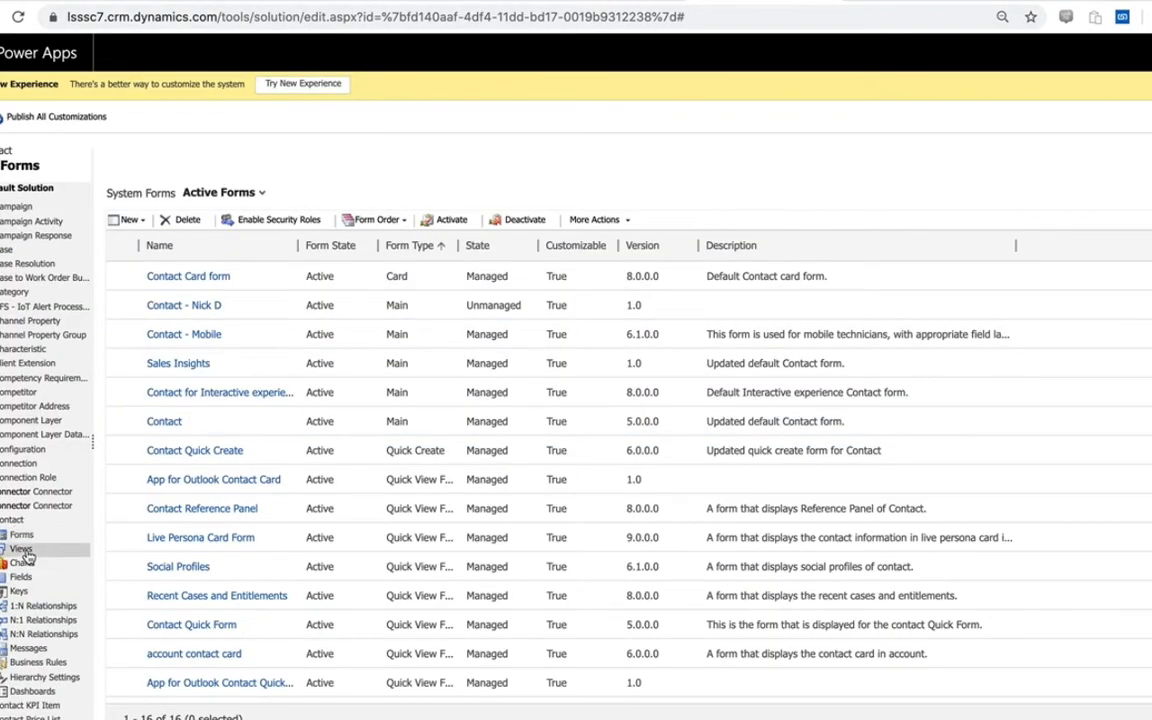
Step: Browse the Contact entity's views, then scroll down the solution explorer's entity tree
click(19, 548)
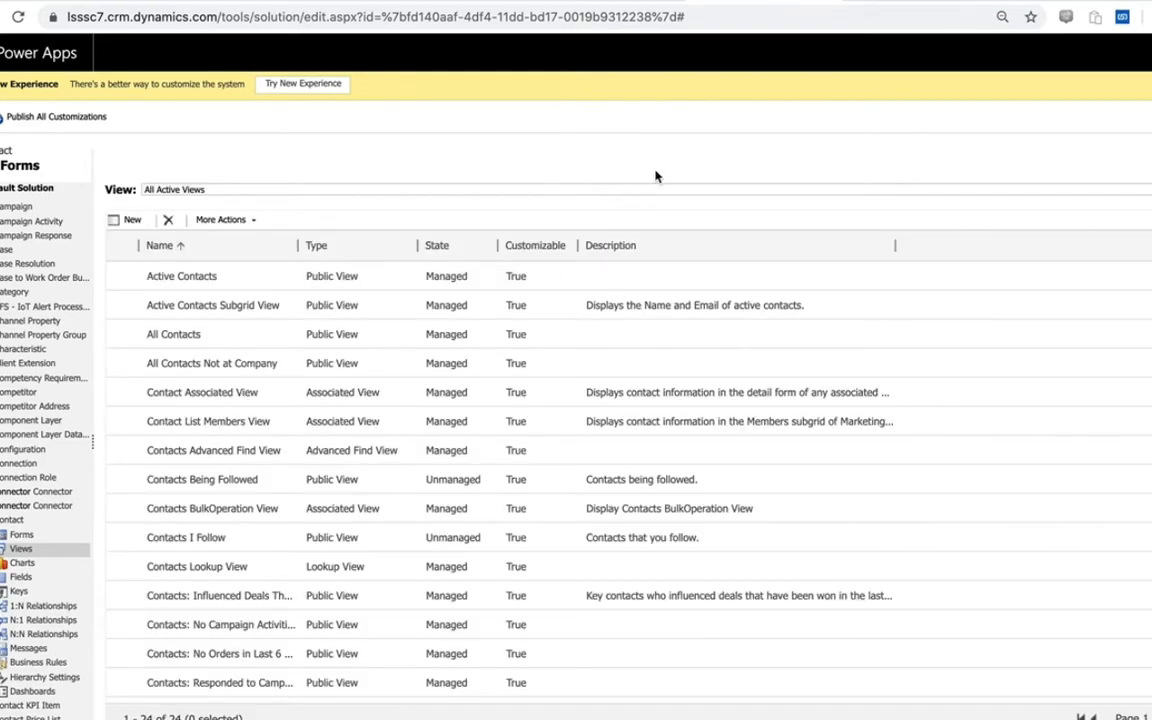
click(20, 548)
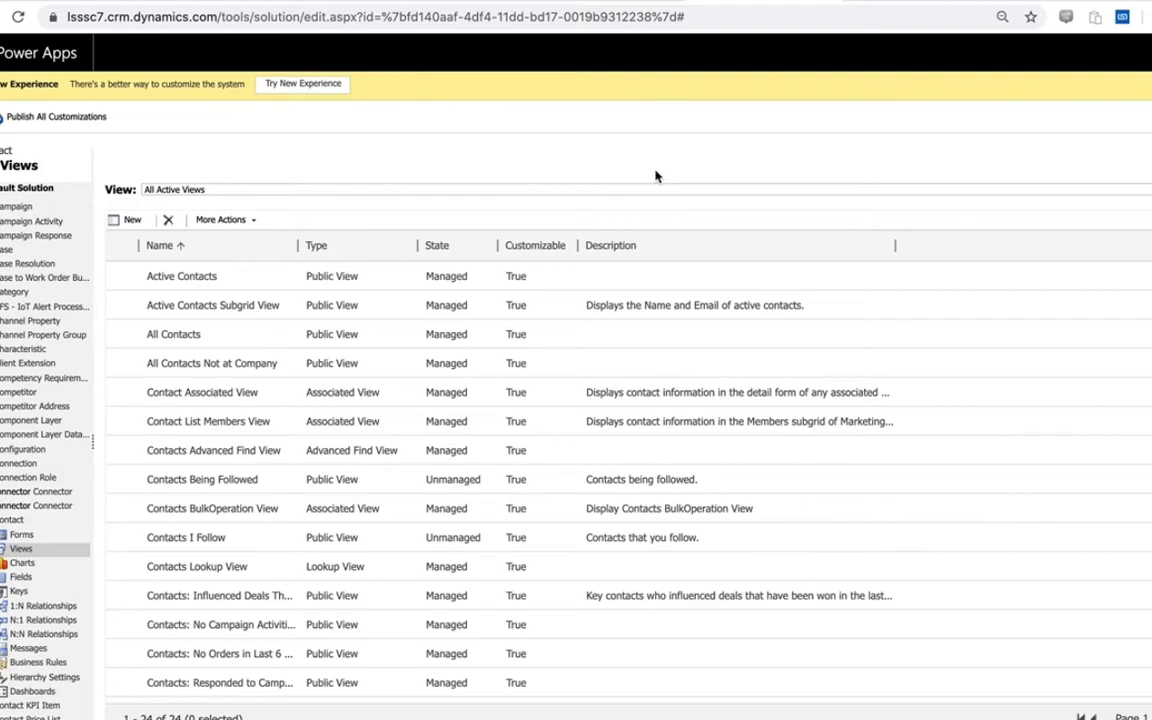
mouse_move(660, 168)
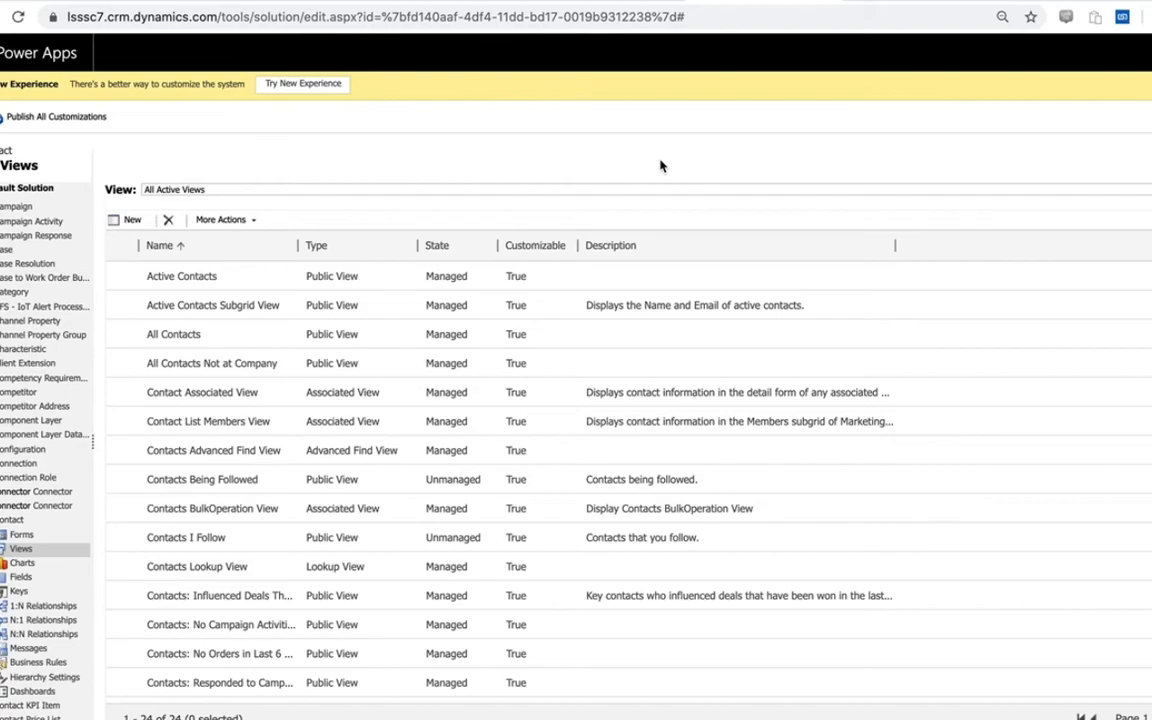
click(173, 333)
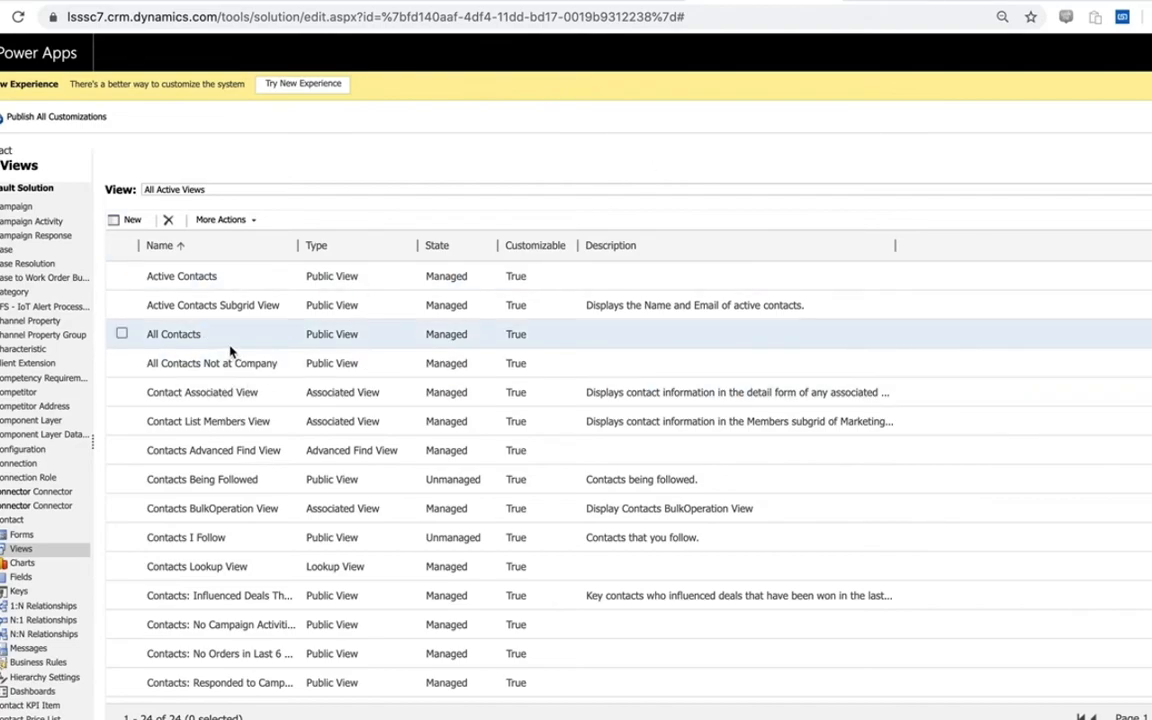
mouse_move(258, 345)
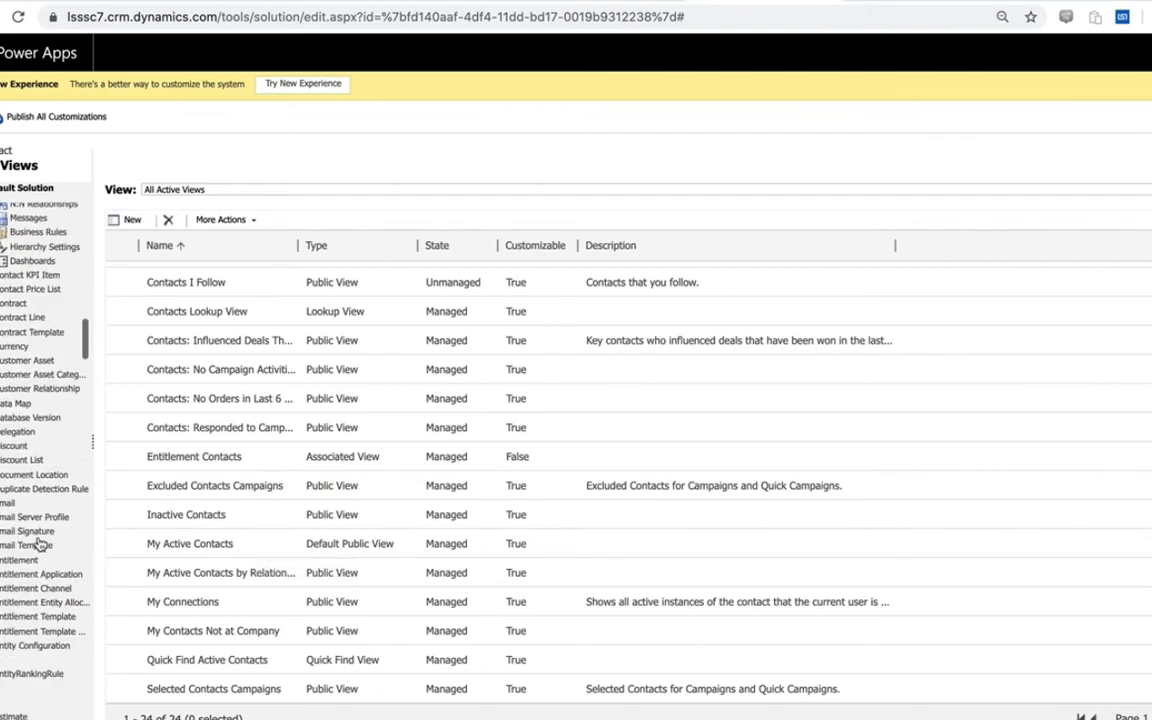
scroll(down, 3)
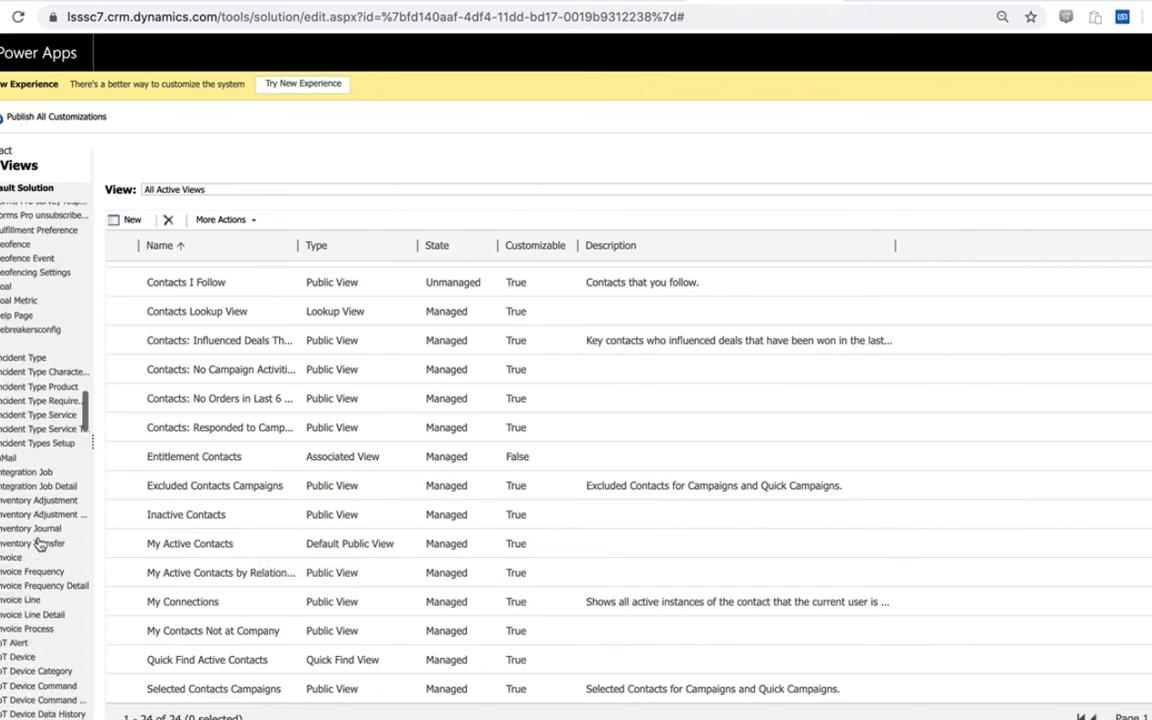
scroll(down, 3)
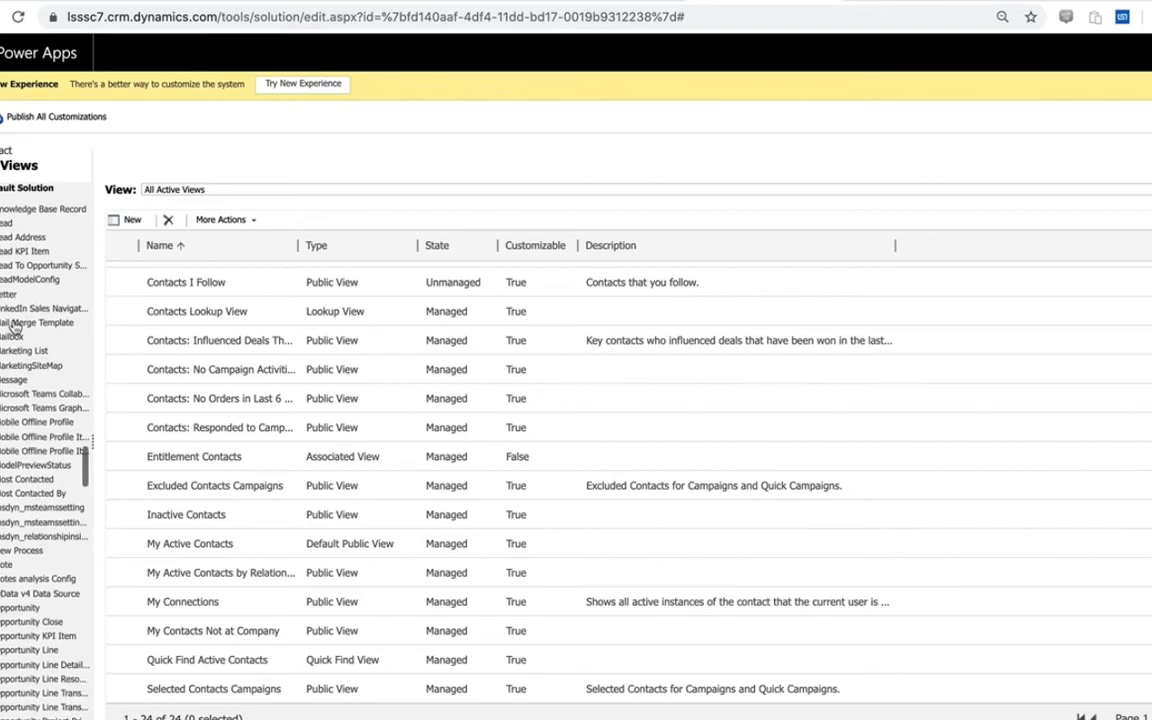
scroll(down, 3)
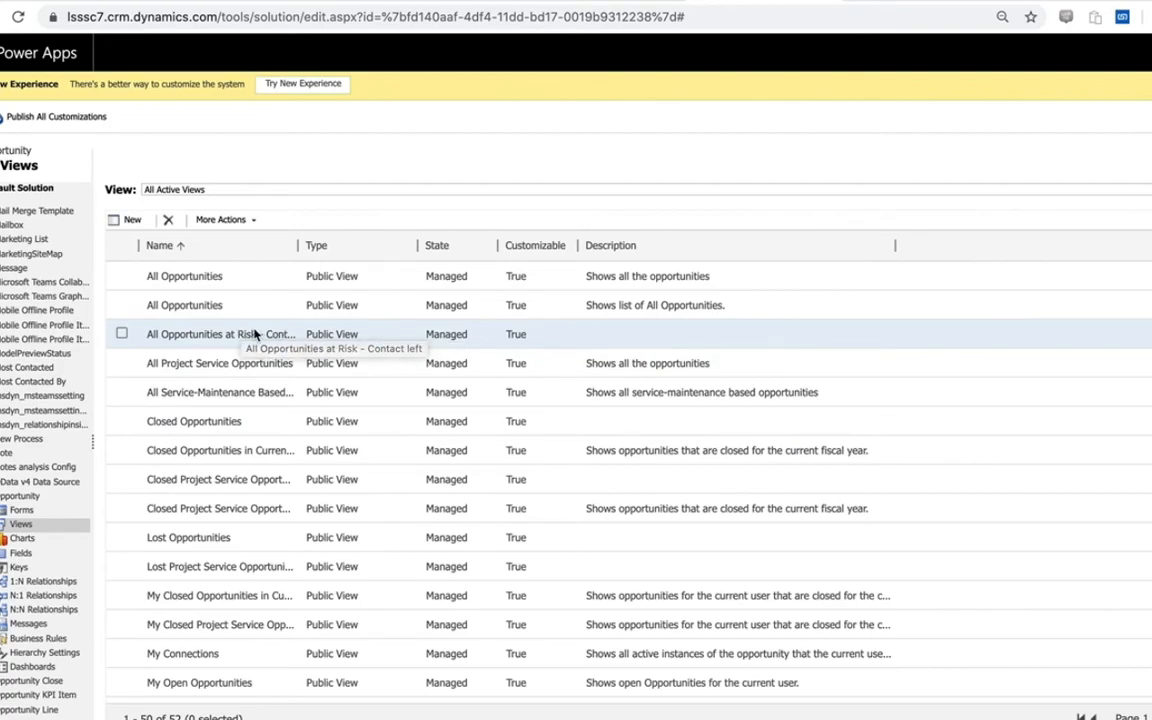
Step: Scroll the Opportunity view list to views like My Opportunities at Risk
scroll(down, 3)
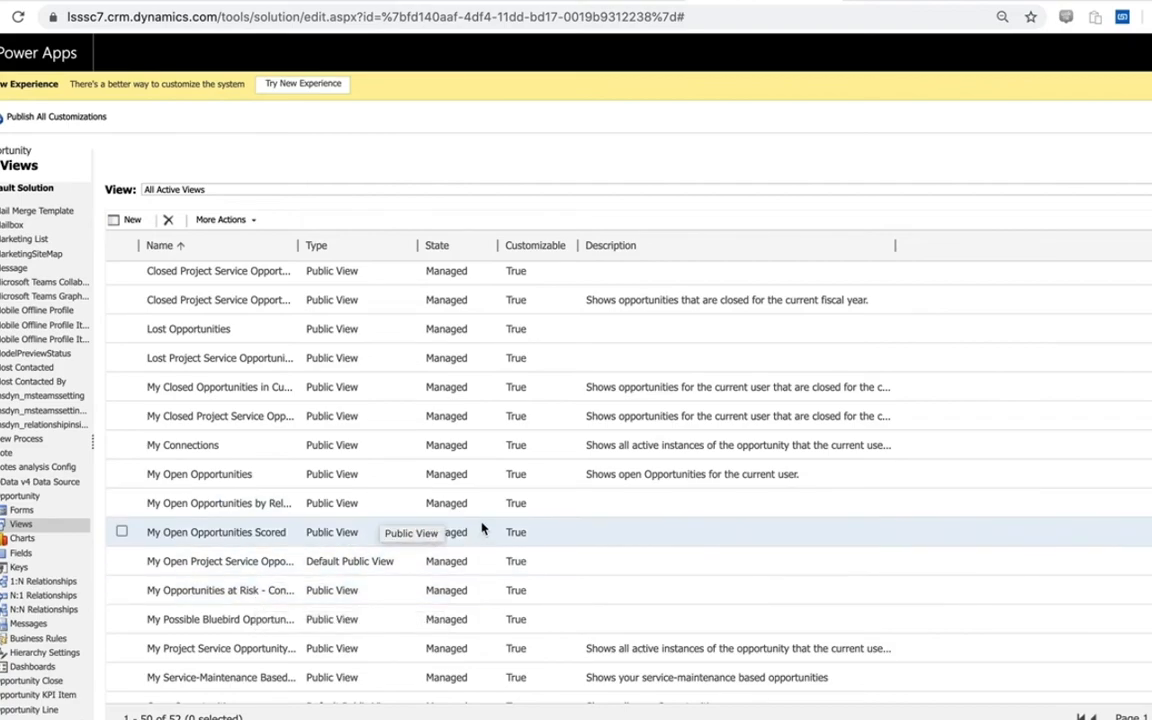
mouse_move(504, 589)
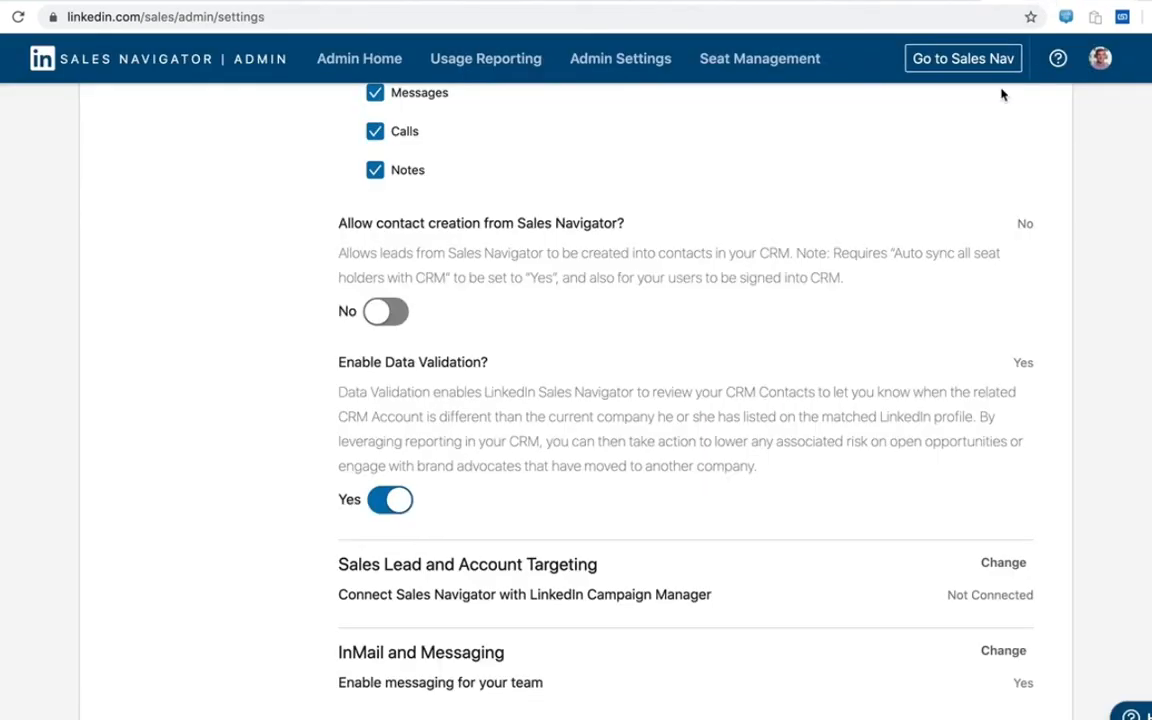
Step: Switch 'Allow contact creation from Sales Navigator?' and 'Require email address' to Yes
click(389, 311)
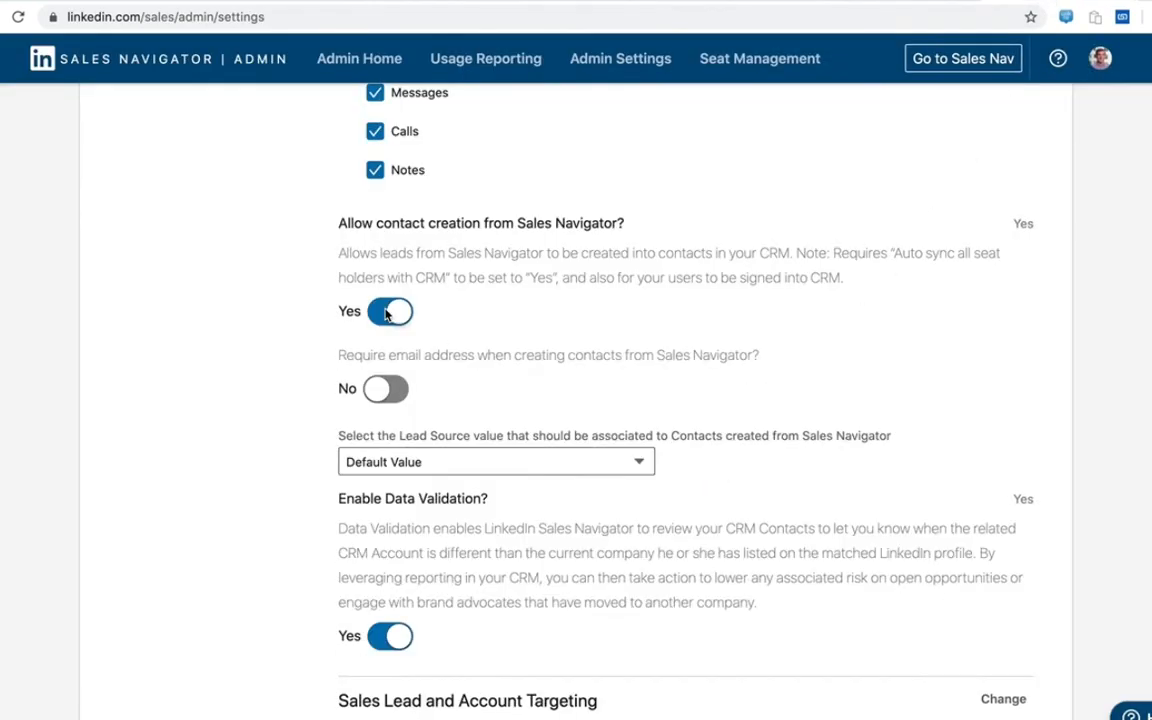
mouse_move(545, 311)
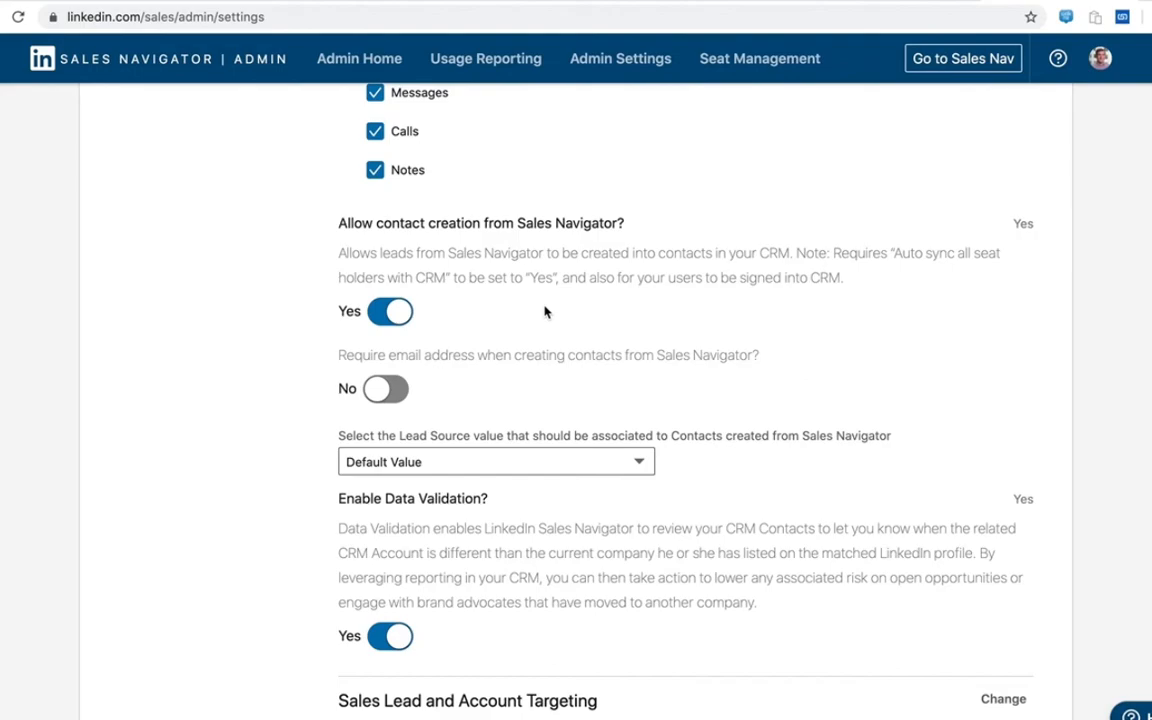
mouse_move(474, 330)
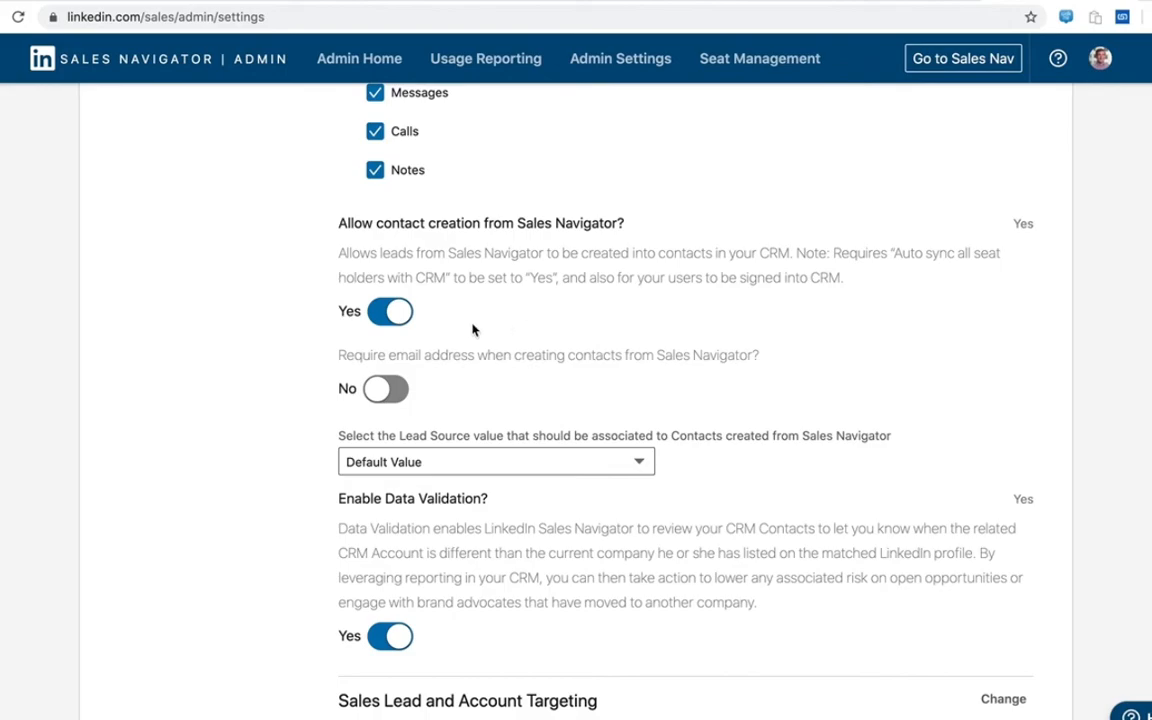
click(386, 388)
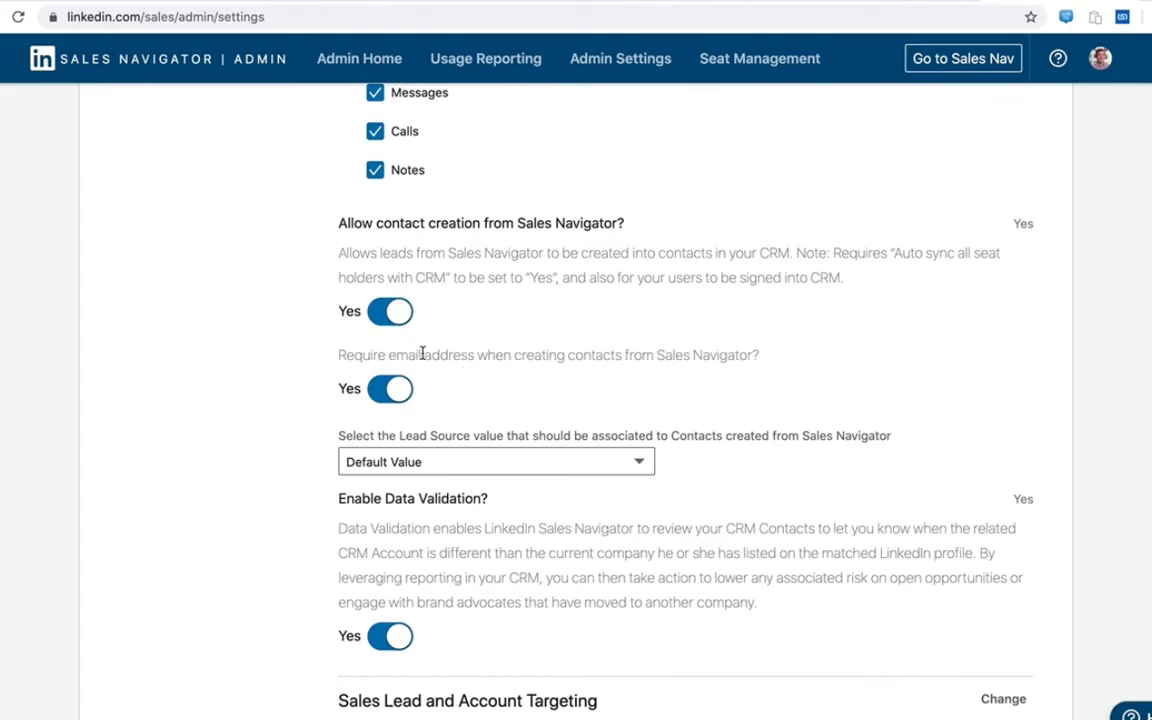
click(495, 461)
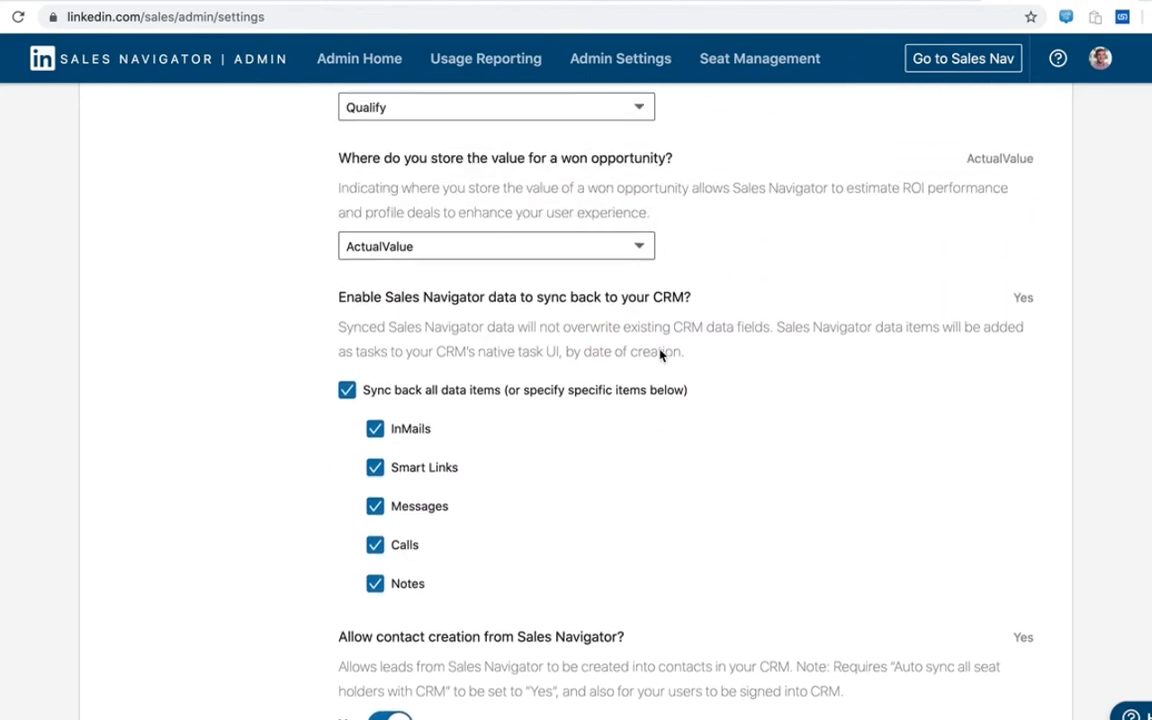
scroll(down, 3)
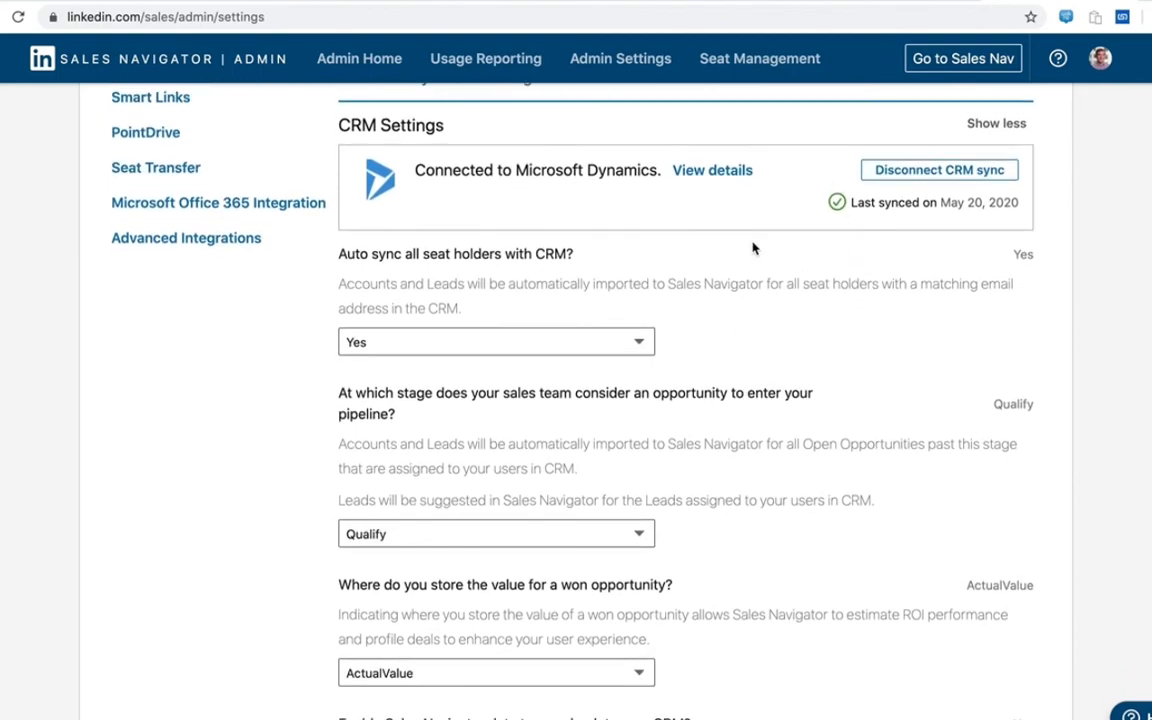
scroll(down, 3)
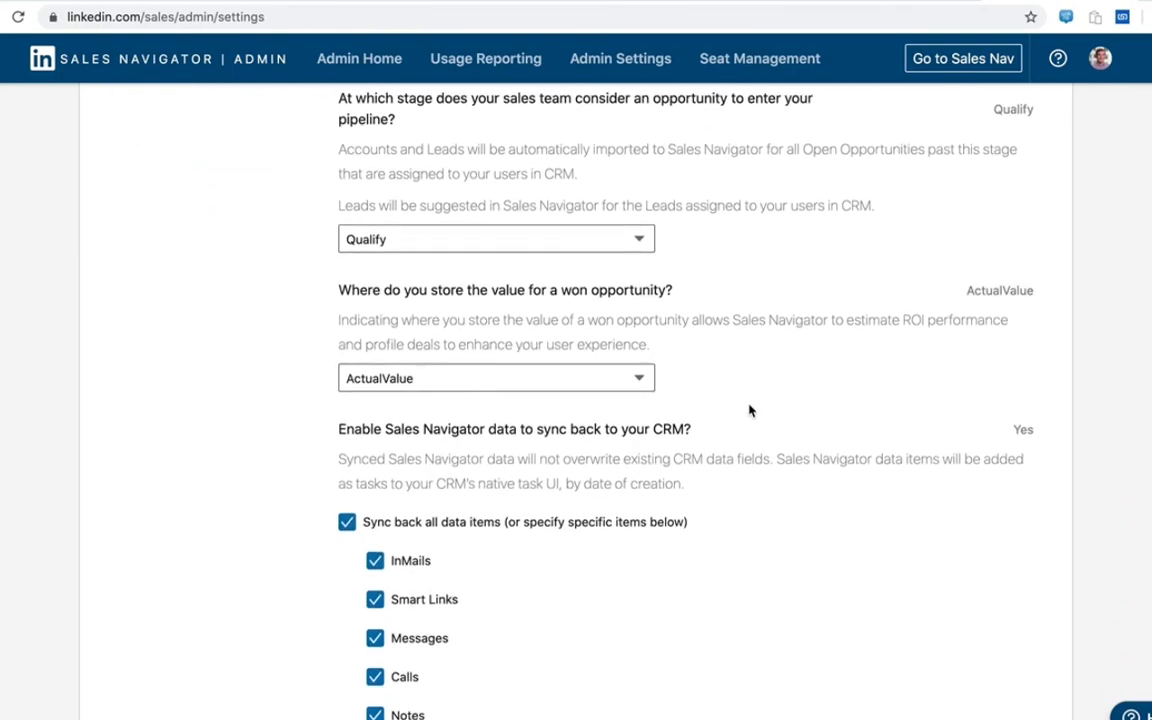
scroll(down, 3)
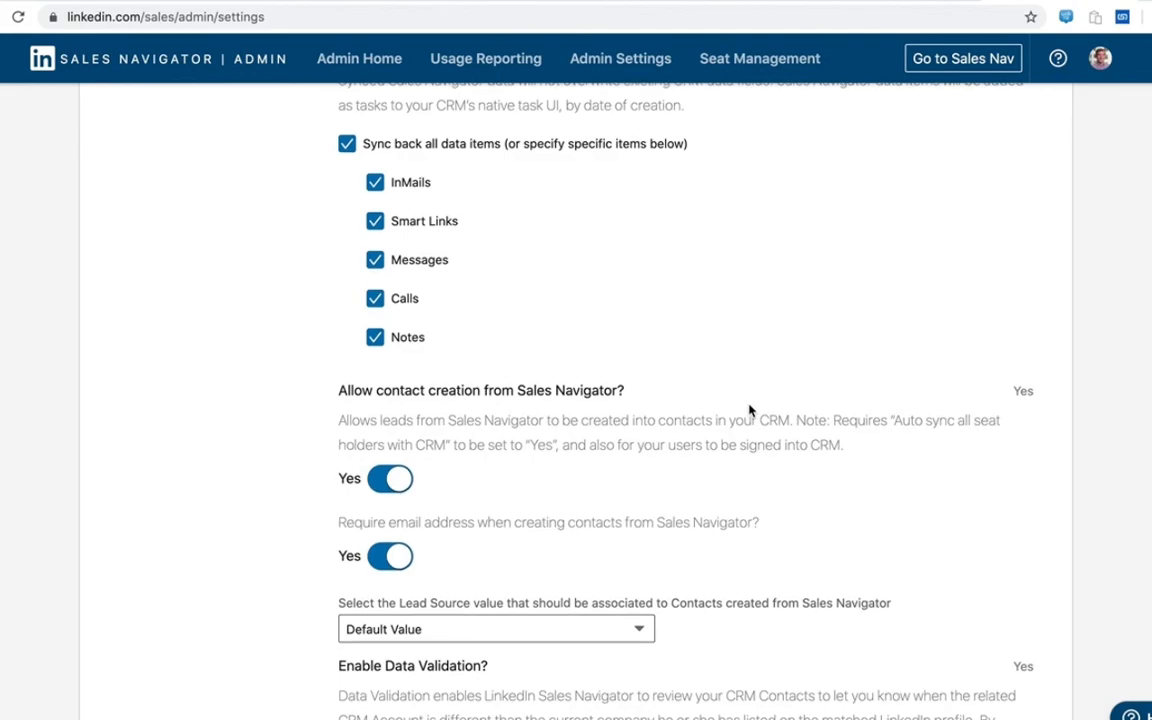
scroll(down, 3)
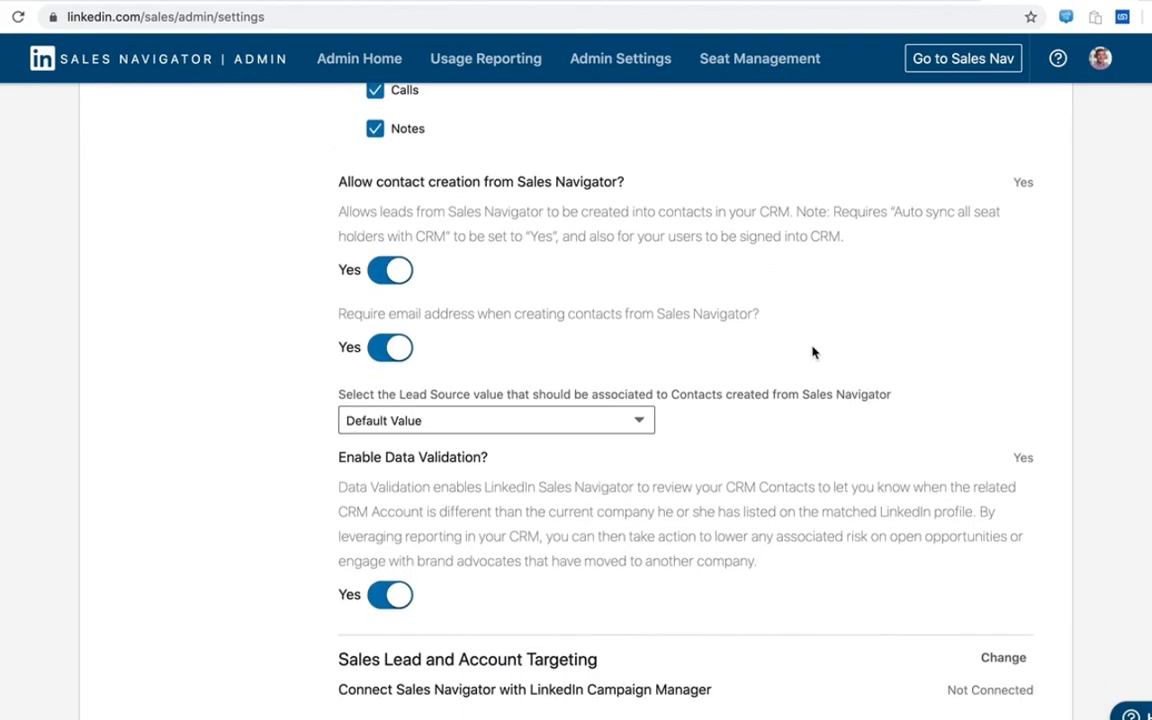
mouse_move(753, 413)
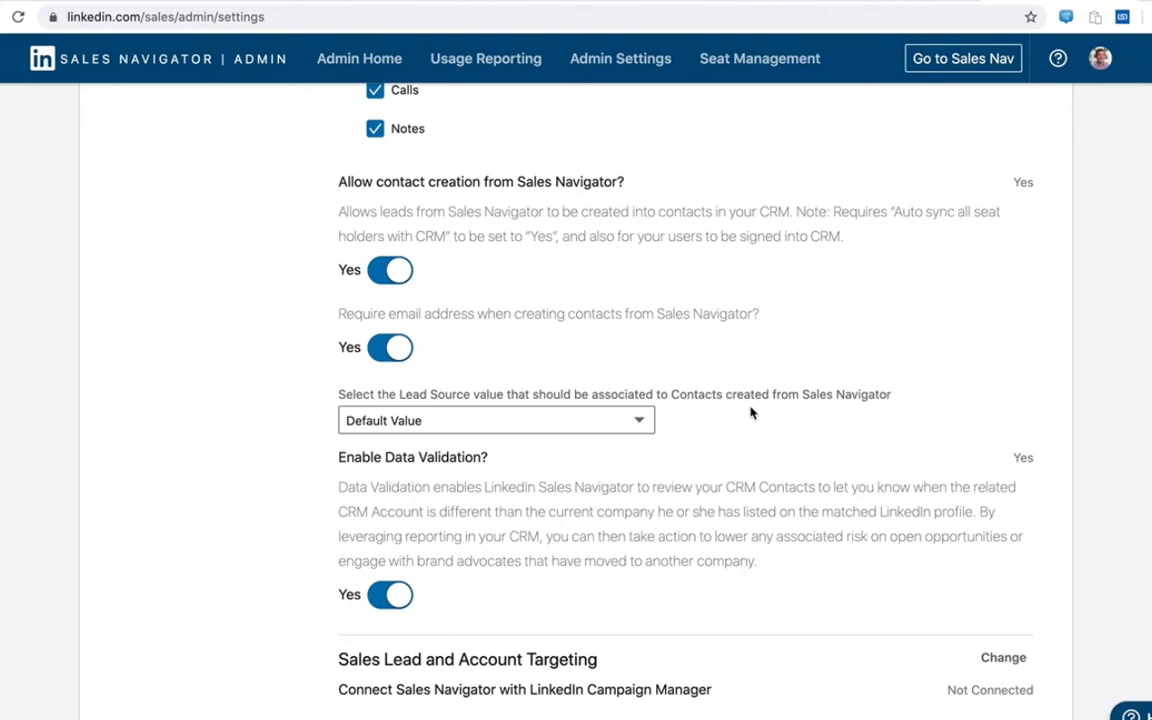
mouse_move(613, 199)
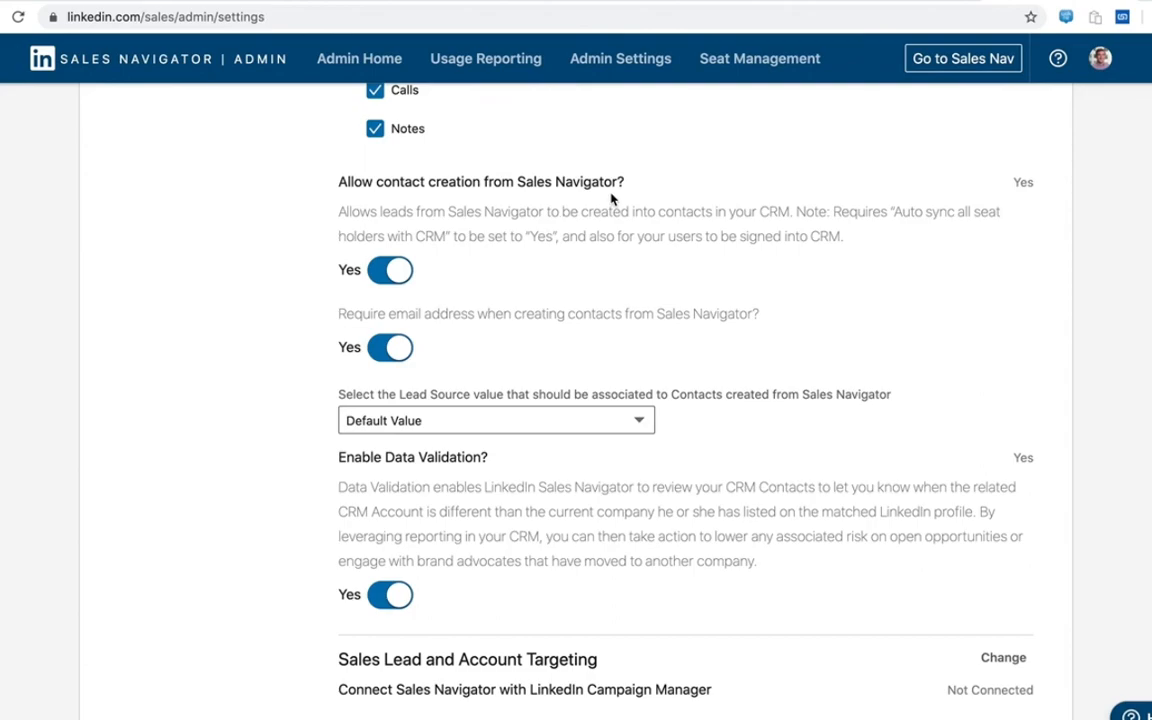
mouse_move(517, 224)
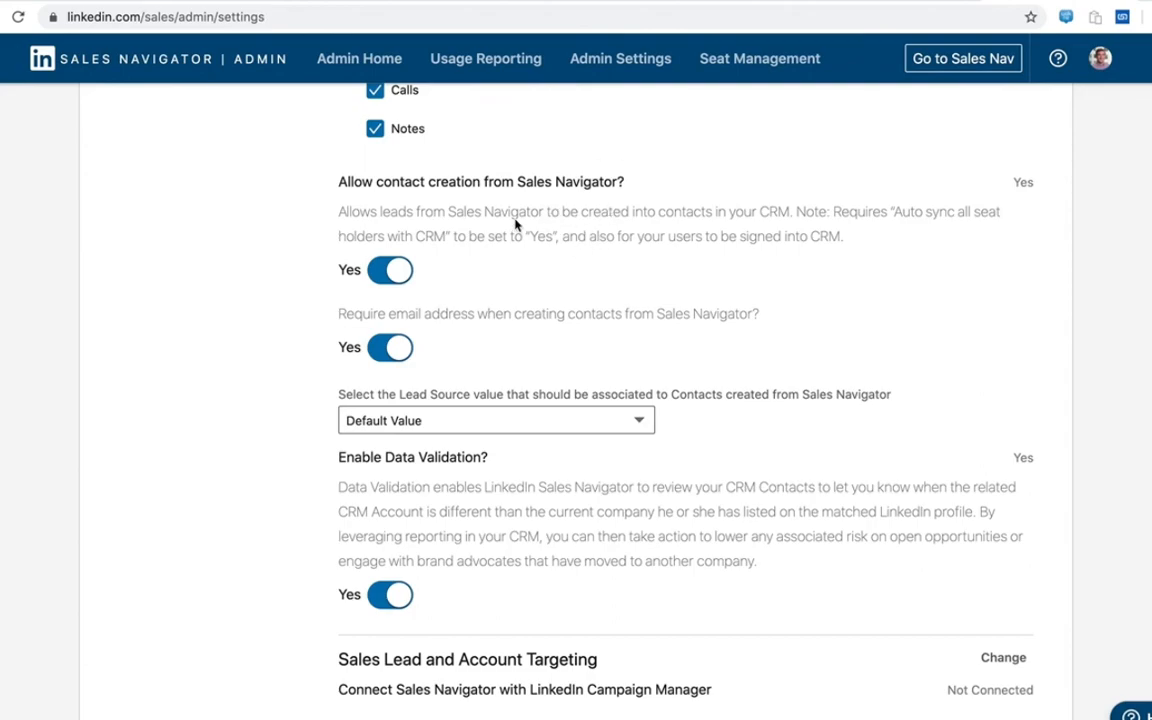
mouse_move(557, 231)
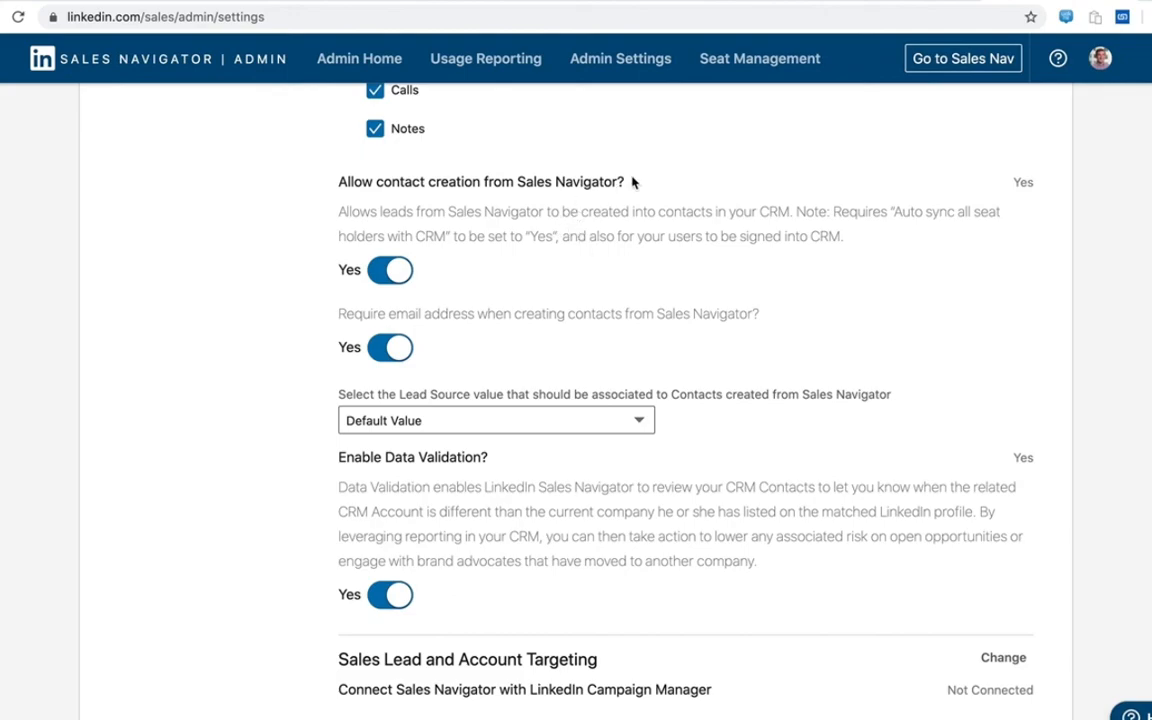
mouse_move(592, 210)
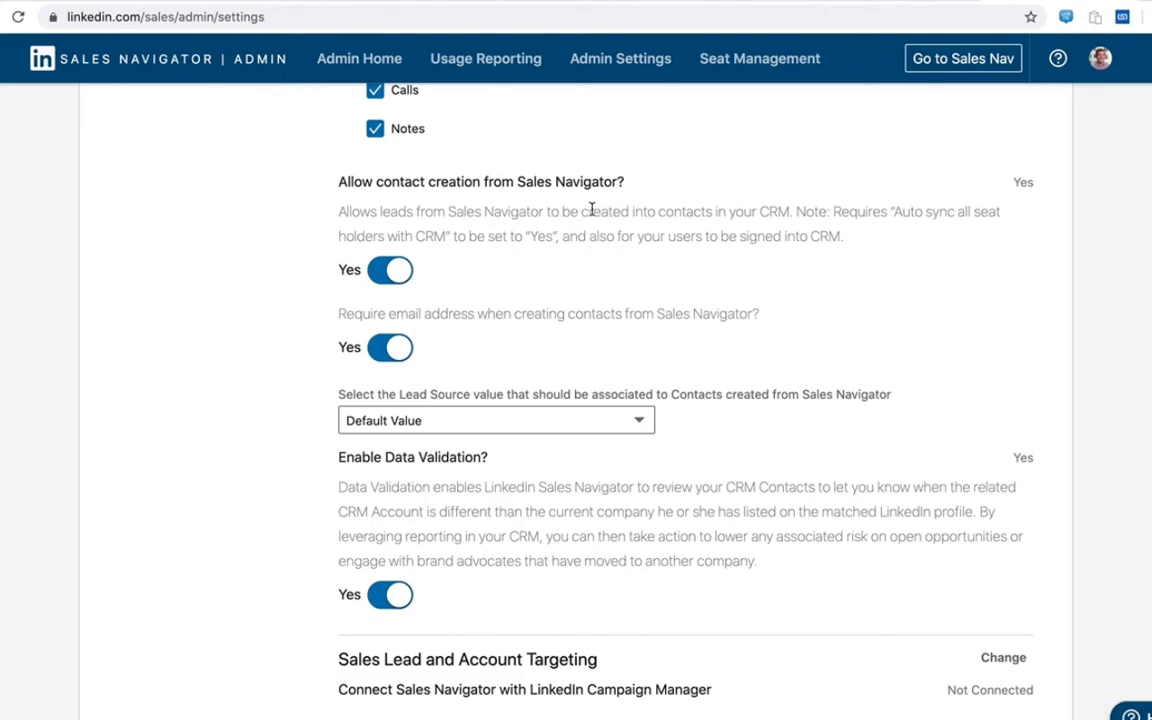